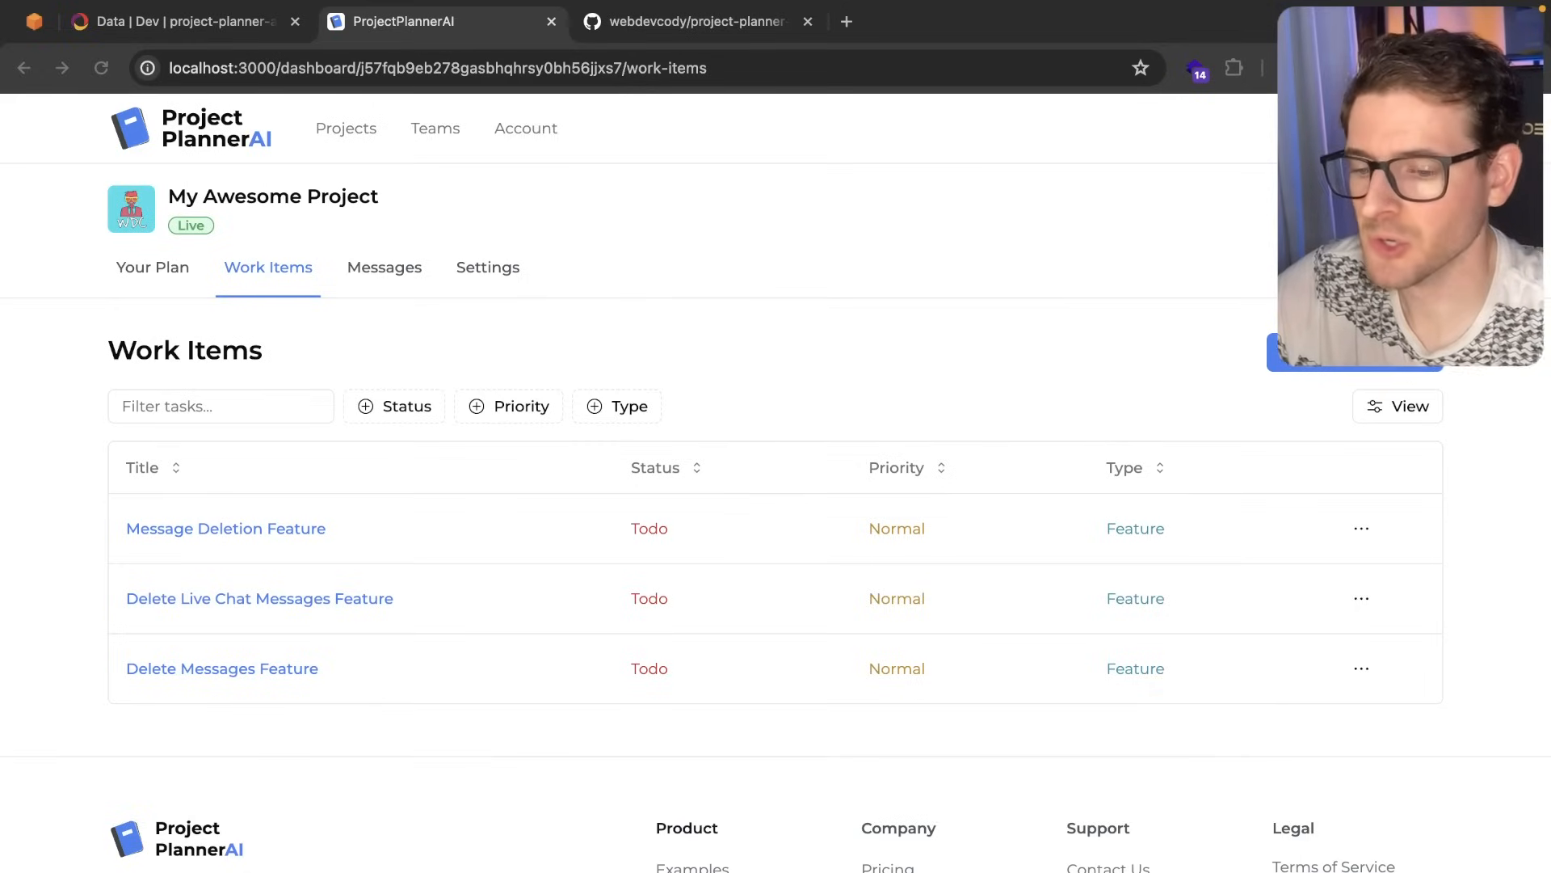
mouse_move(848, 392)
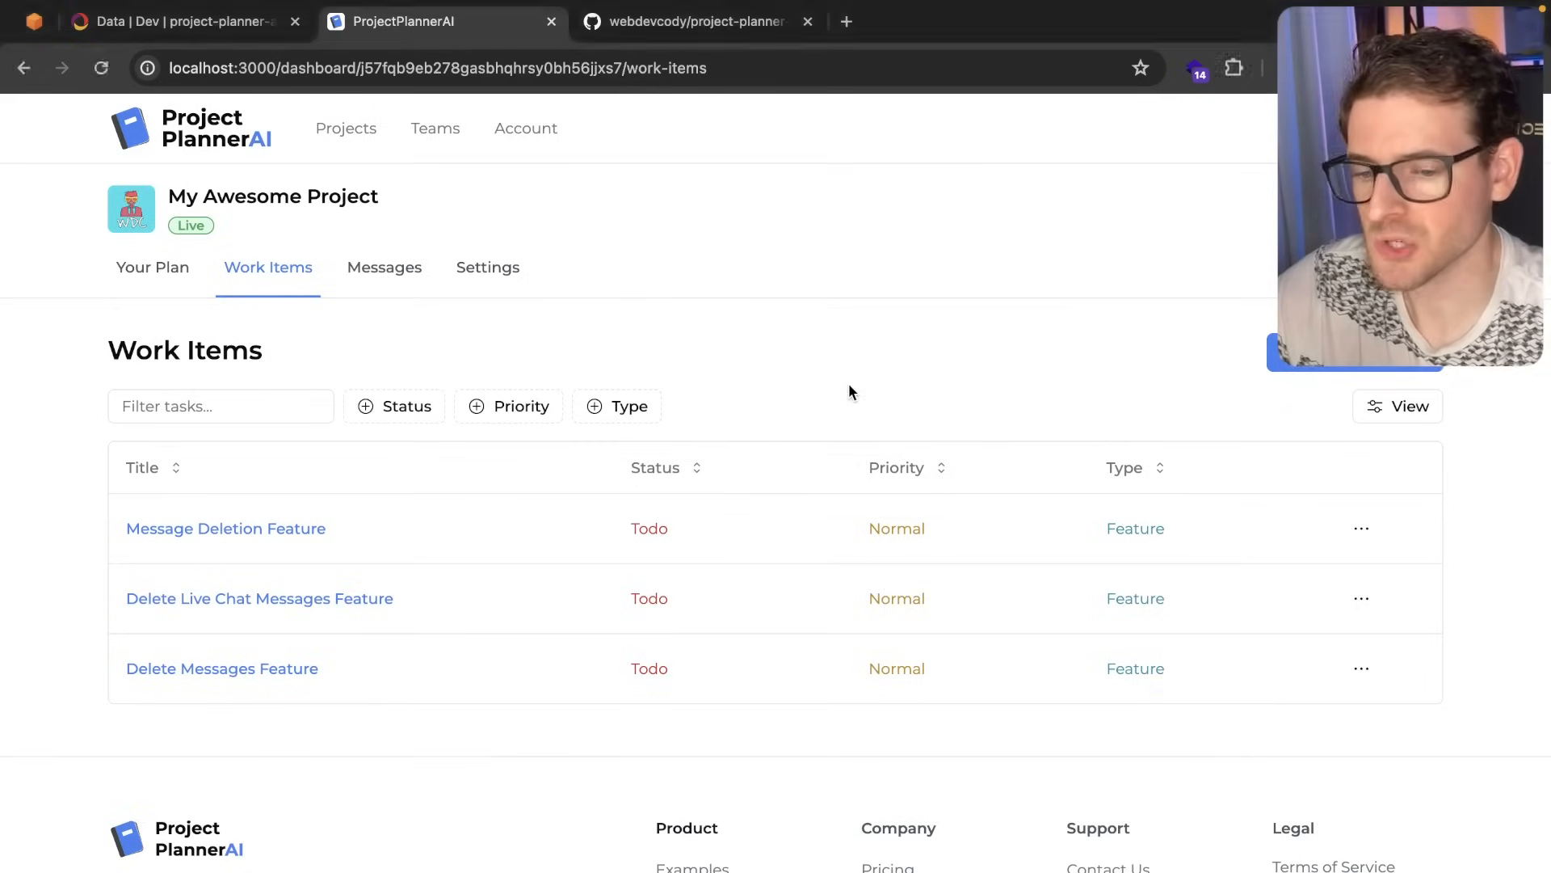
mouse_move(407, 297)
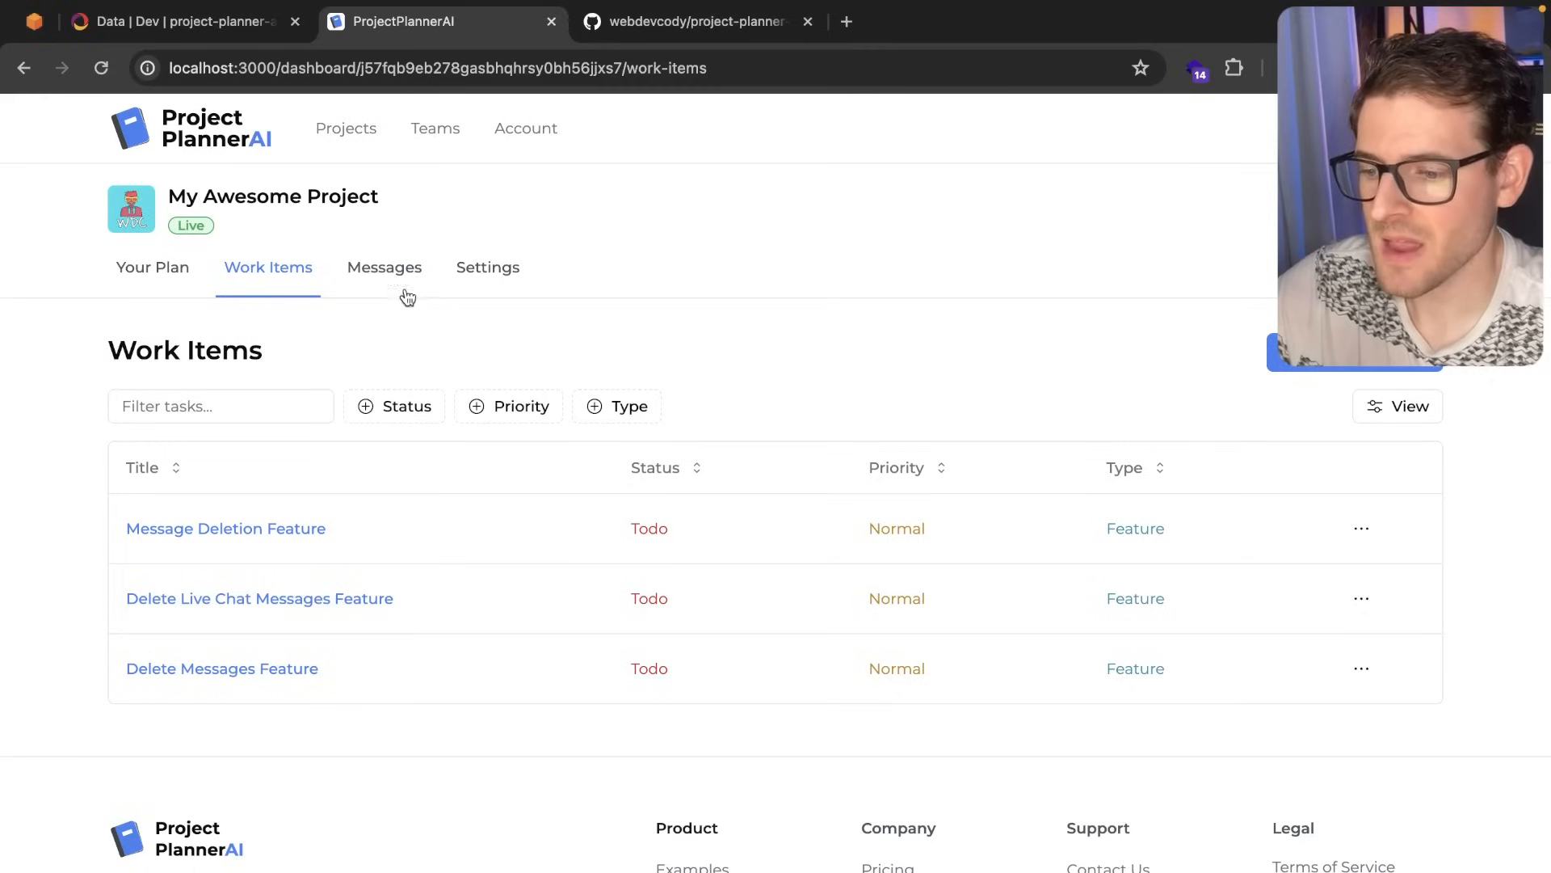
mouse_move(428, 379)
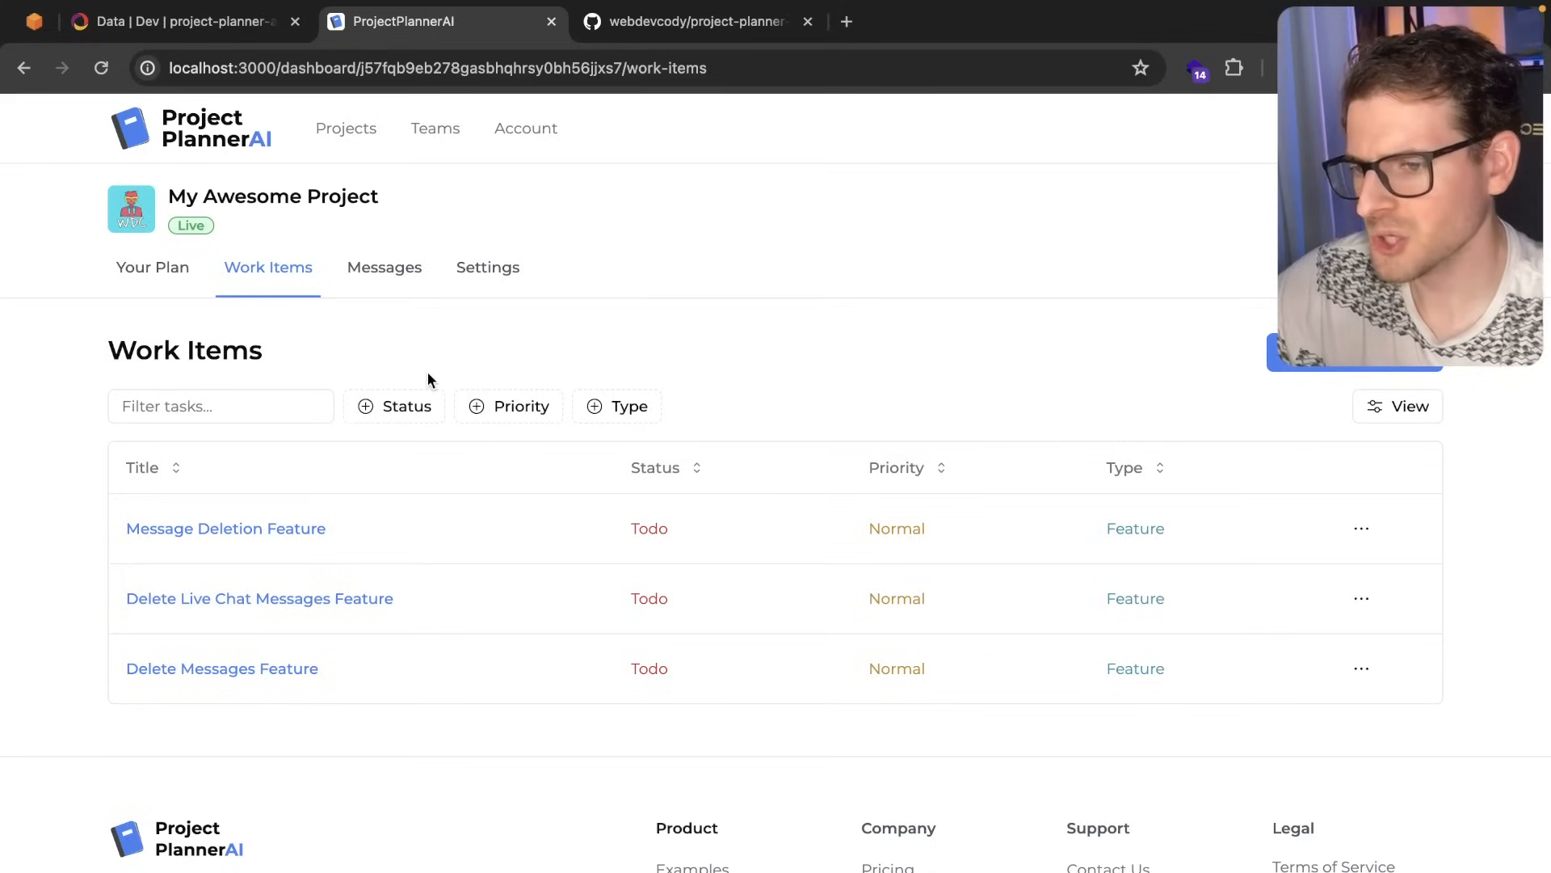
mouse_move(417, 341)
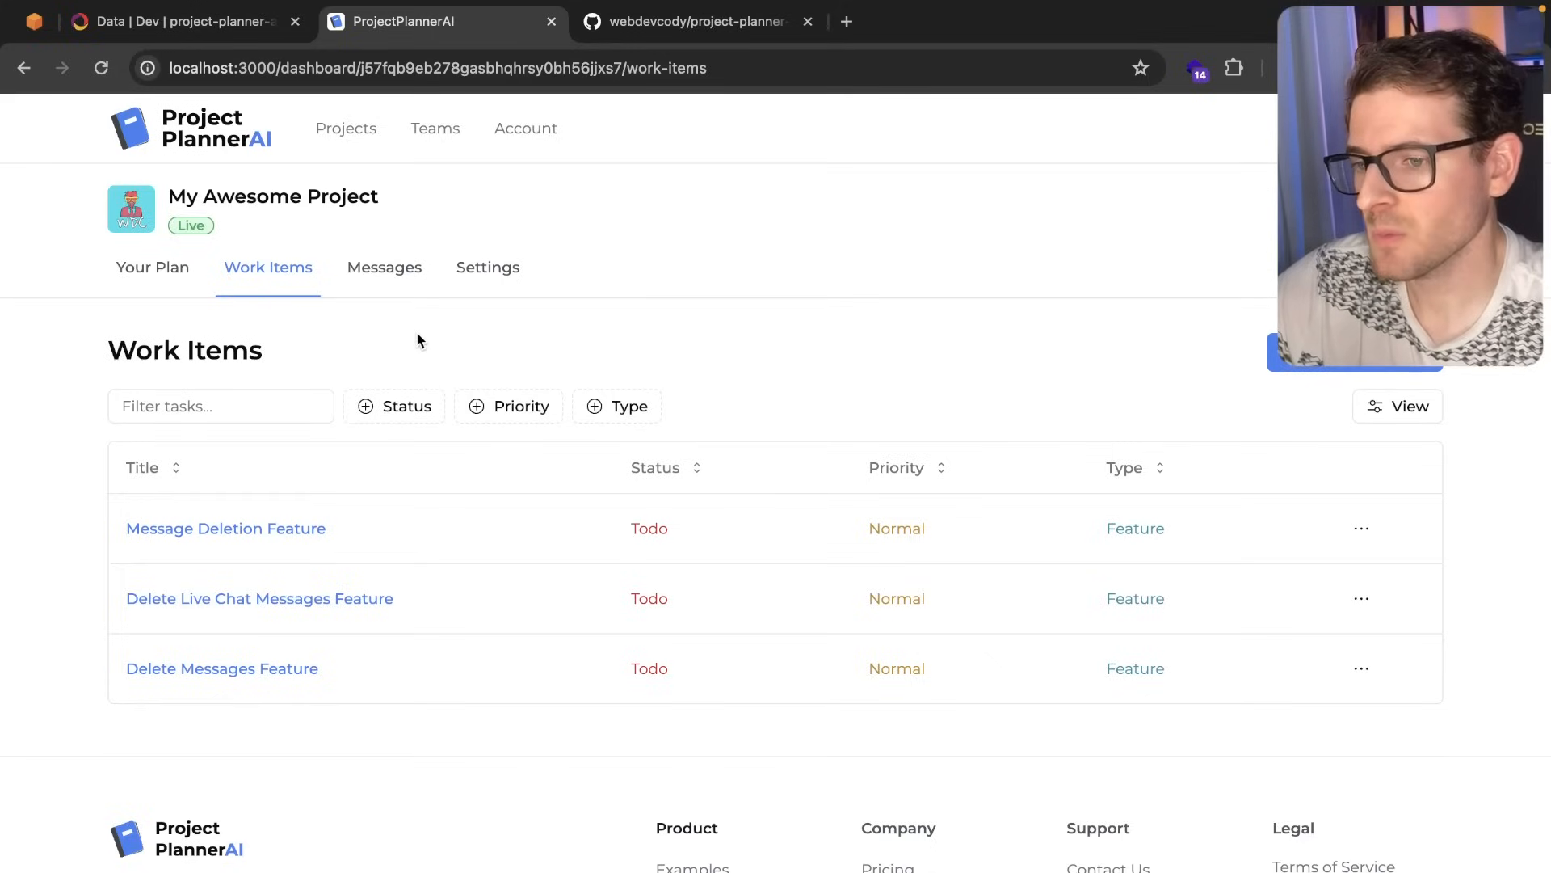
mouse_move(384, 266)
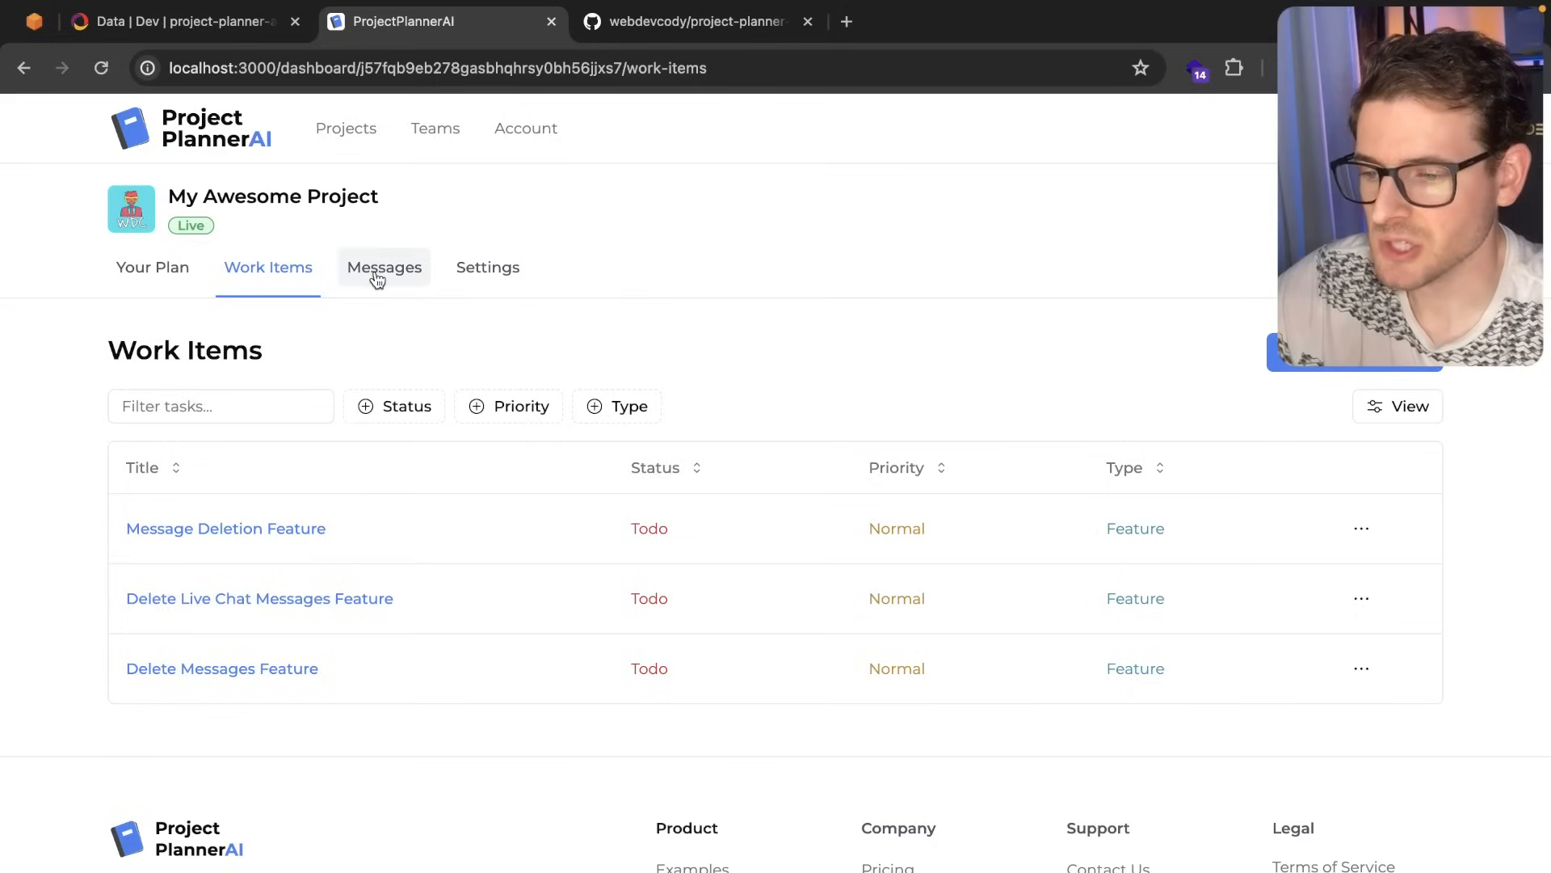
mouse_move(418, 198)
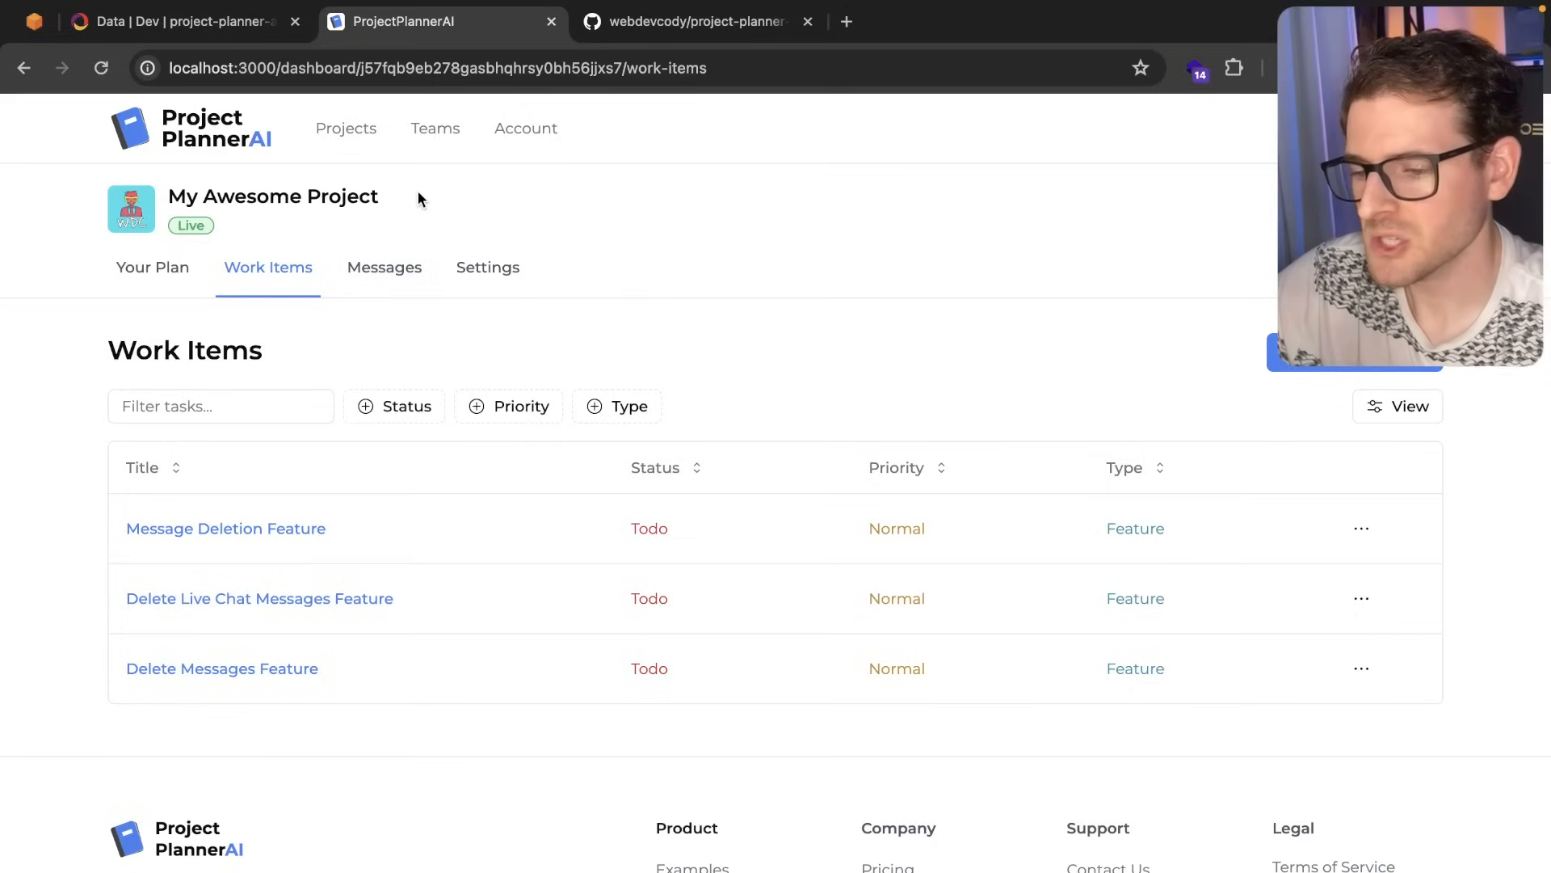
mouse_move(420, 264)
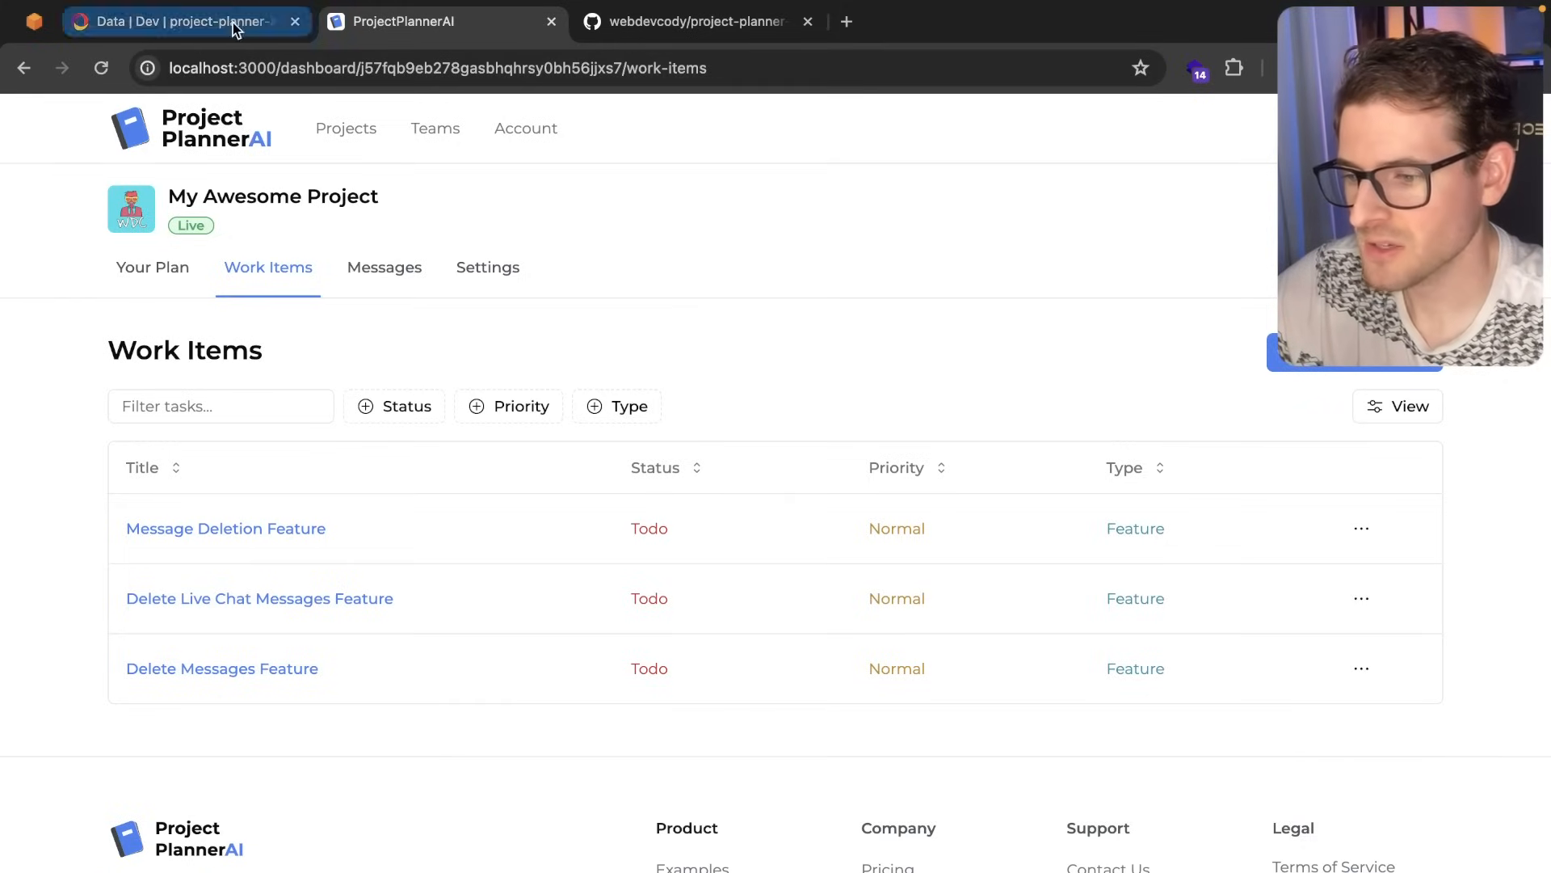
Step: Add a fourth messages document with text "hello. teest!" in the Convex dashboard
left_click(182, 21)
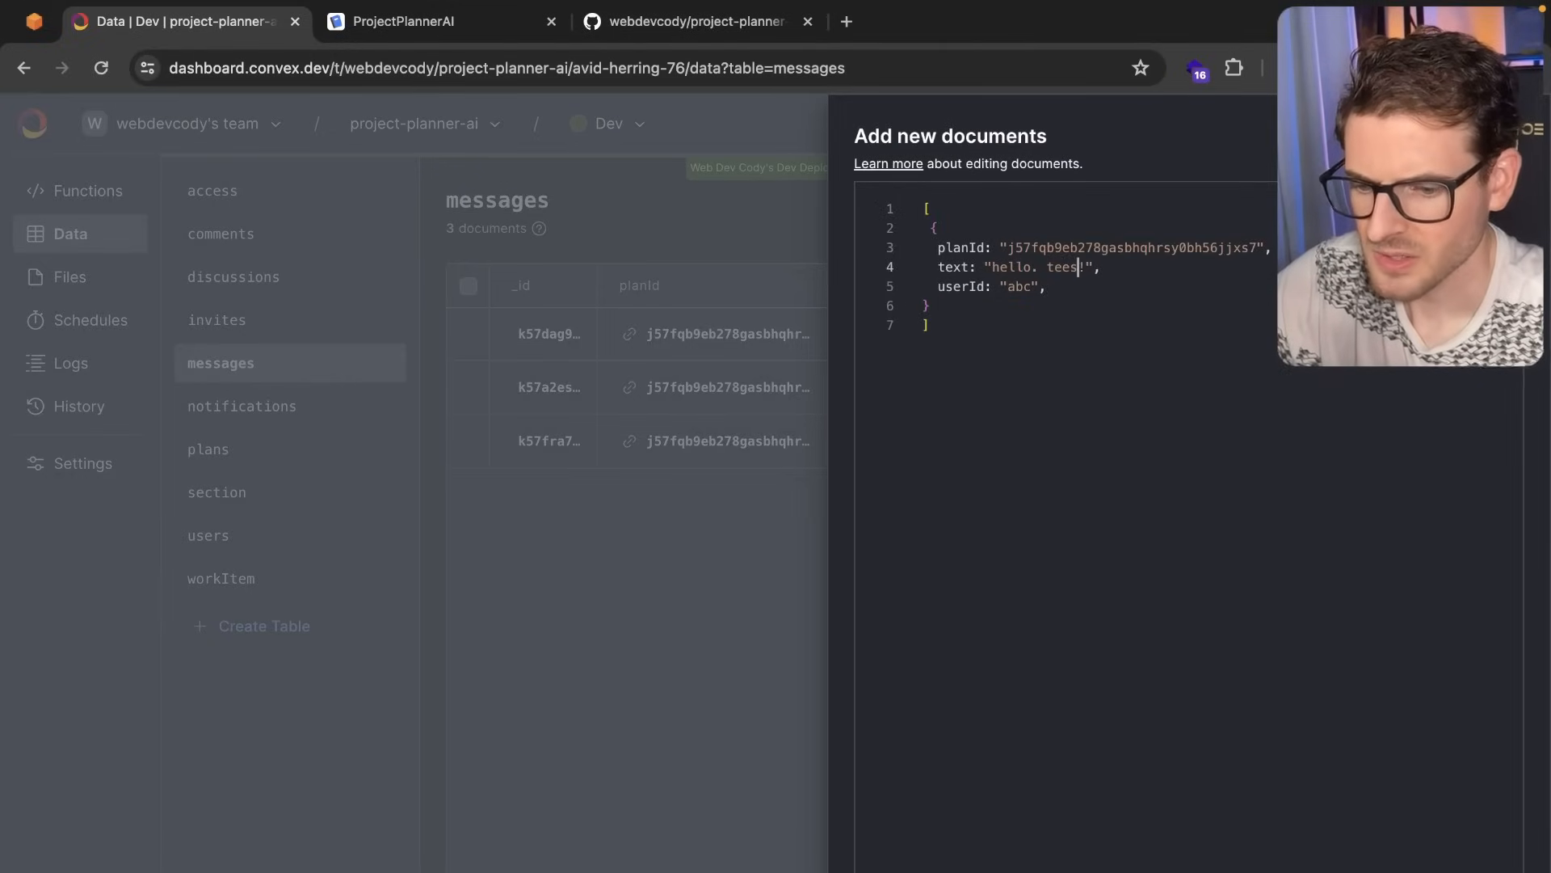
type("t")
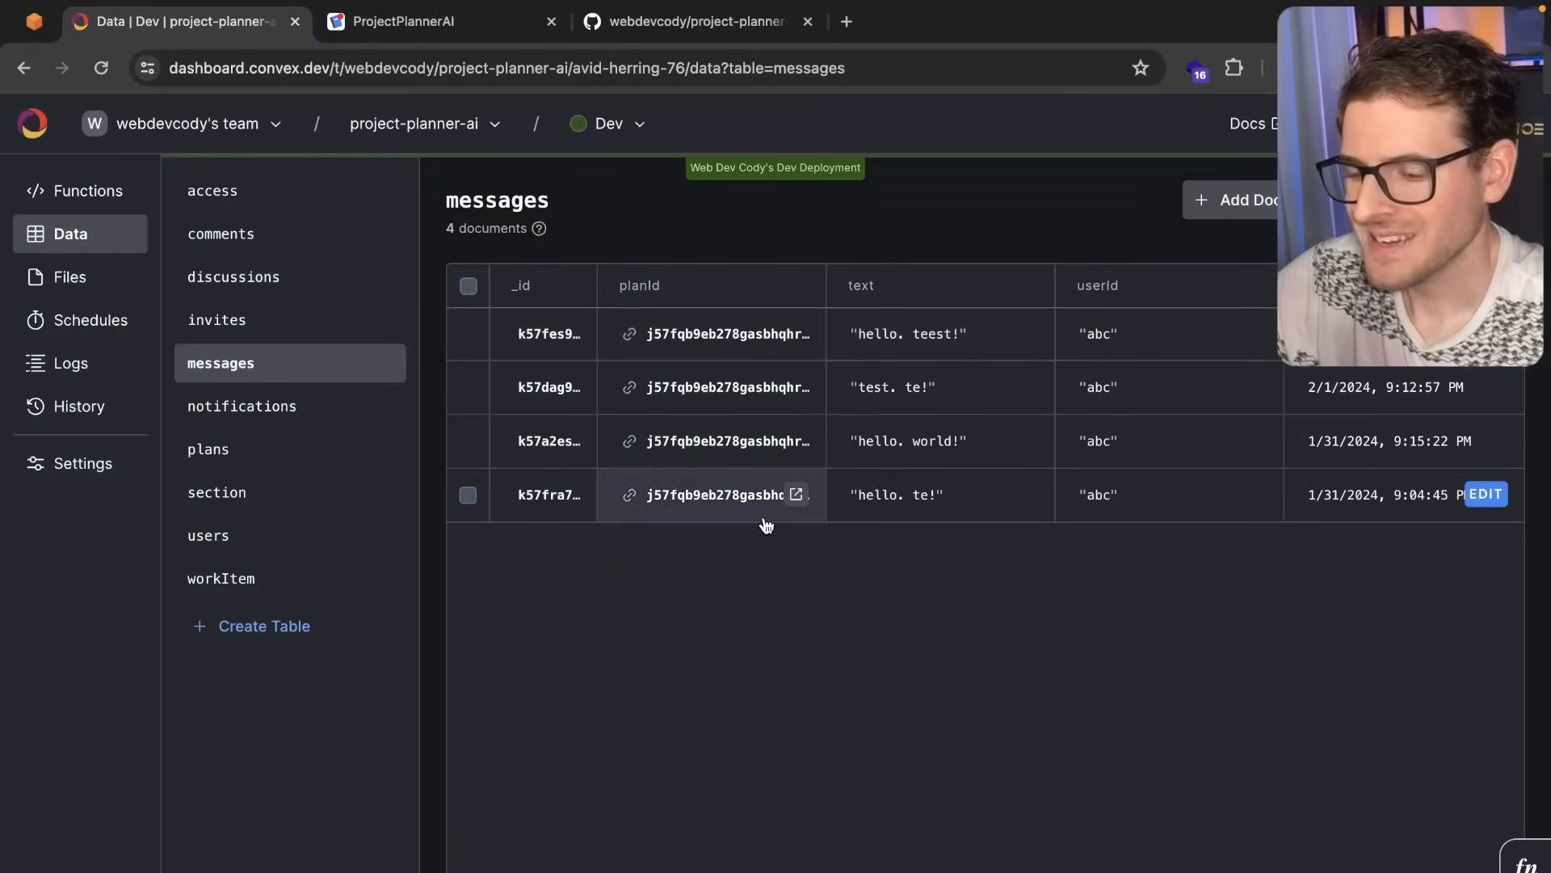
Step: View My Awesome Project's Messages tab, now listing "hello. teest!", clearing the unread dot
left_click(405, 21)
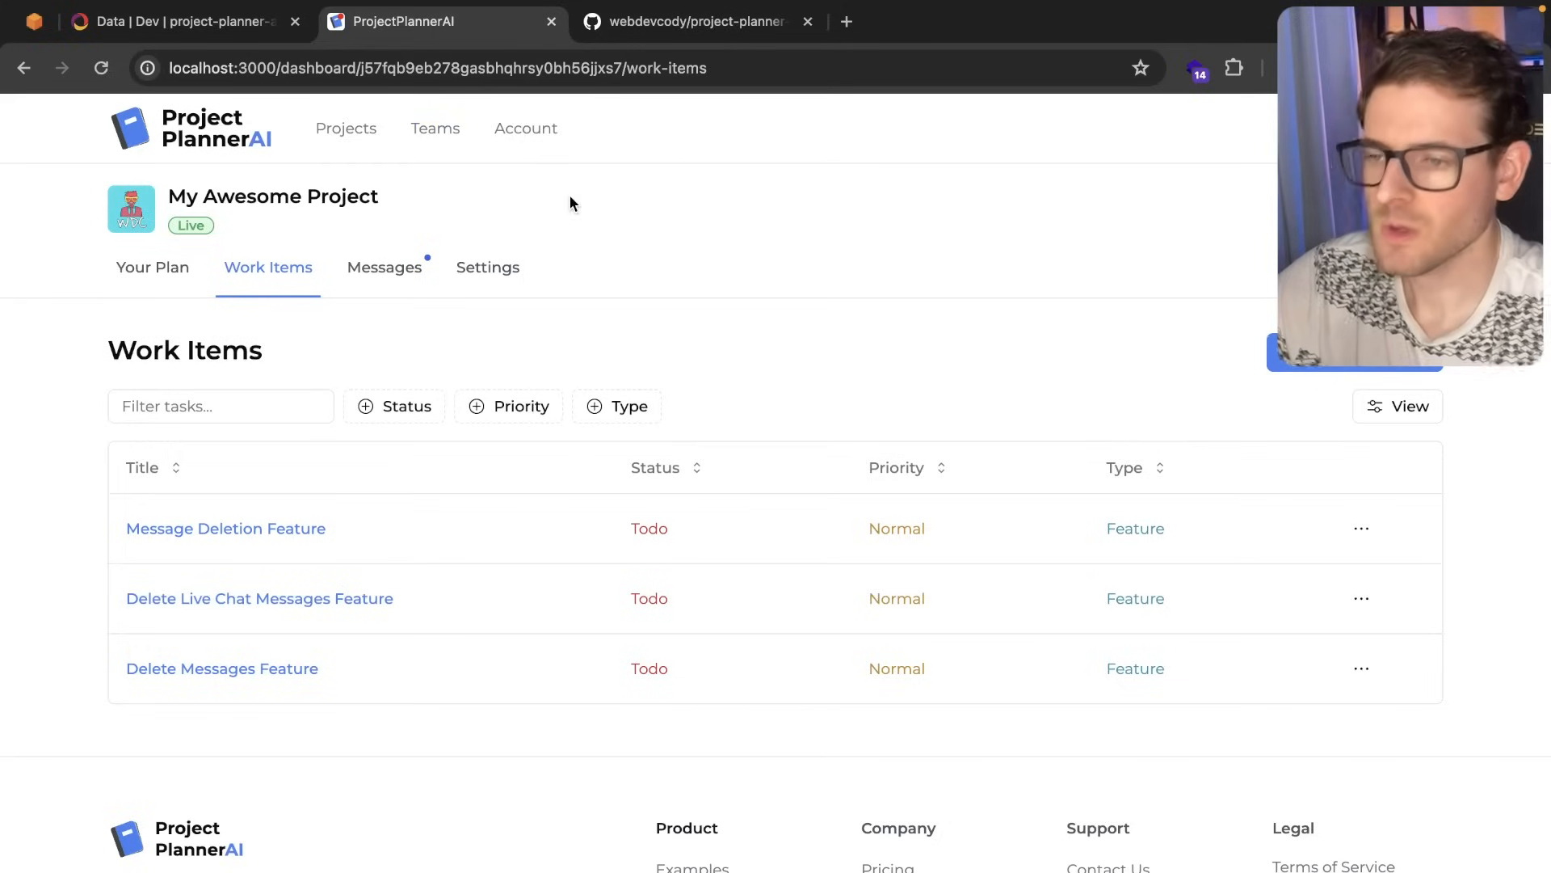
mouse_move(665, 218)
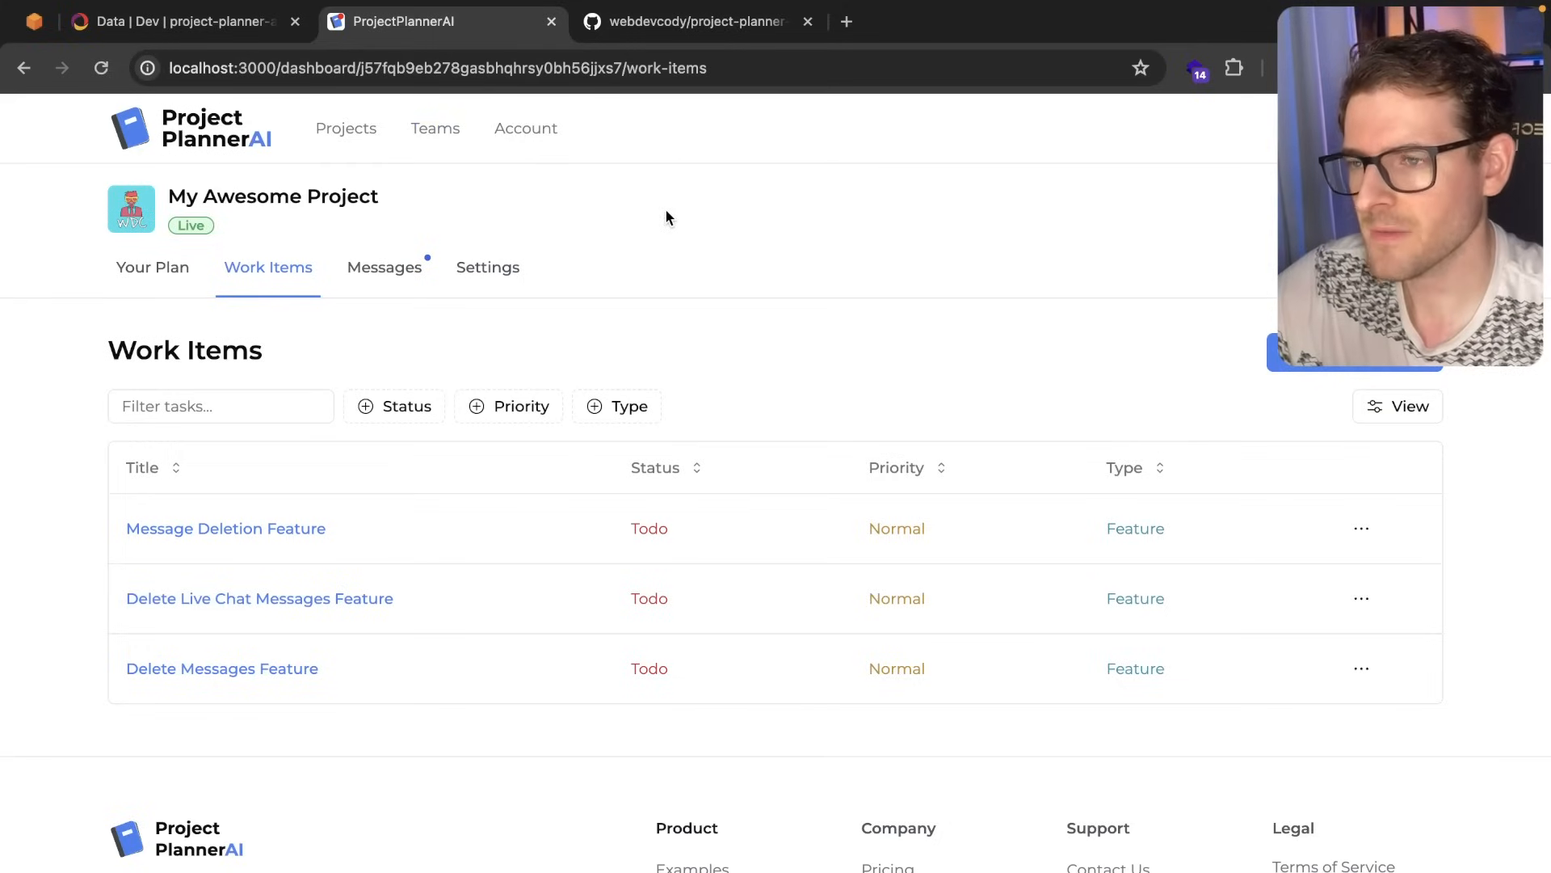
mouse_move(525, 128)
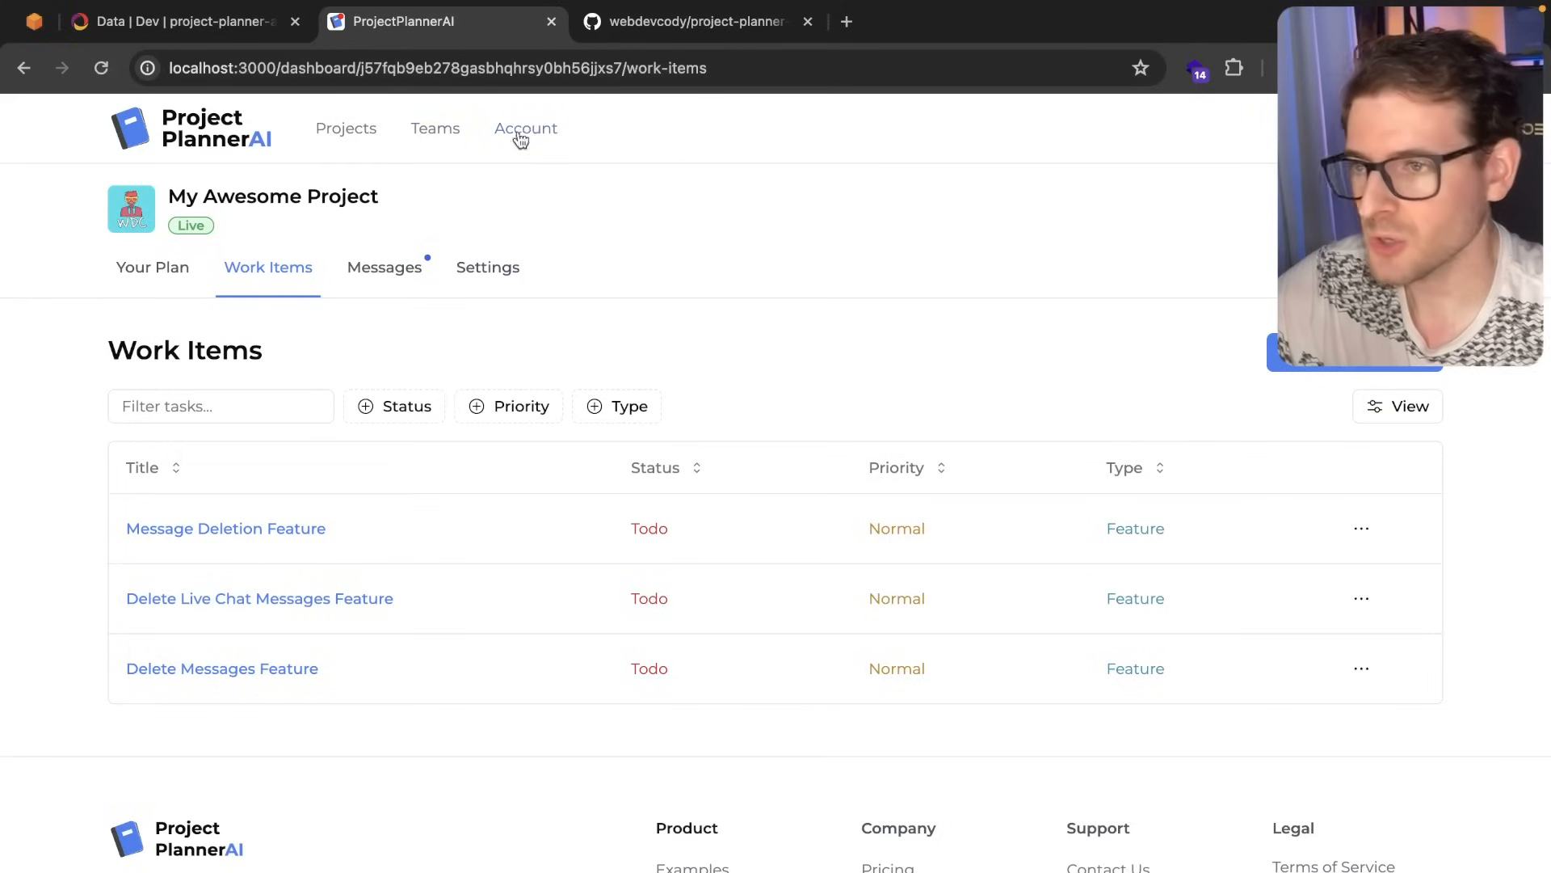
mouse_move(633, 148)
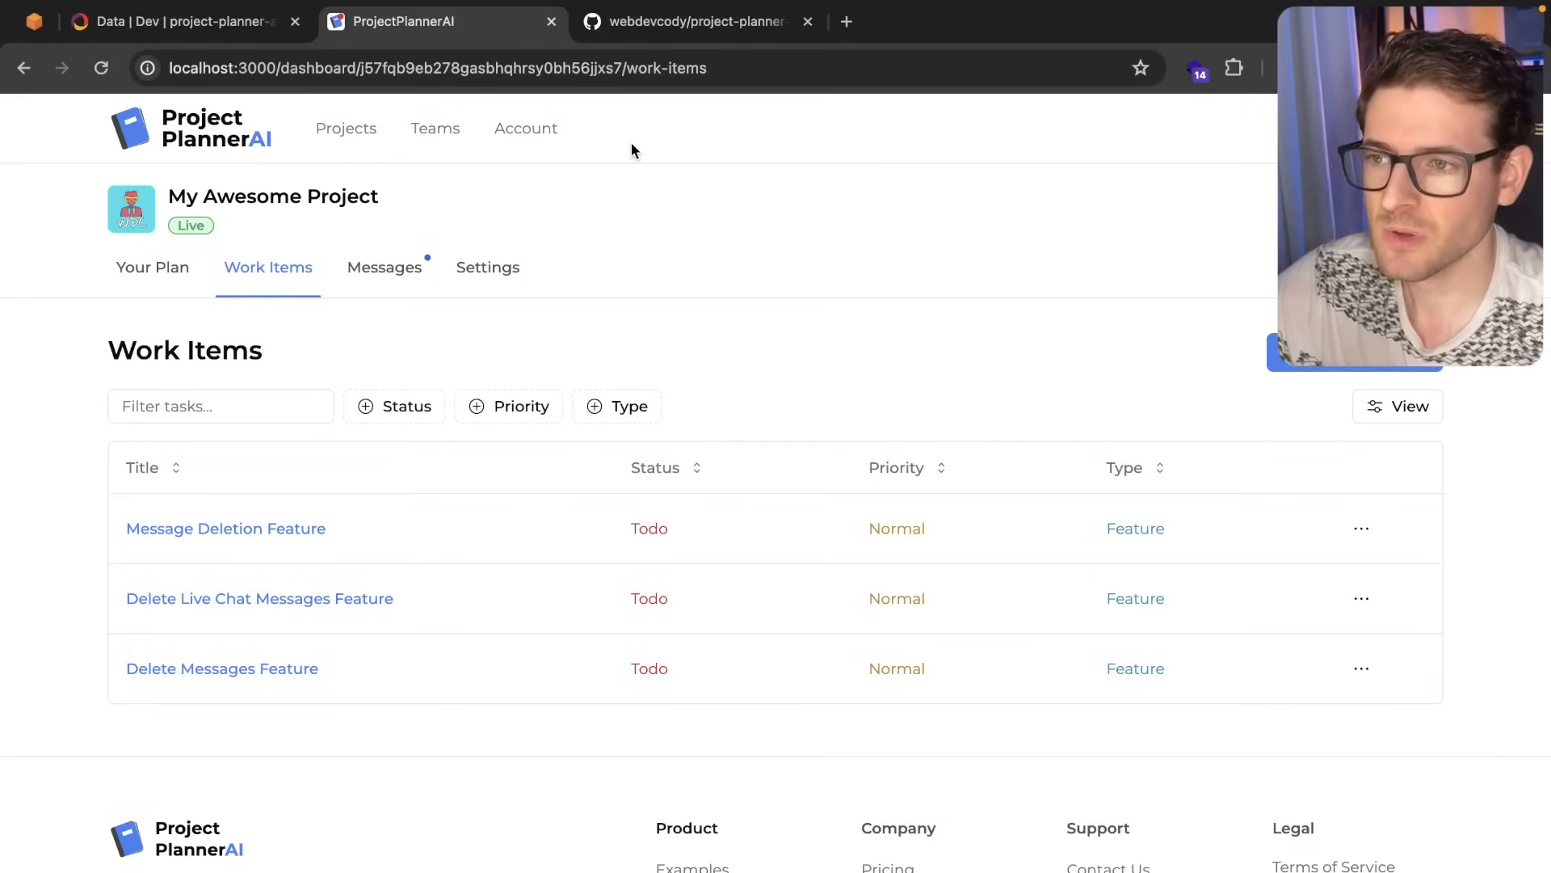
mouse_move(451, 206)
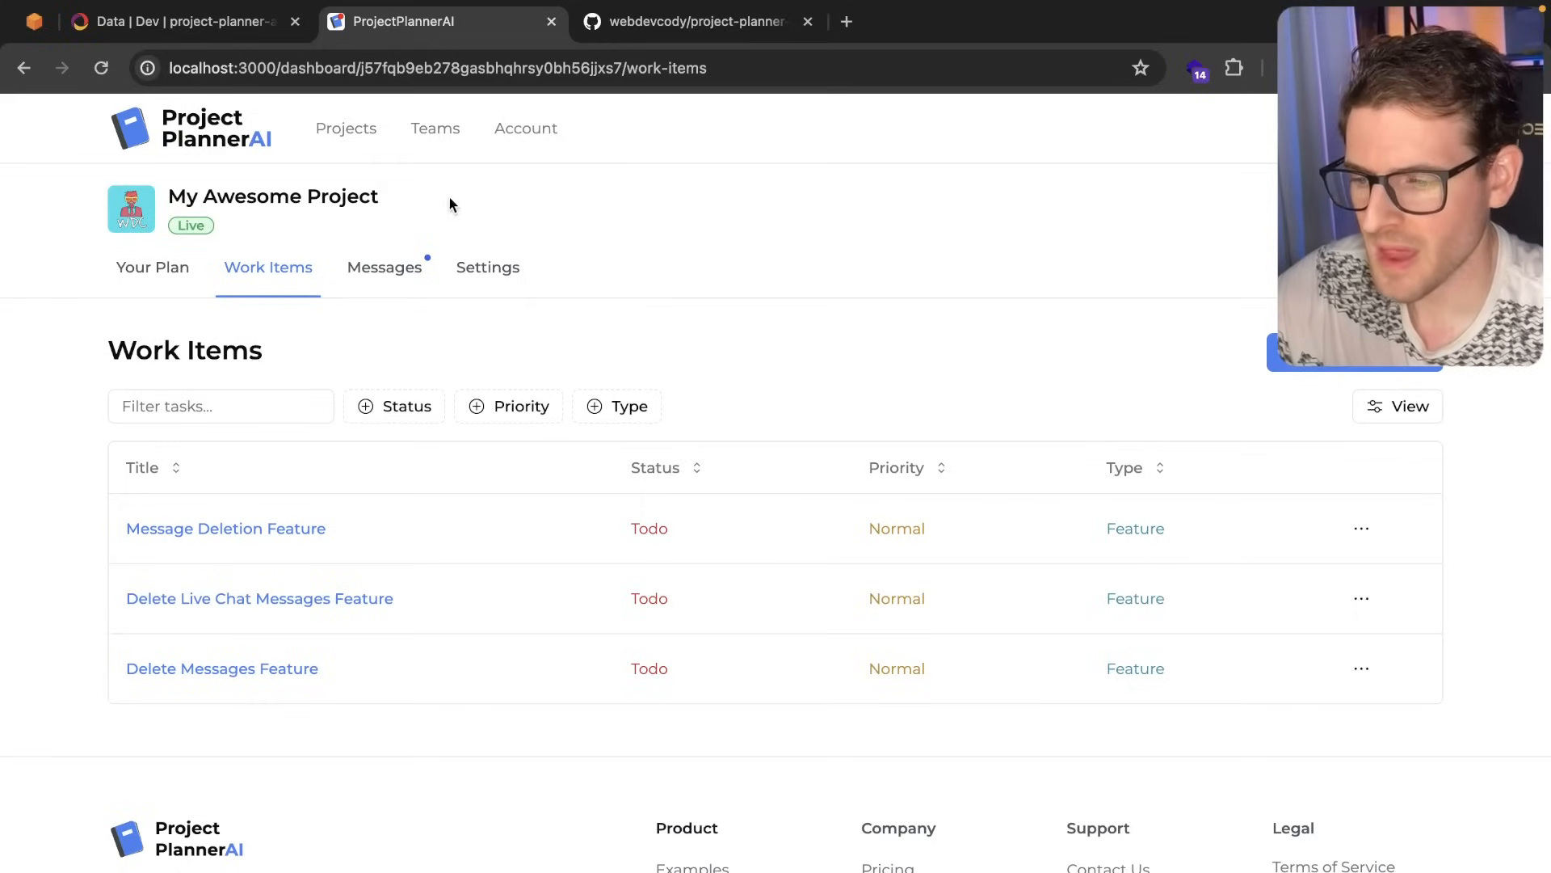
mouse_move(385, 267)
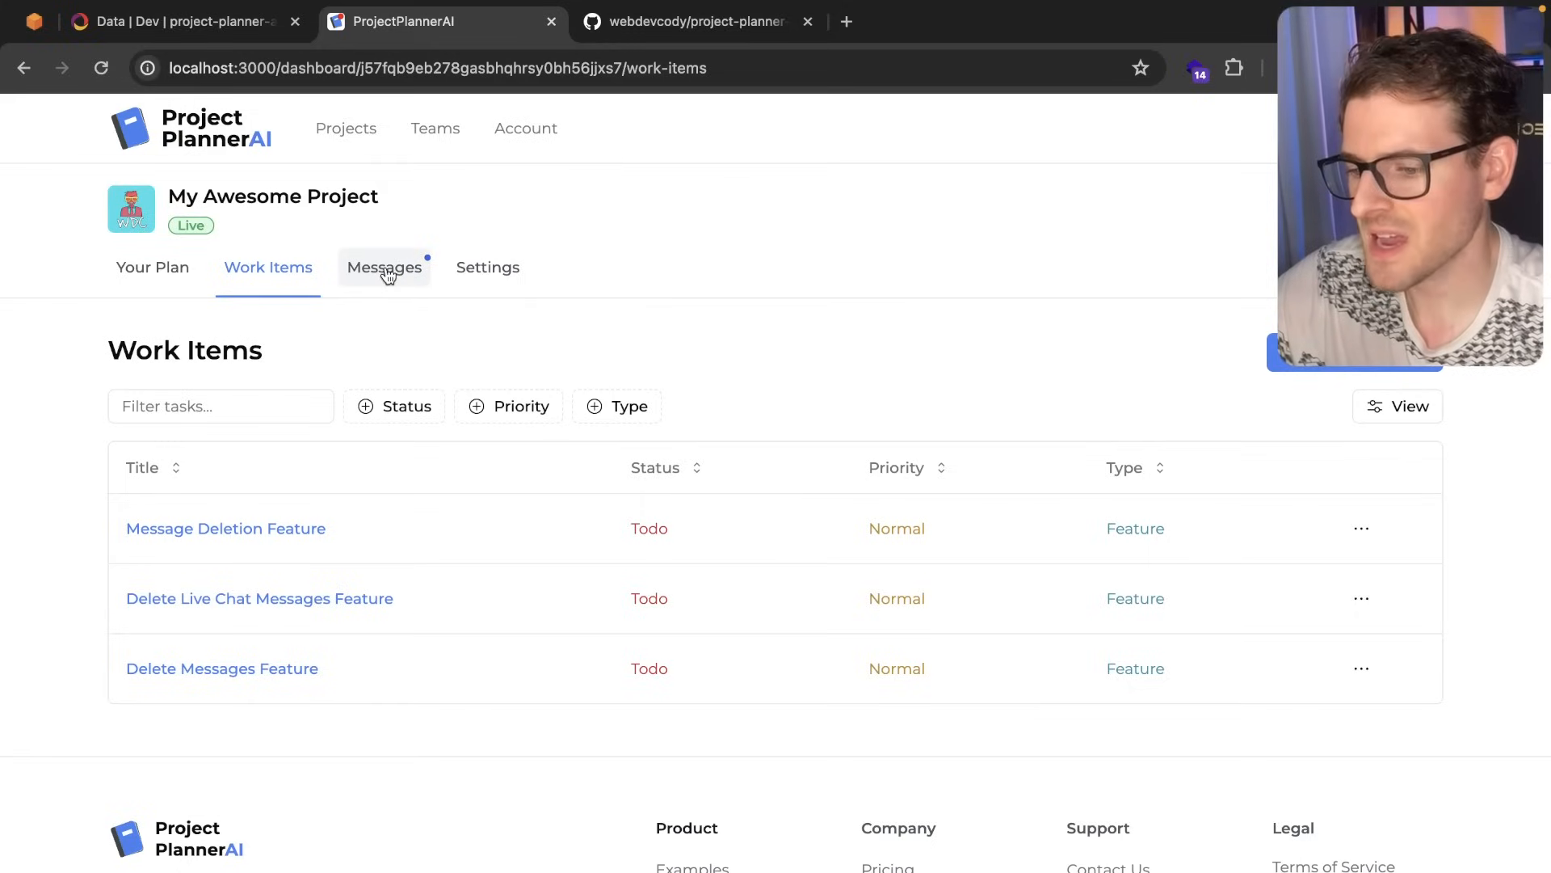
left_click(385, 267)
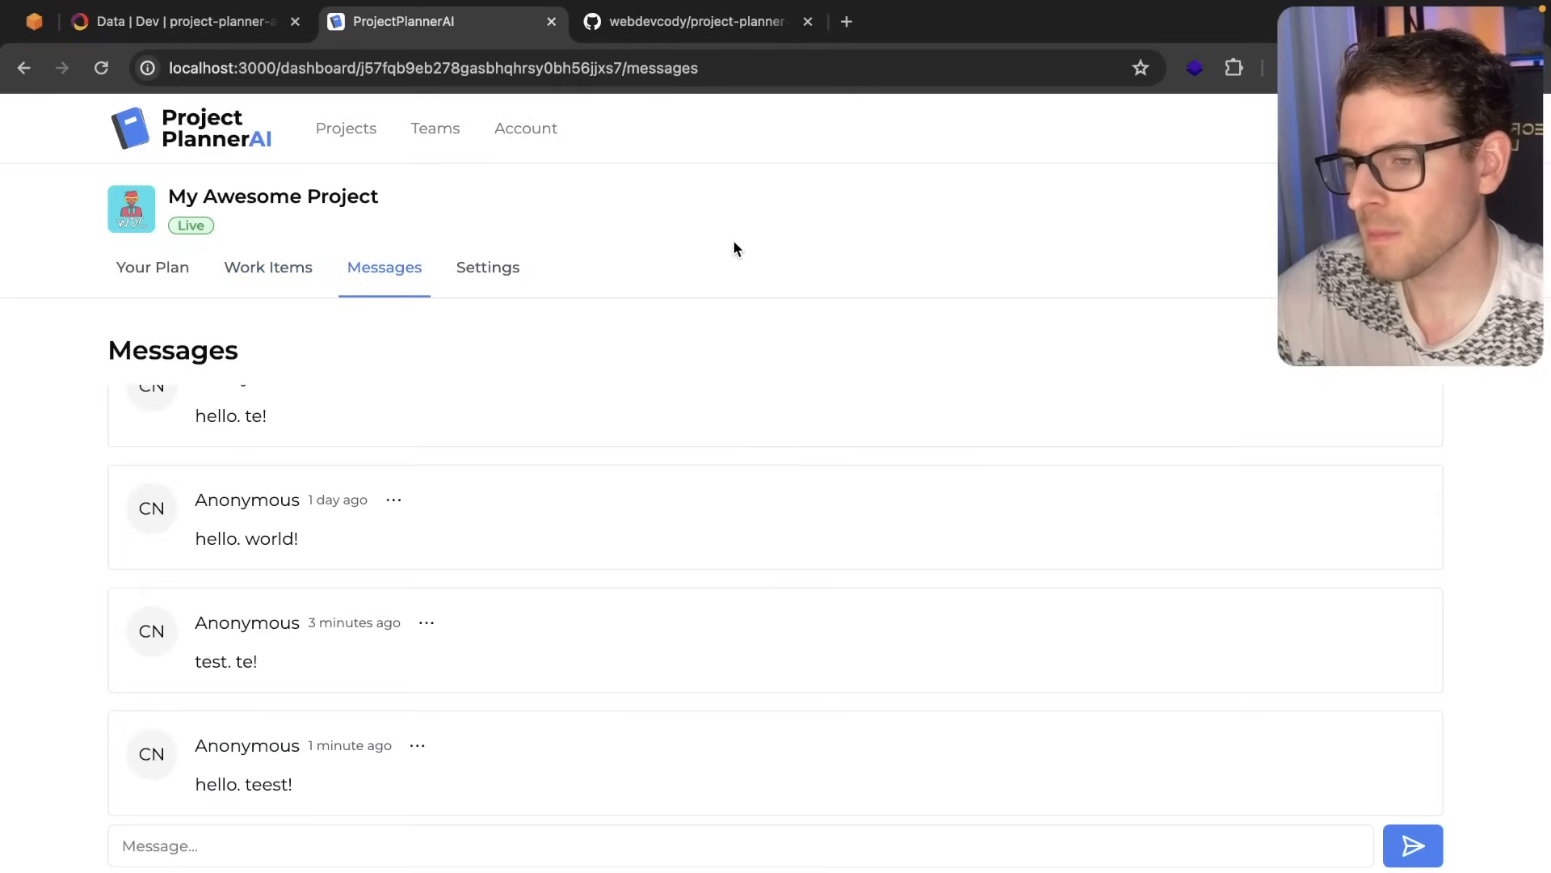
mouse_move(695, 462)
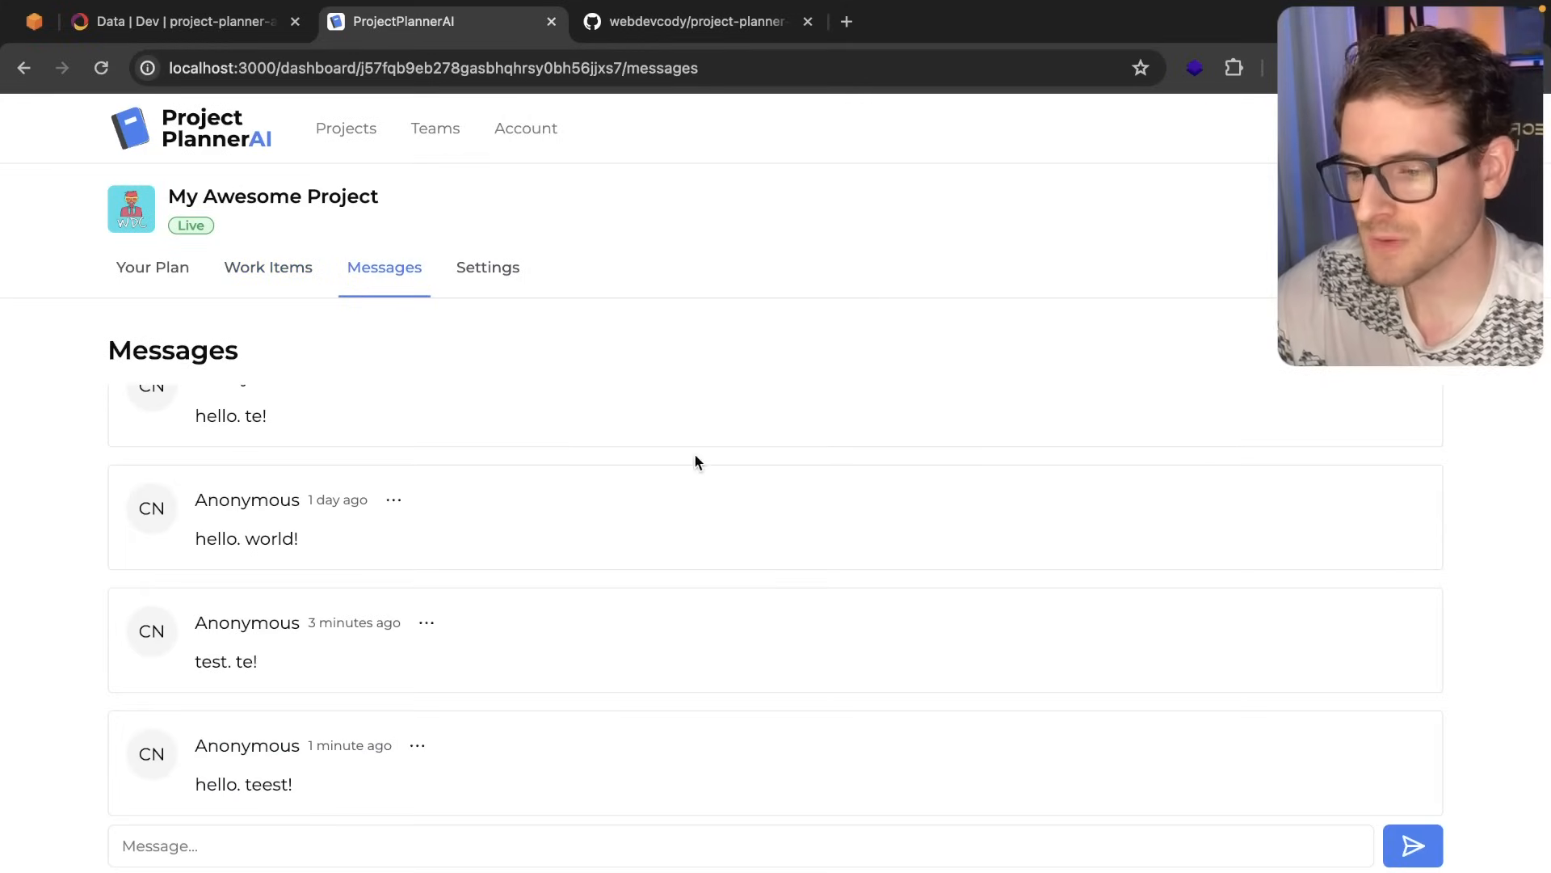
mouse_move(408, 281)
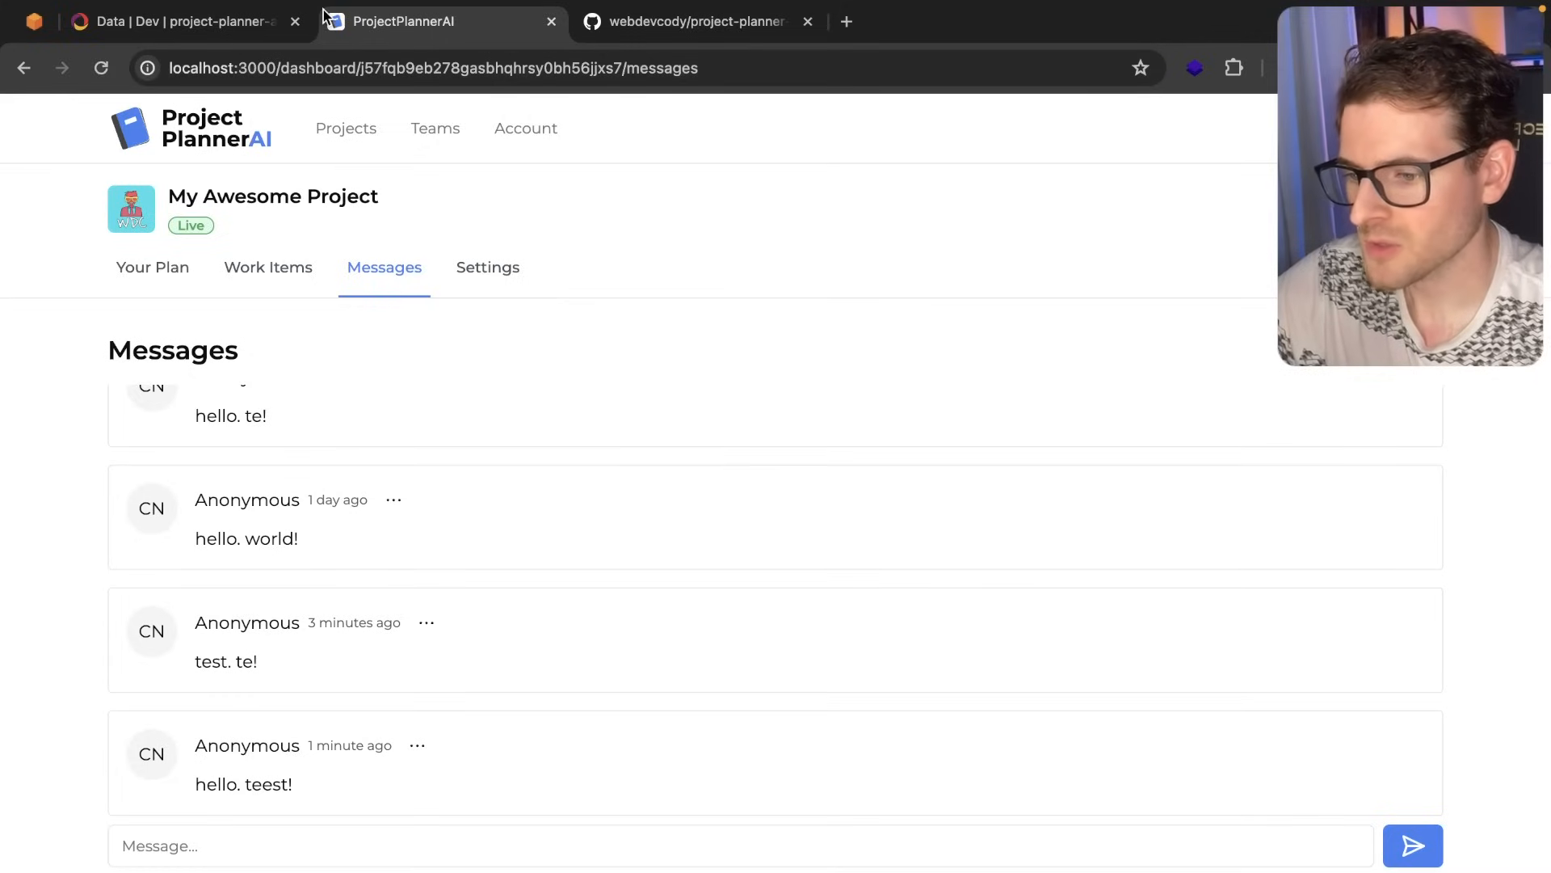
mouse_move(745, 270)
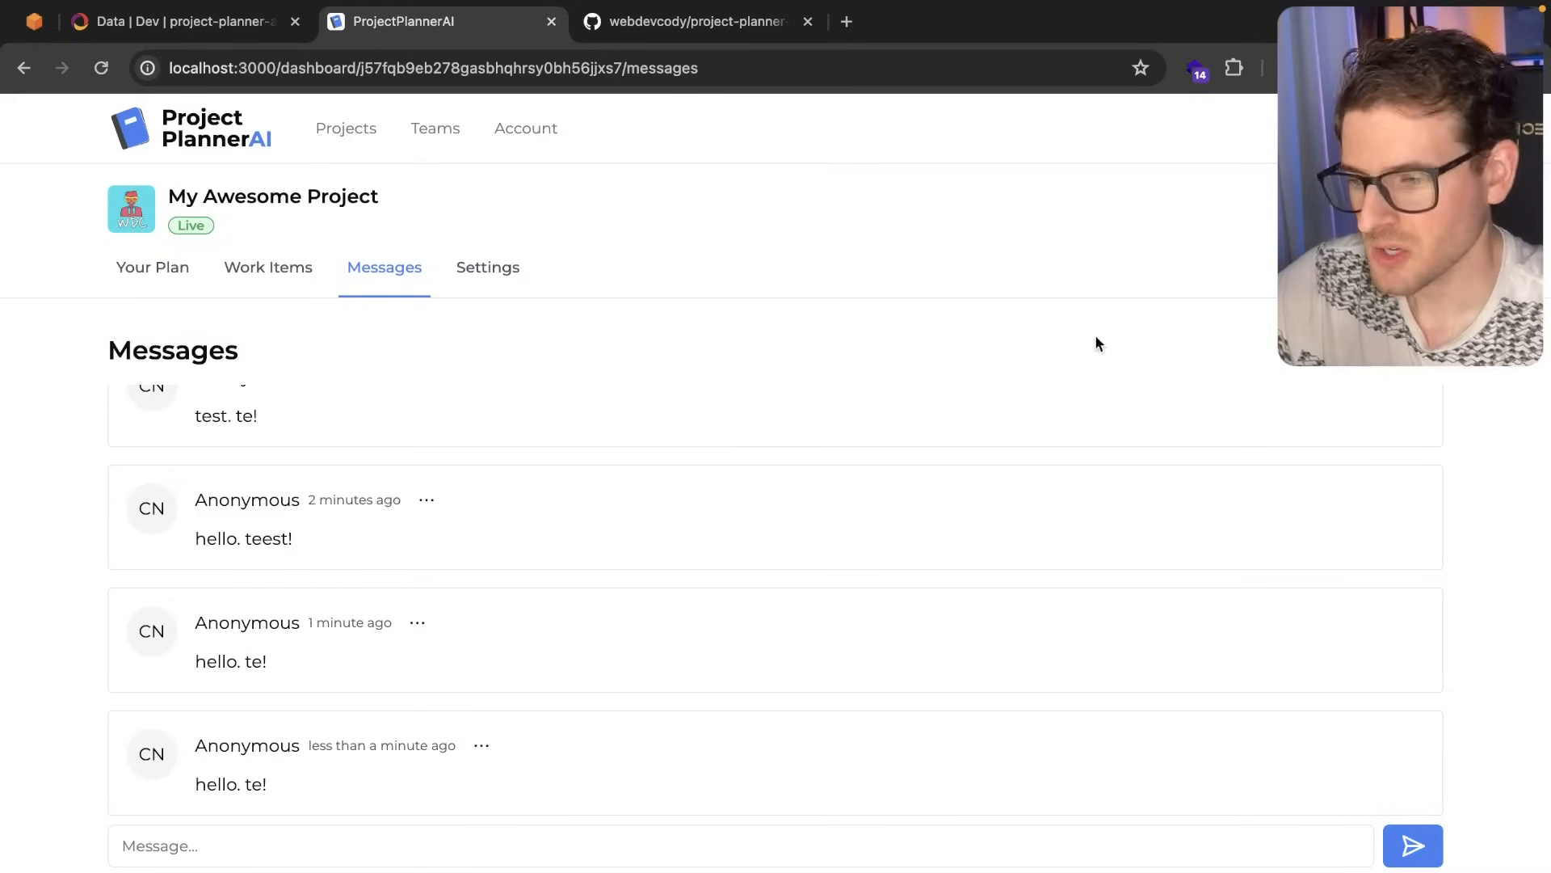
mouse_move(1086, 346)
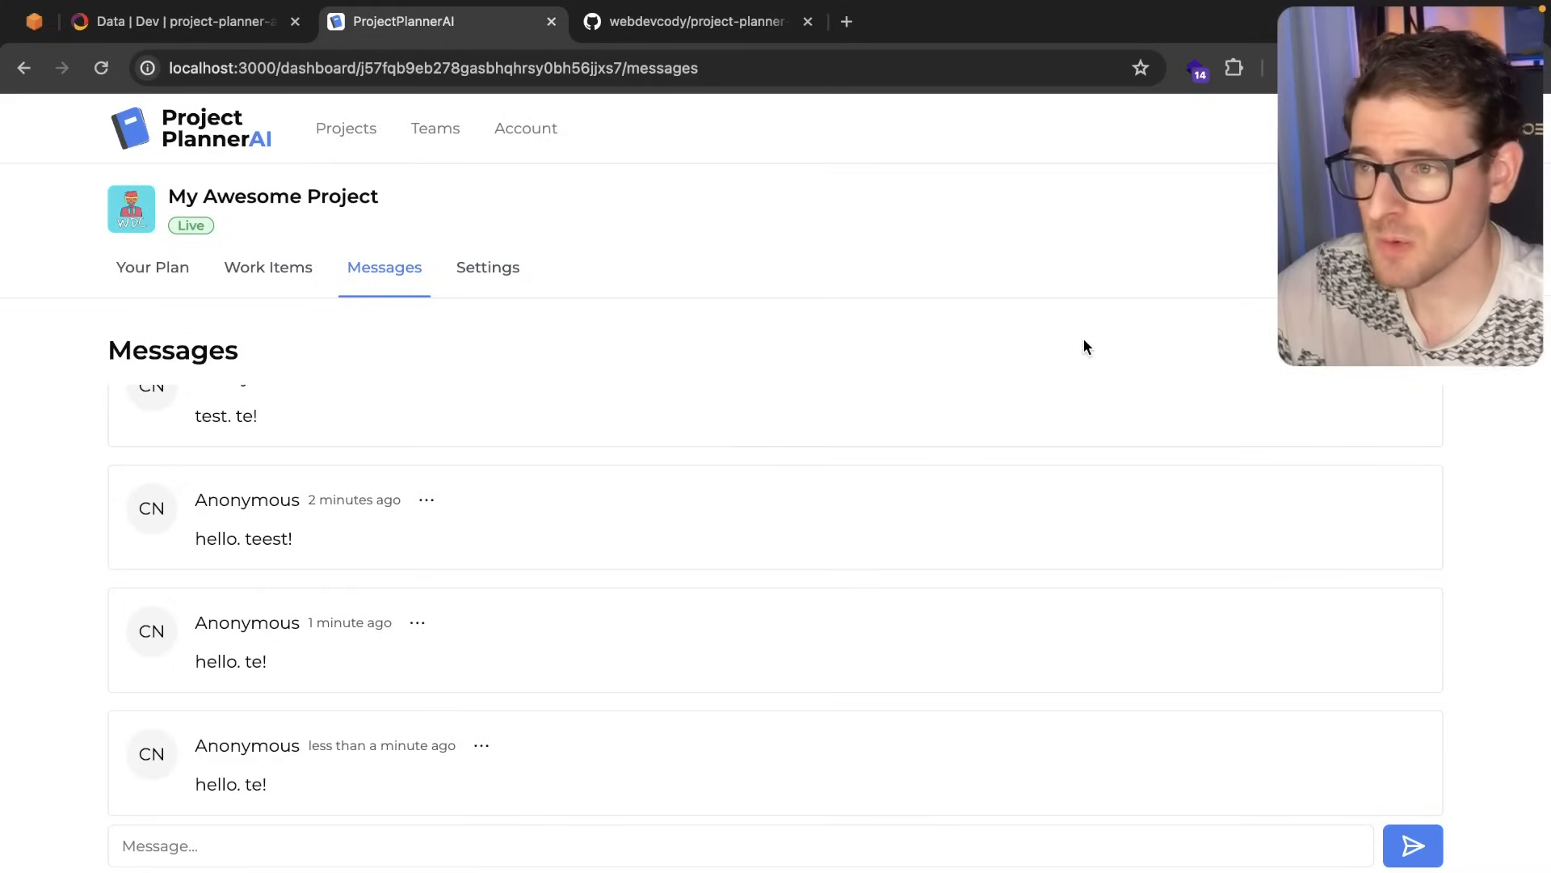
mouse_move(950, 328)
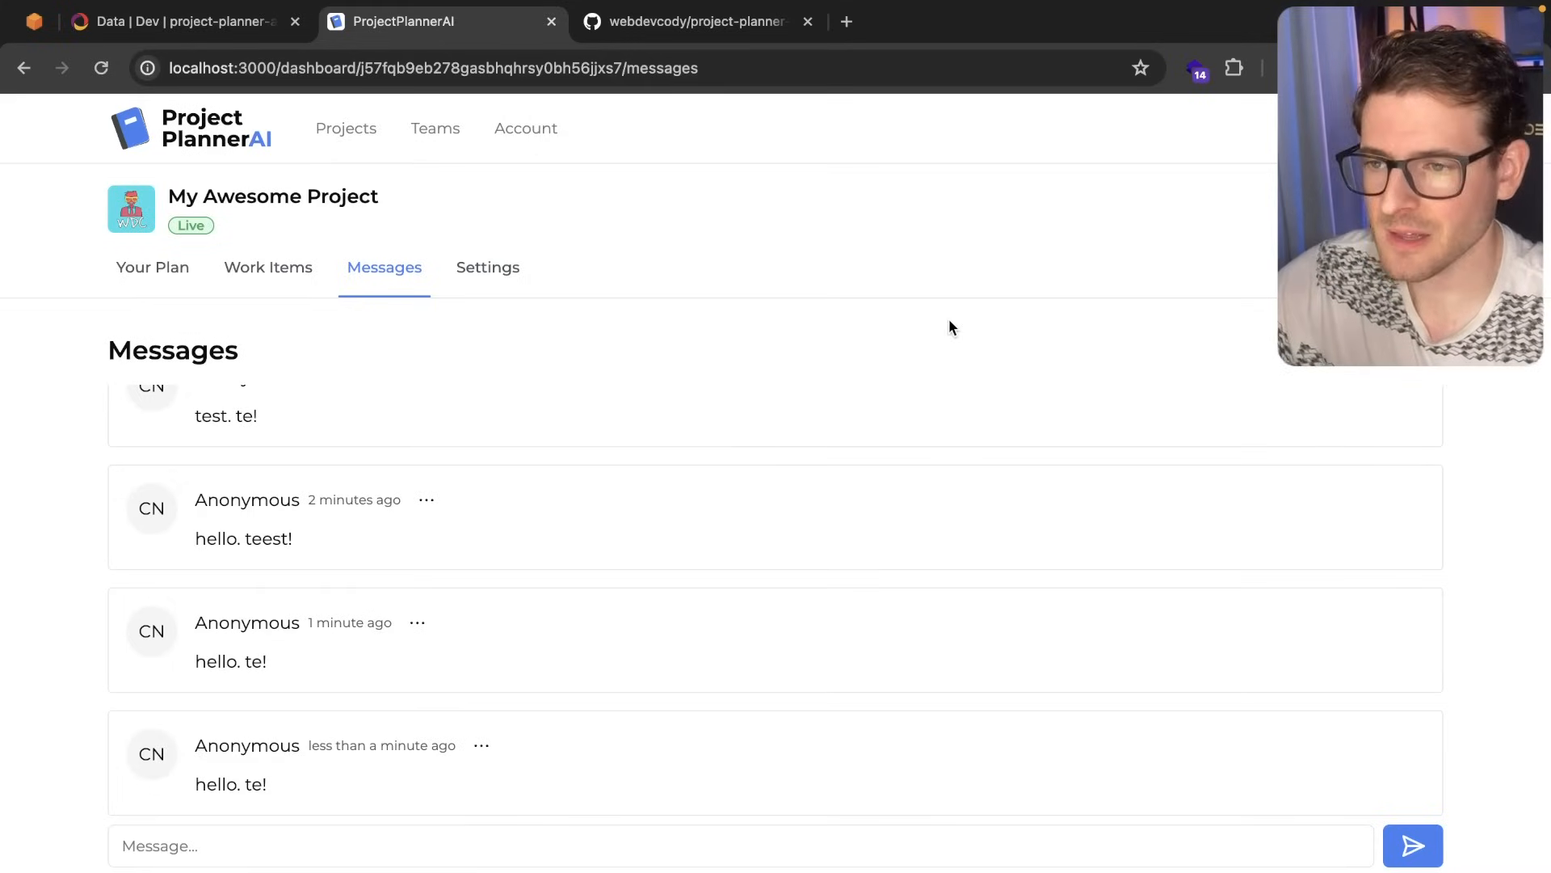
mouse_move(348, 287)
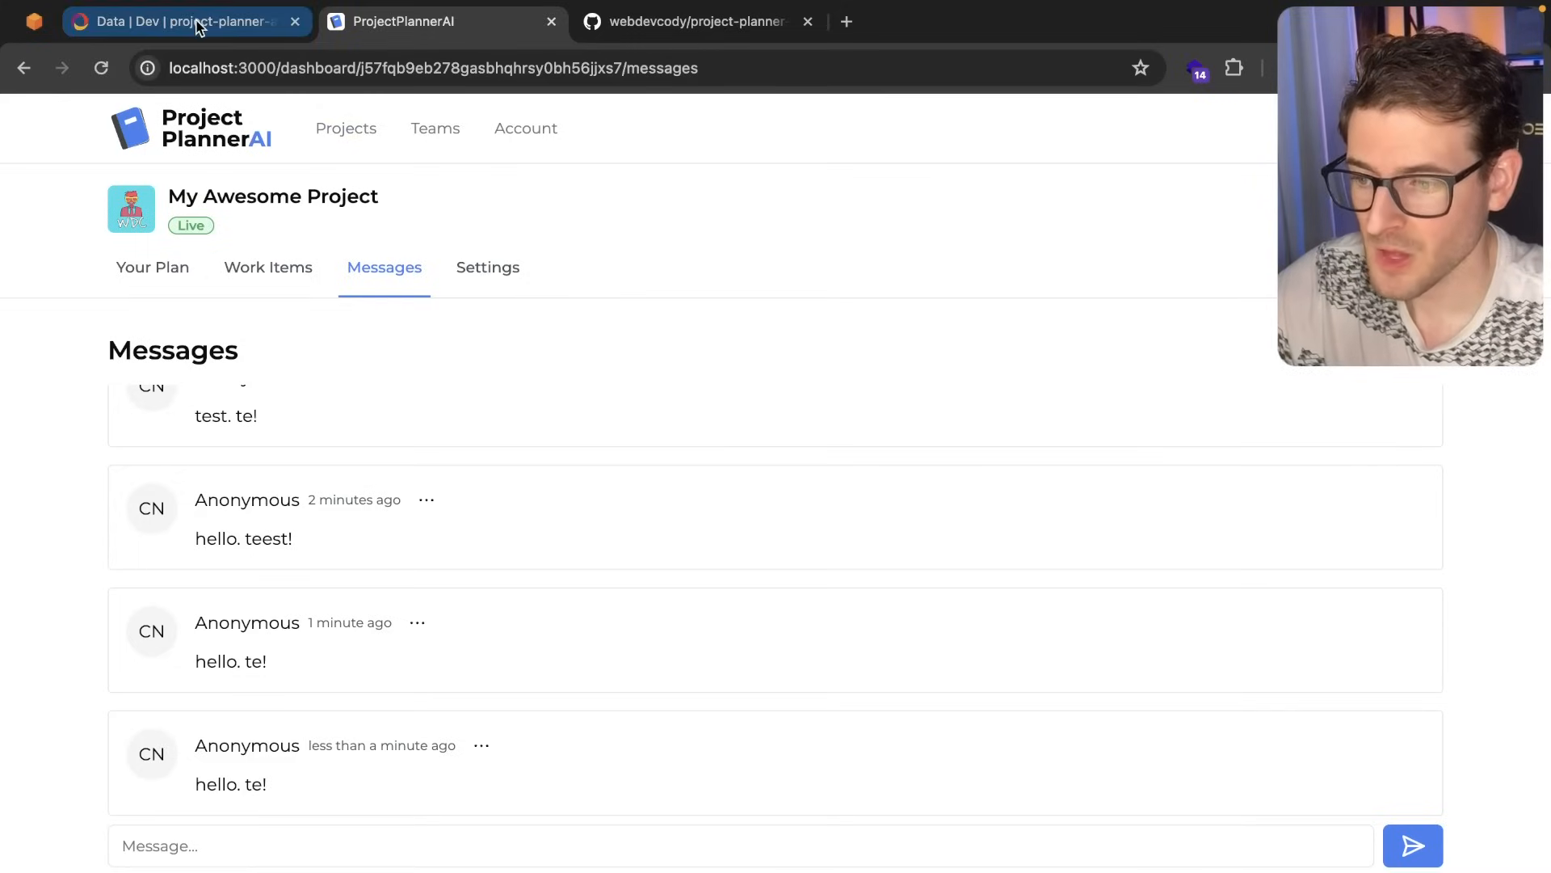
Step: Add a seventh messages document with text "Hello World" in the Convex dashboard
left_click(183, 21)
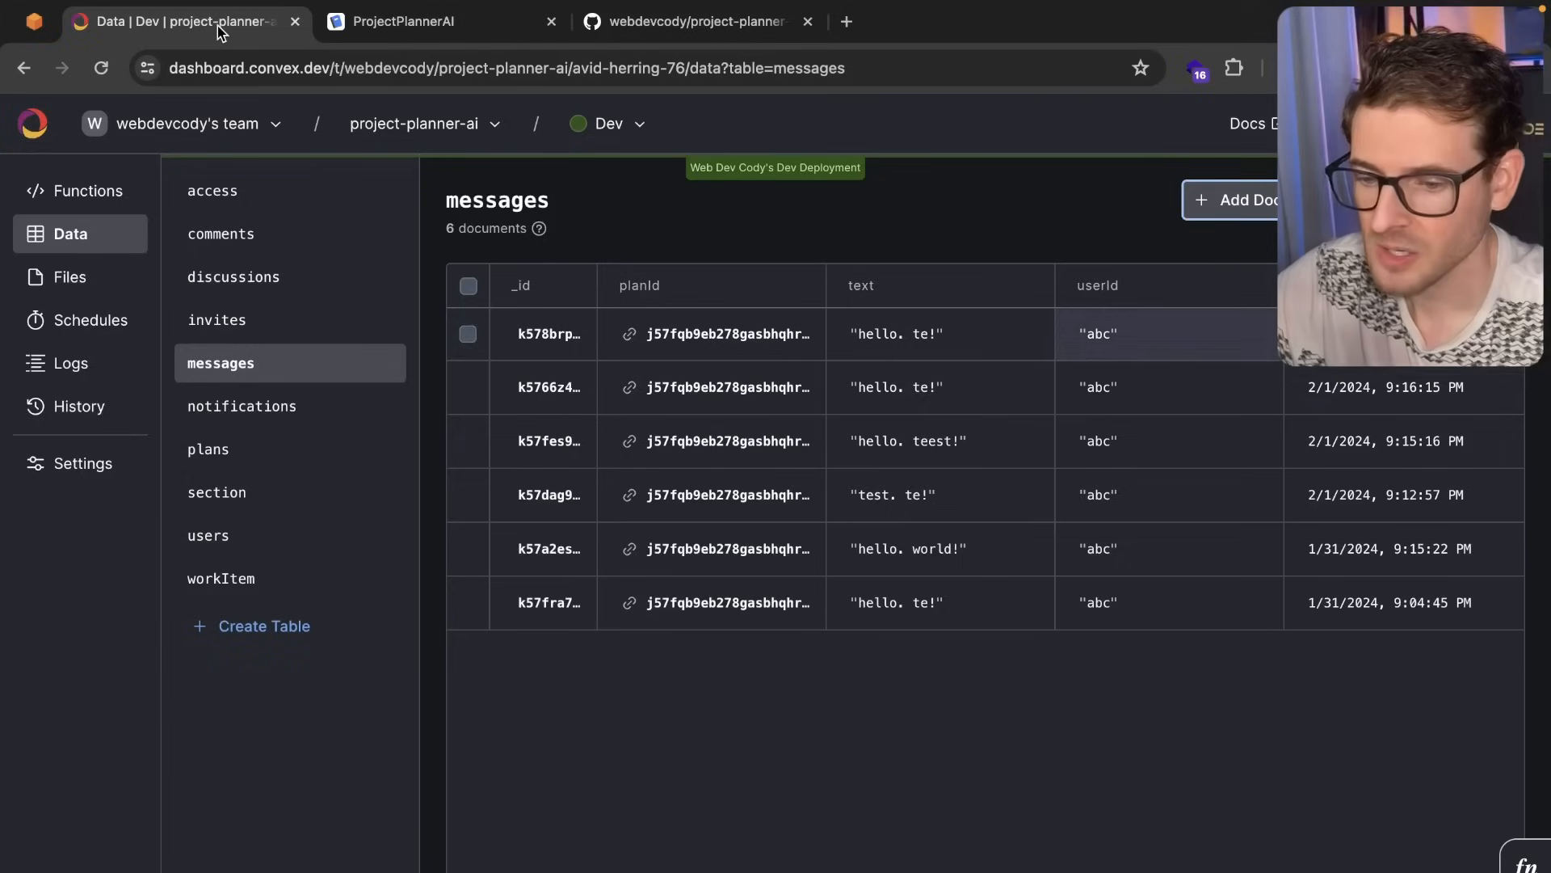
mouse_move(1214, 350)
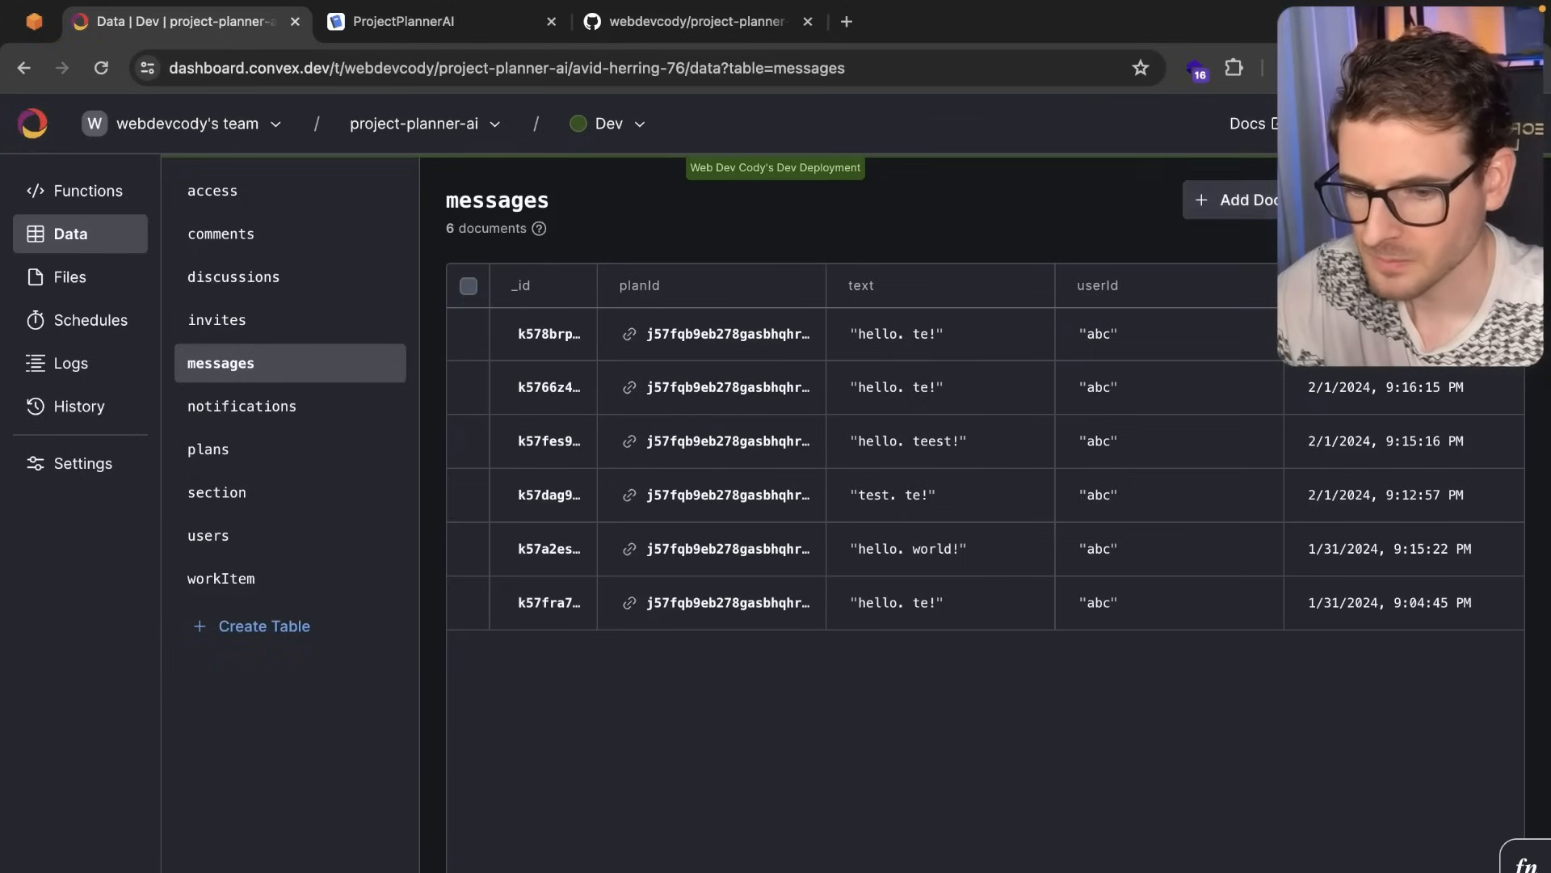
left_click(1239, 200)
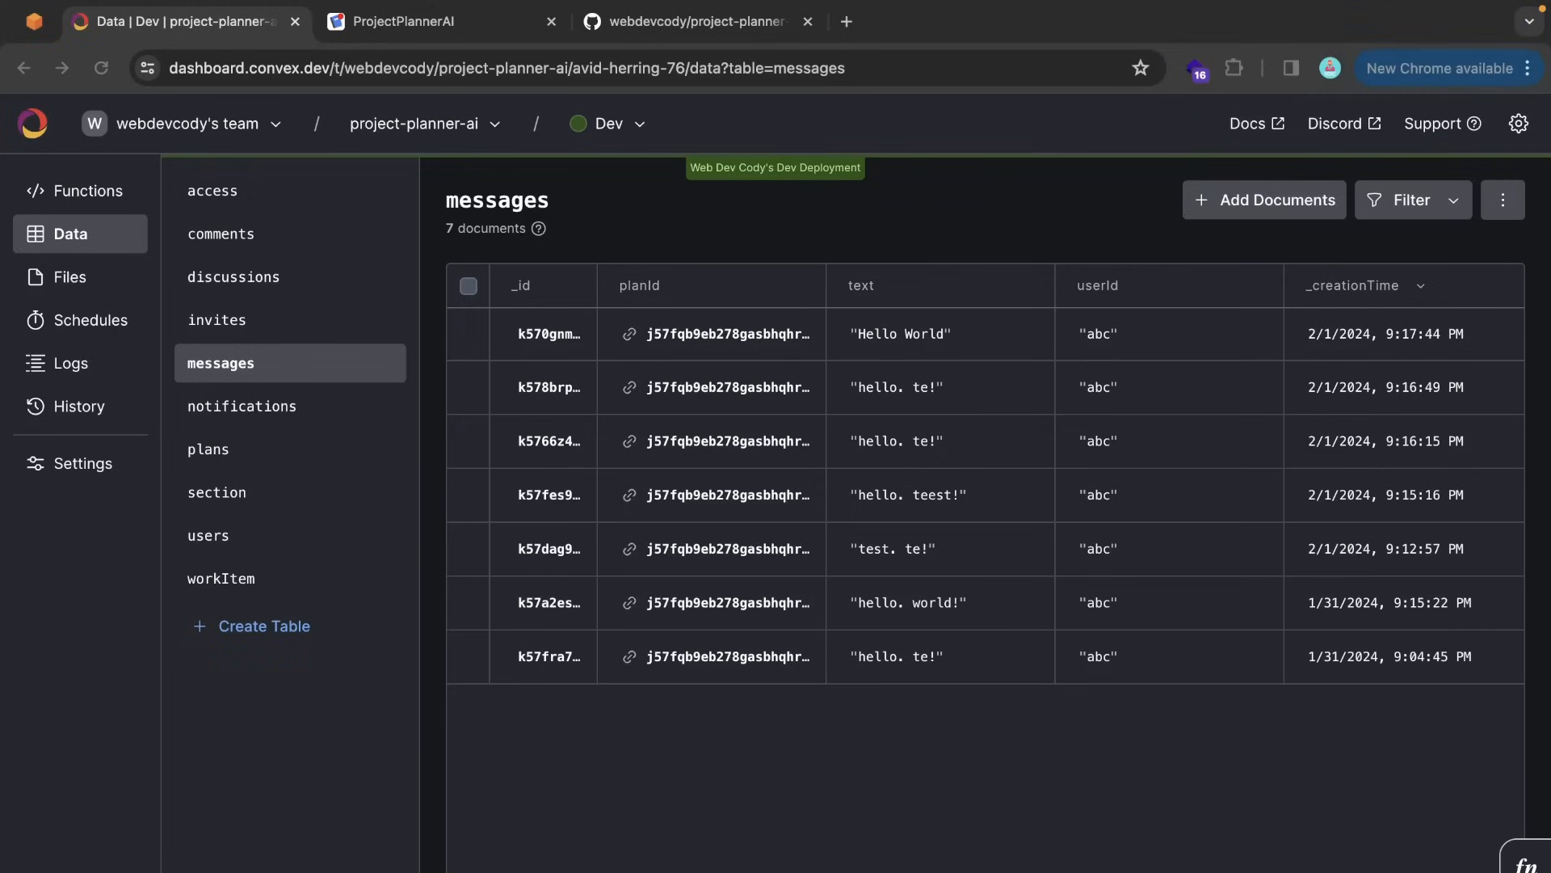
Step: Return to ProjectPlannerAI where "Hello World" appears with an unread dot on Messages
left_click(440, 21)
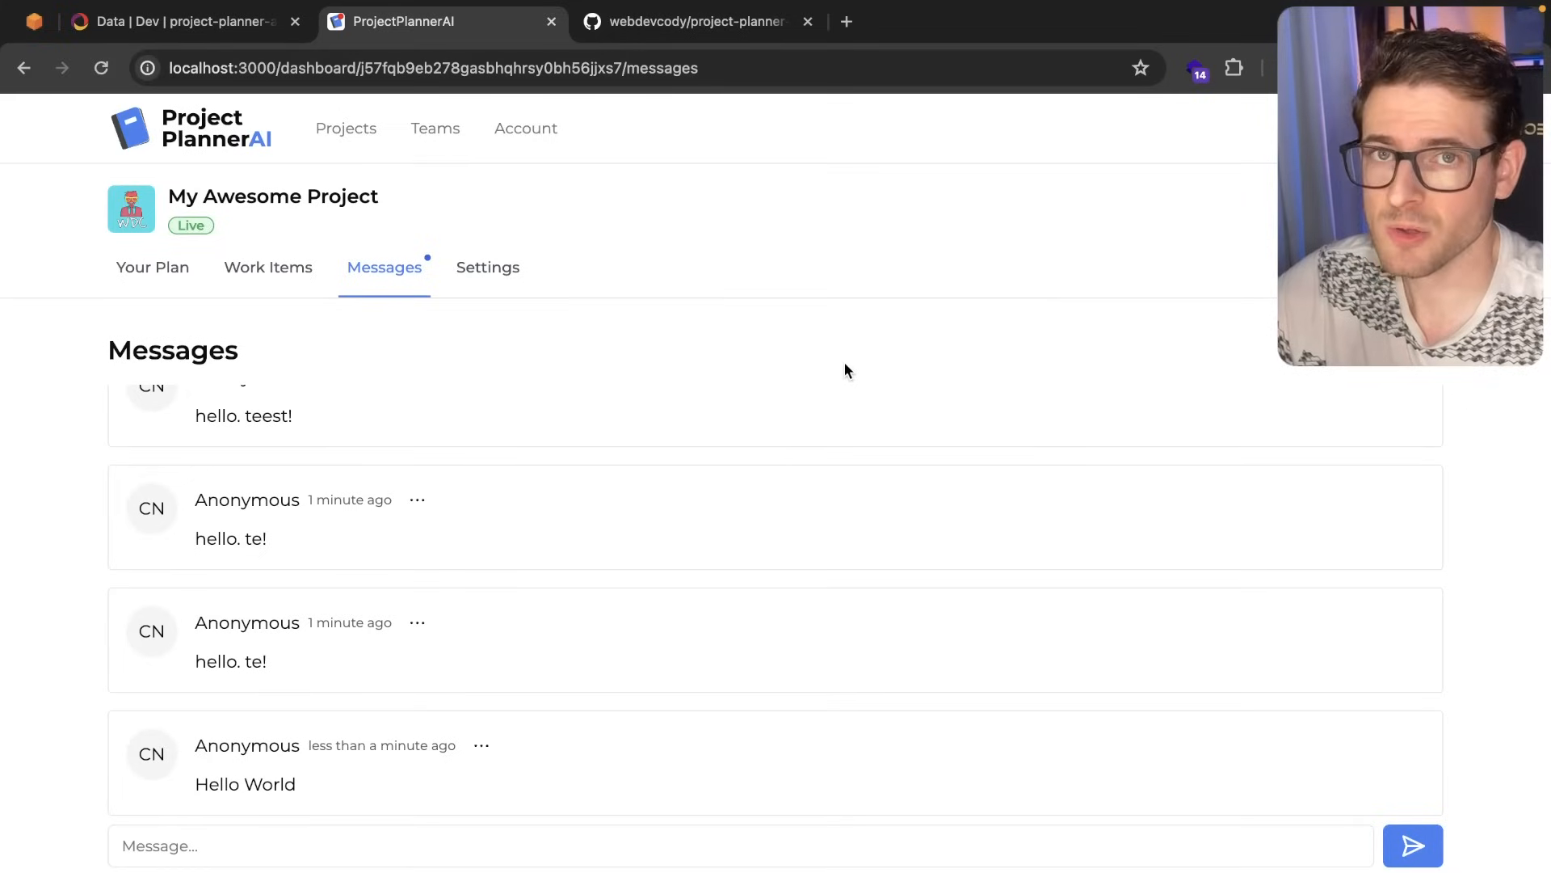
key("alt+tab")
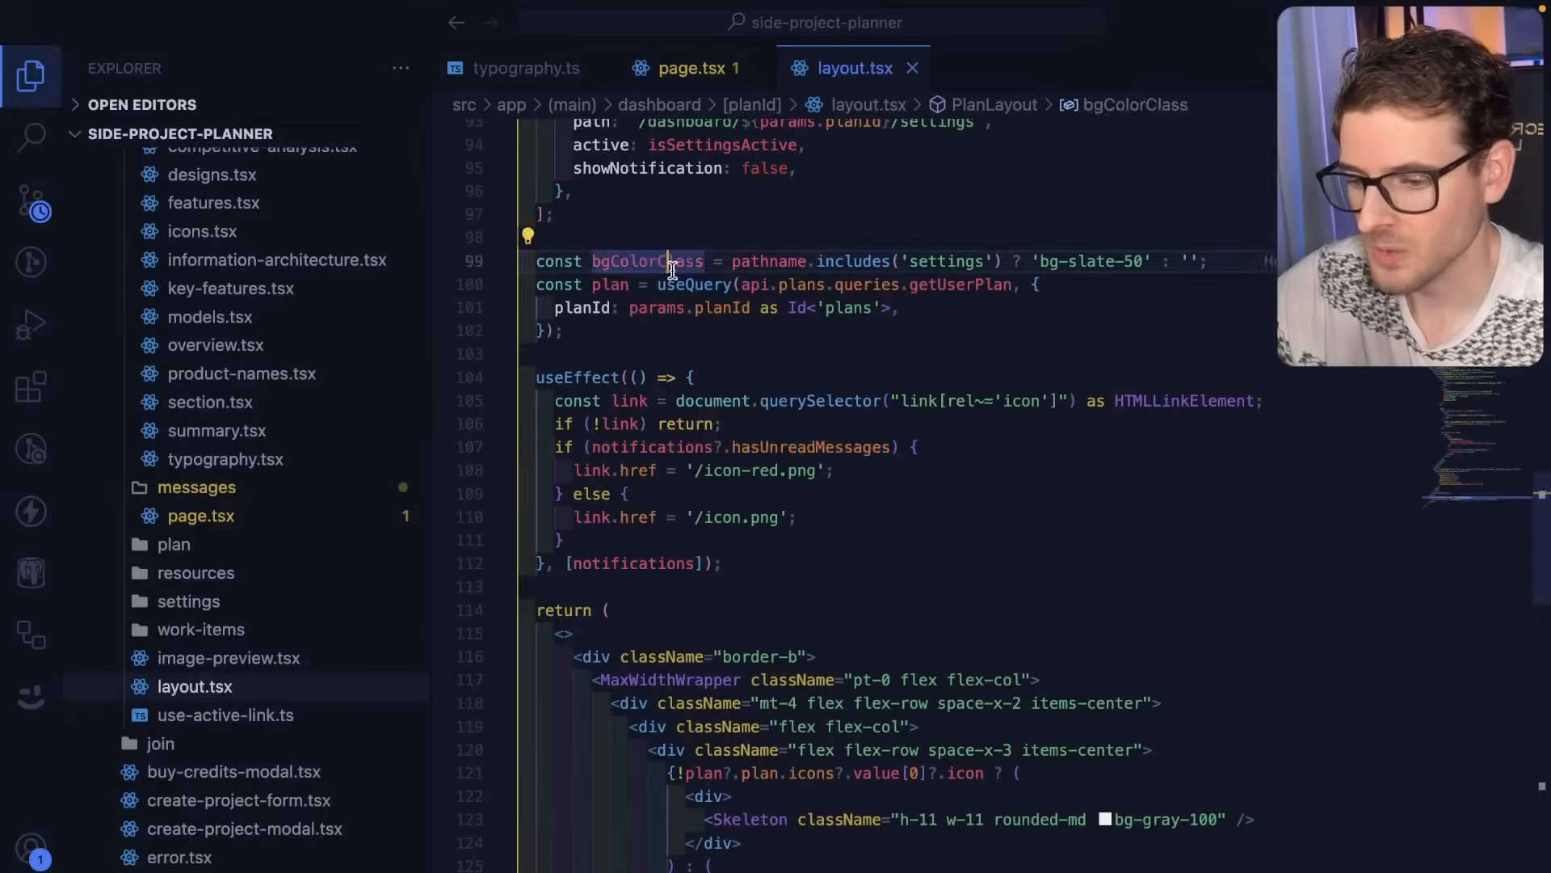
left_click(30, 76)
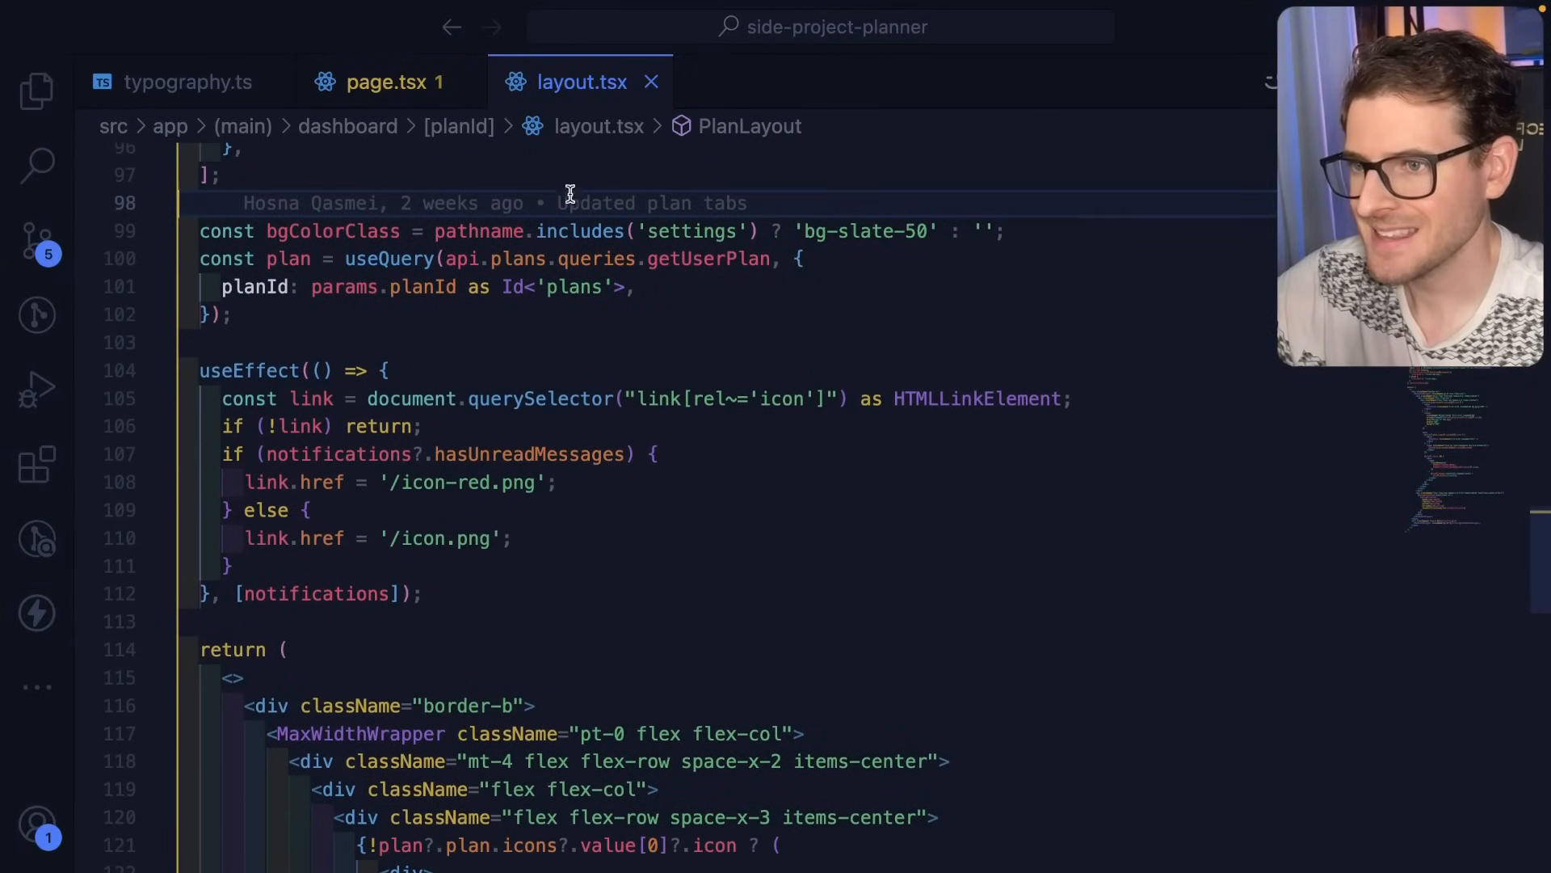
mouse_move(517, 259)
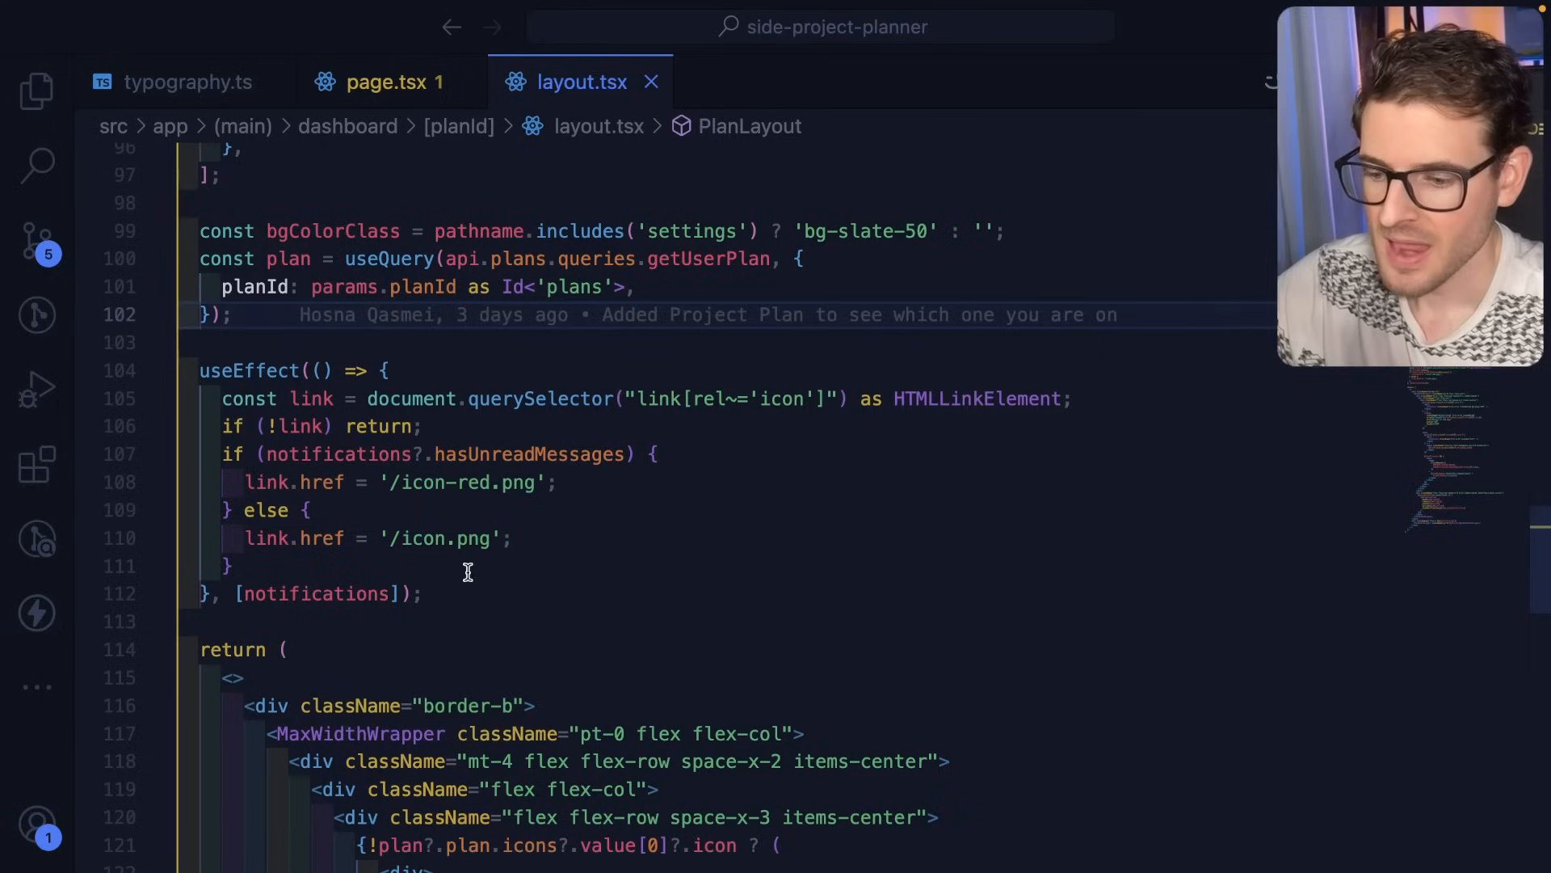
double_click(314, 593)
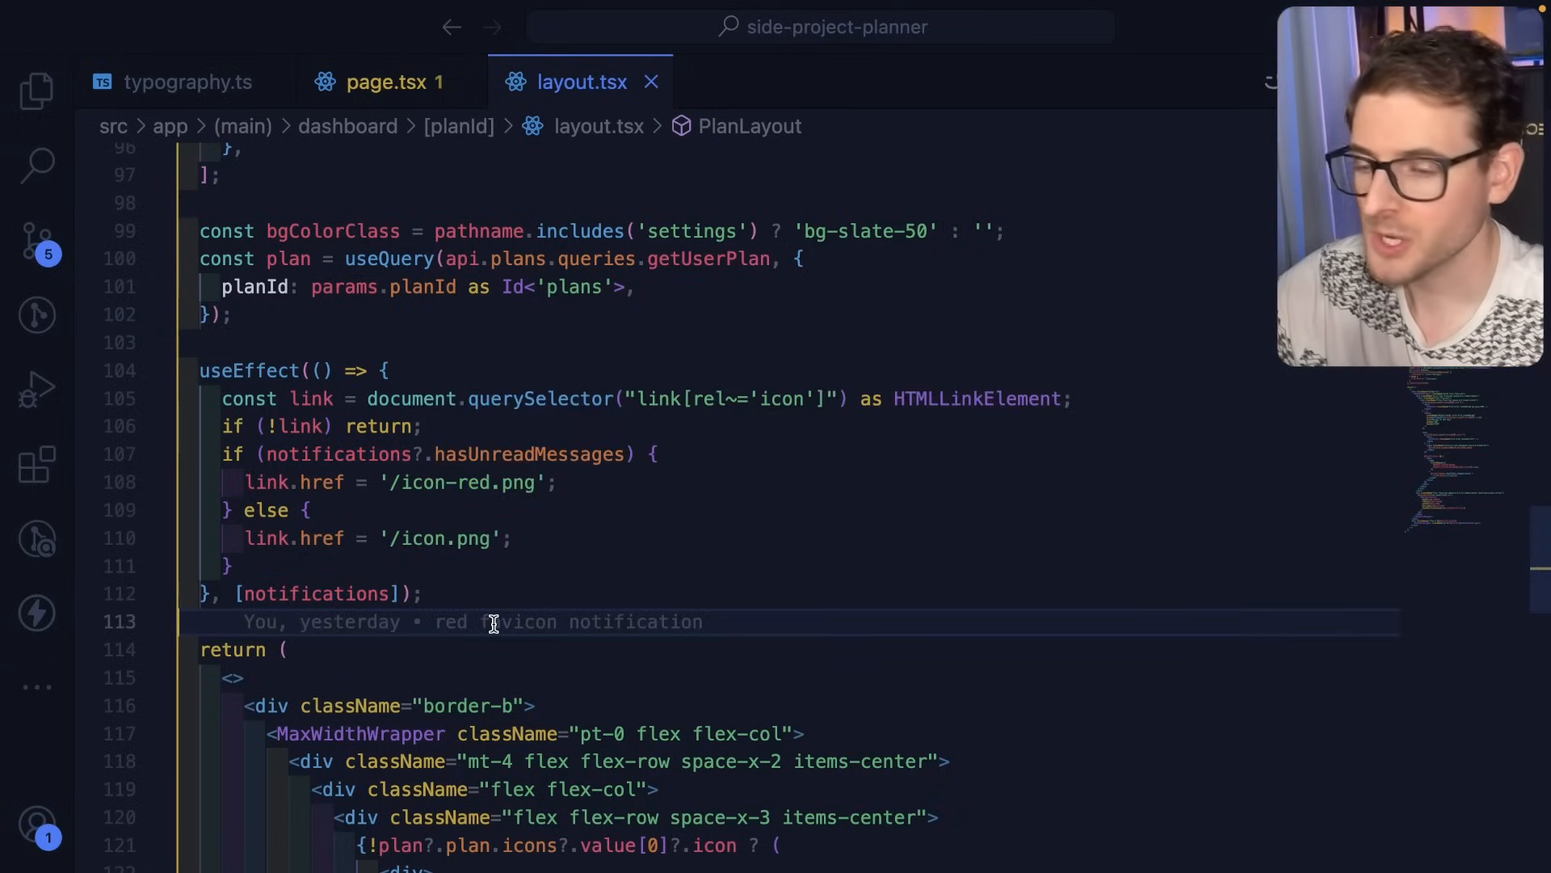
mouse_move(499, 593)
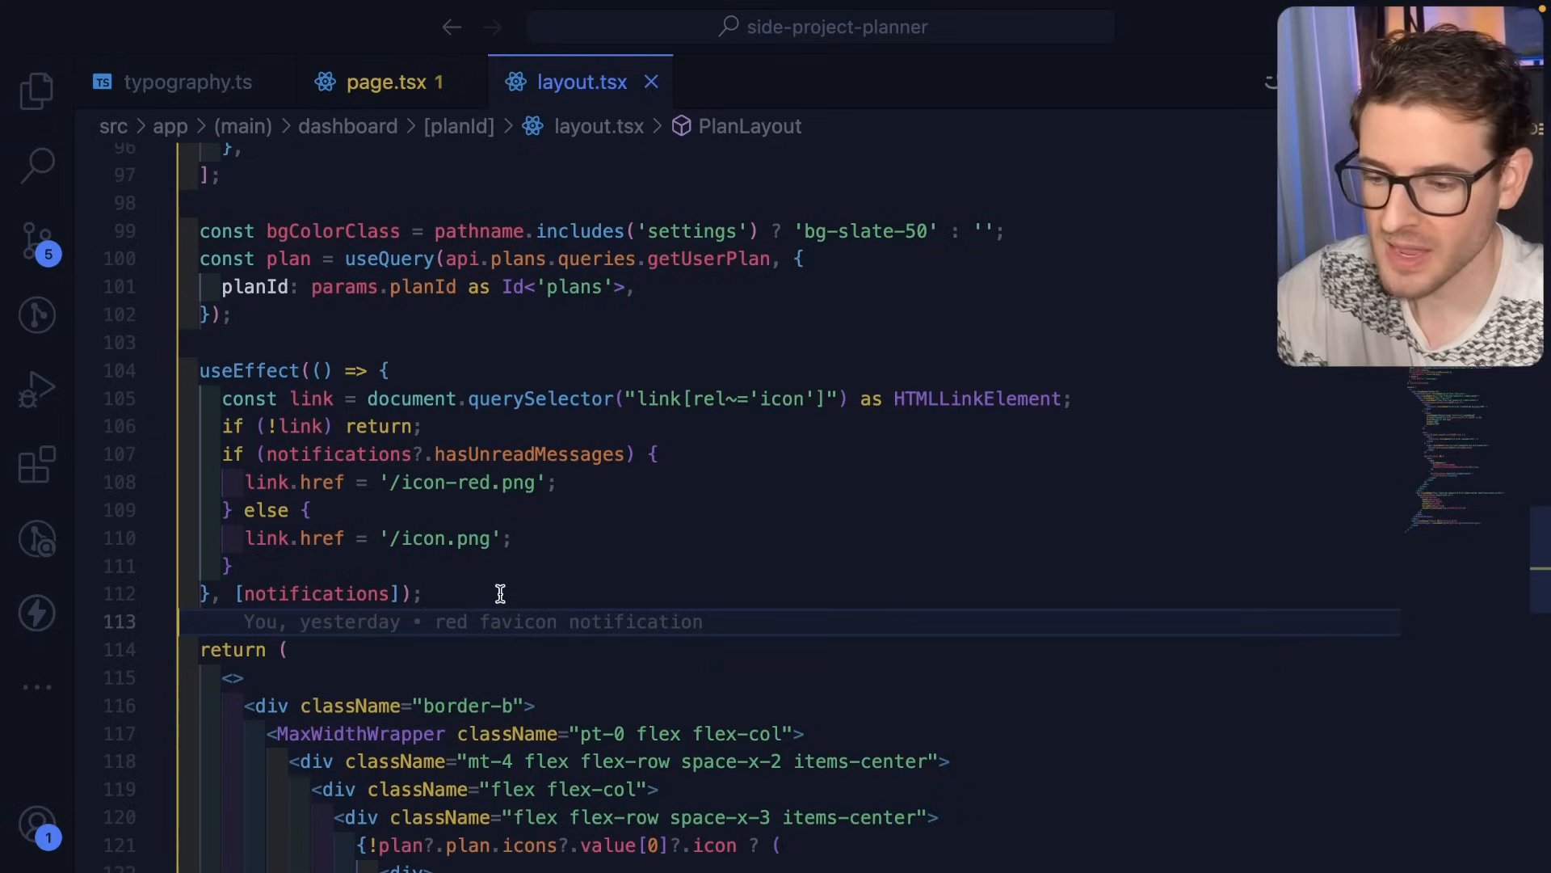
mouse_move(396, 328)
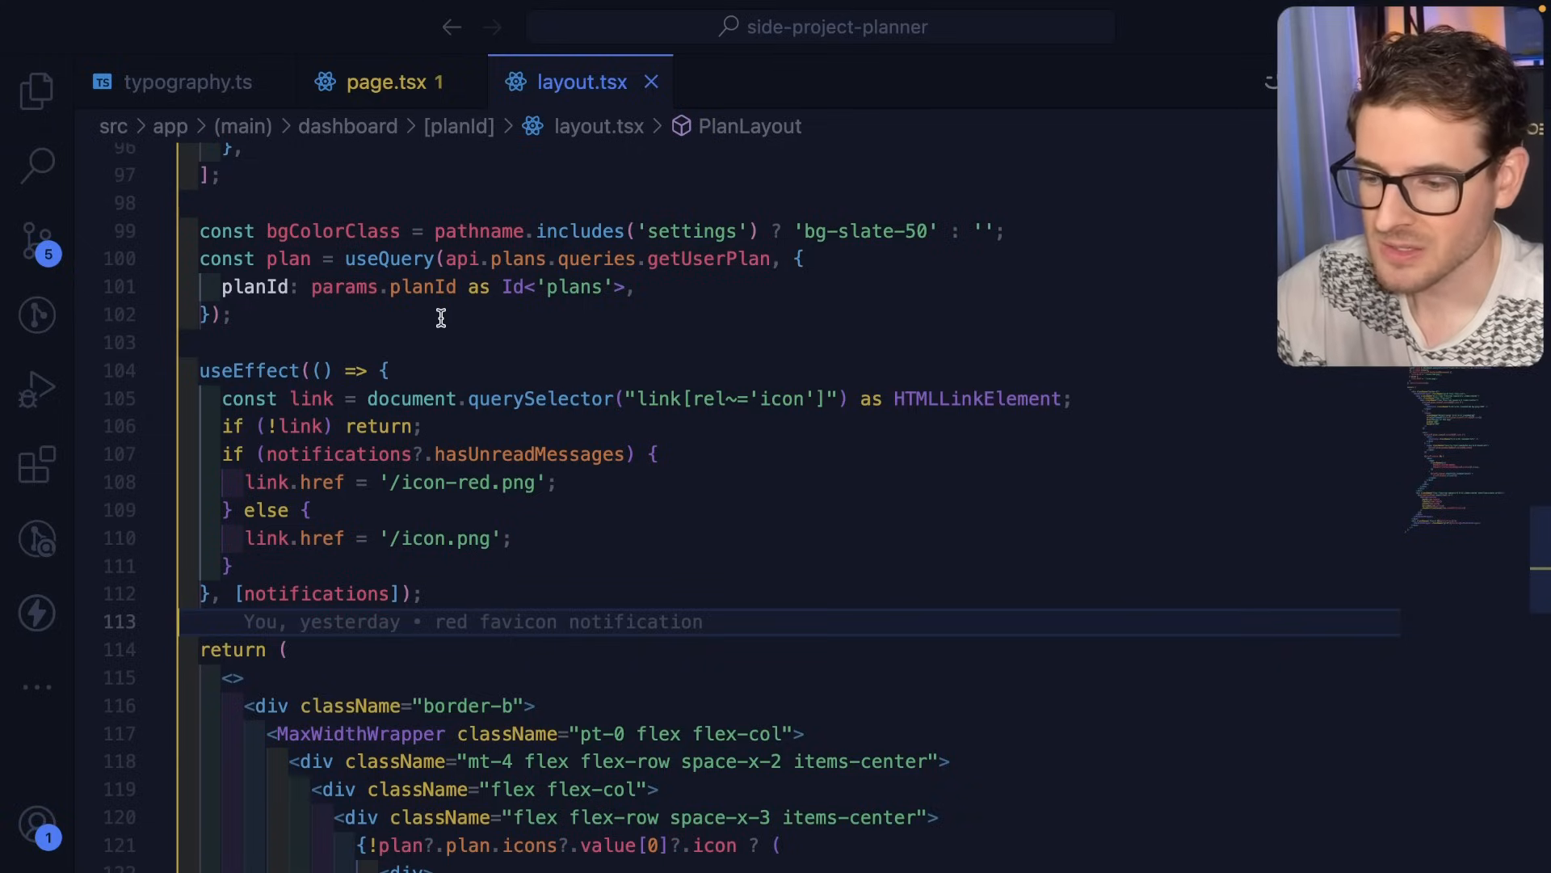
double_click(528, 454)
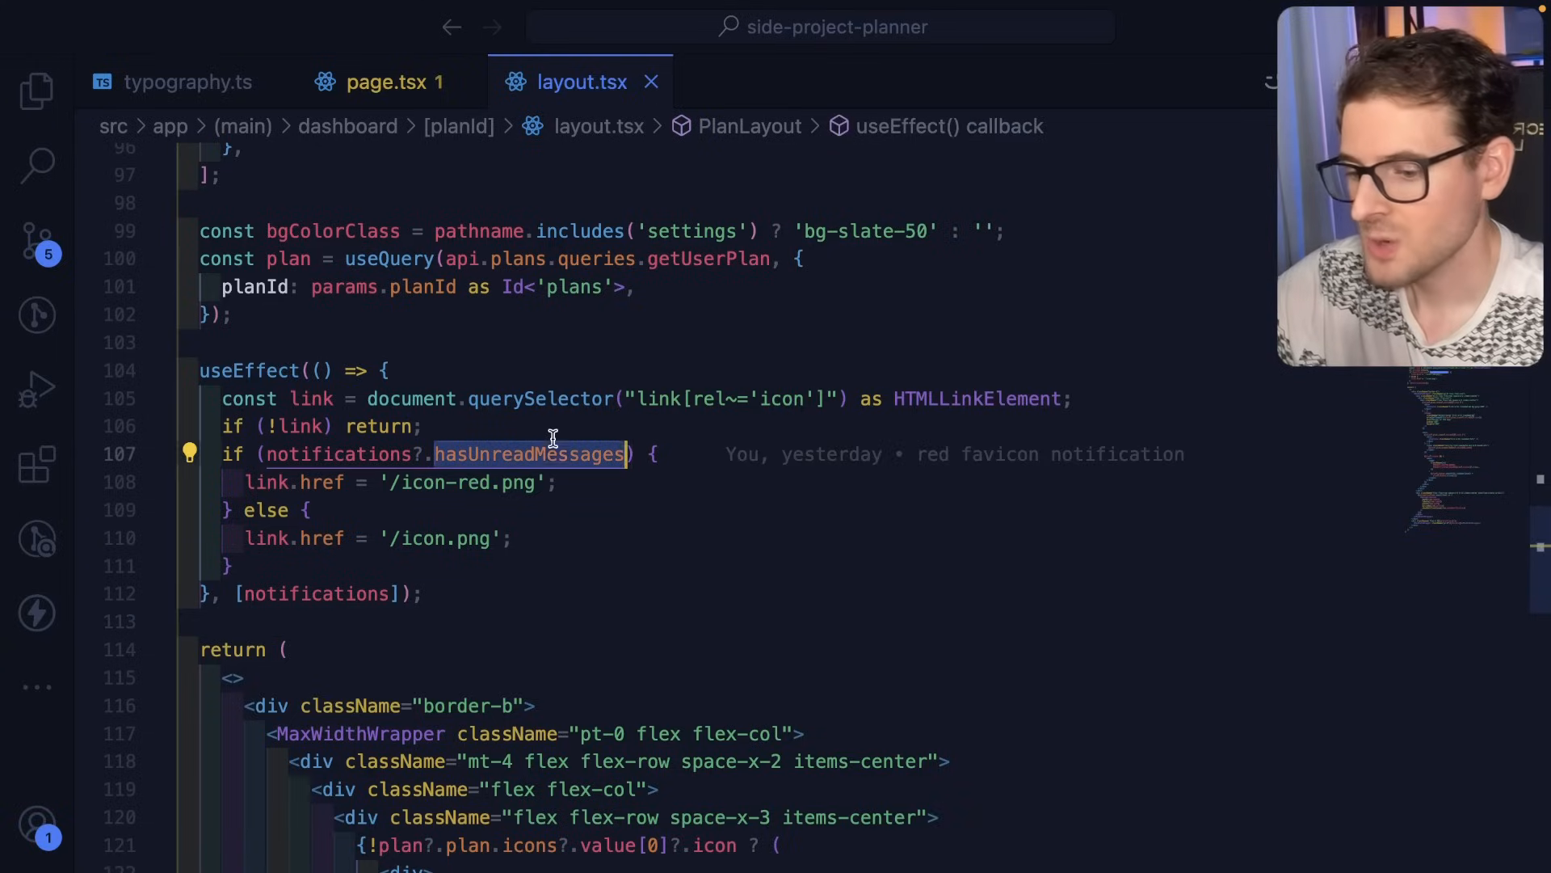
mouse_move(440, 475)
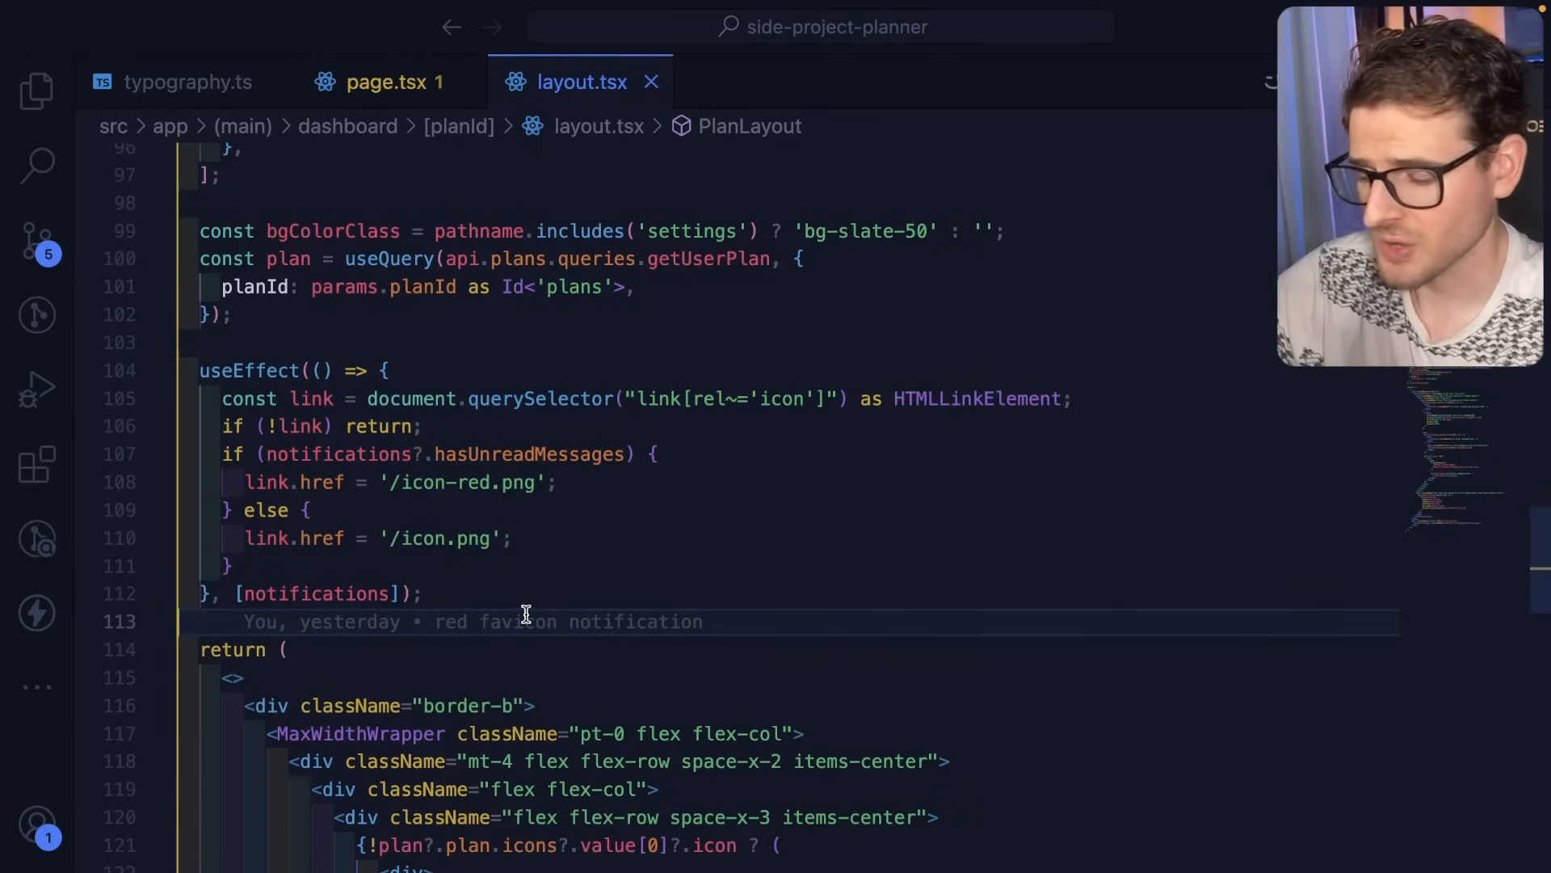
mouse_move(548, 589)
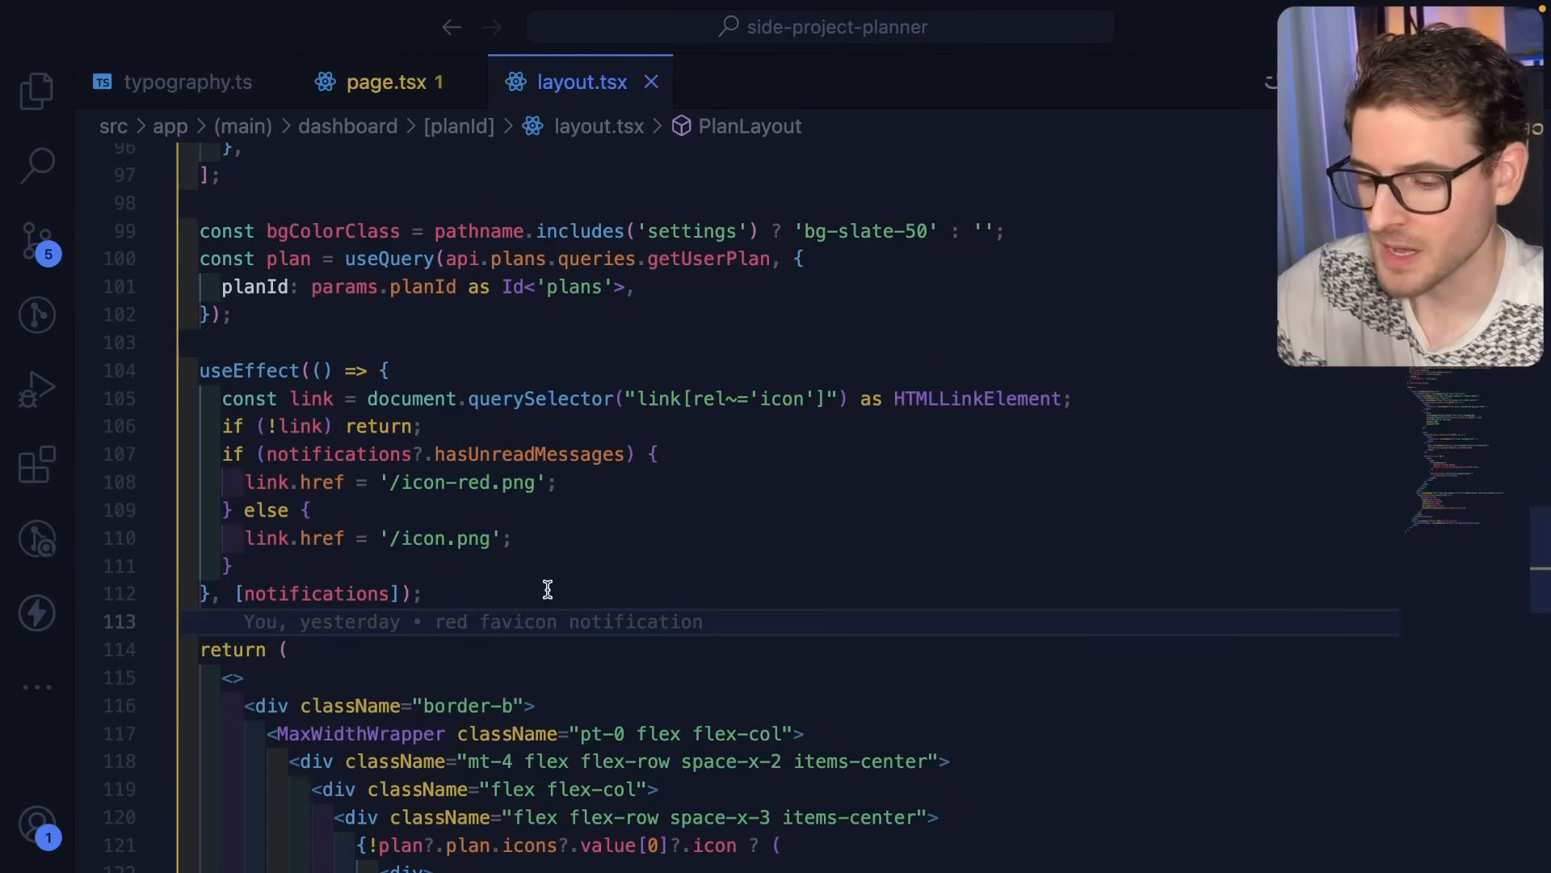
Step: Show the messages page.tsx useEffect with Notification.requestPermission() and the "New Message!" notification
left_click(382, 81)
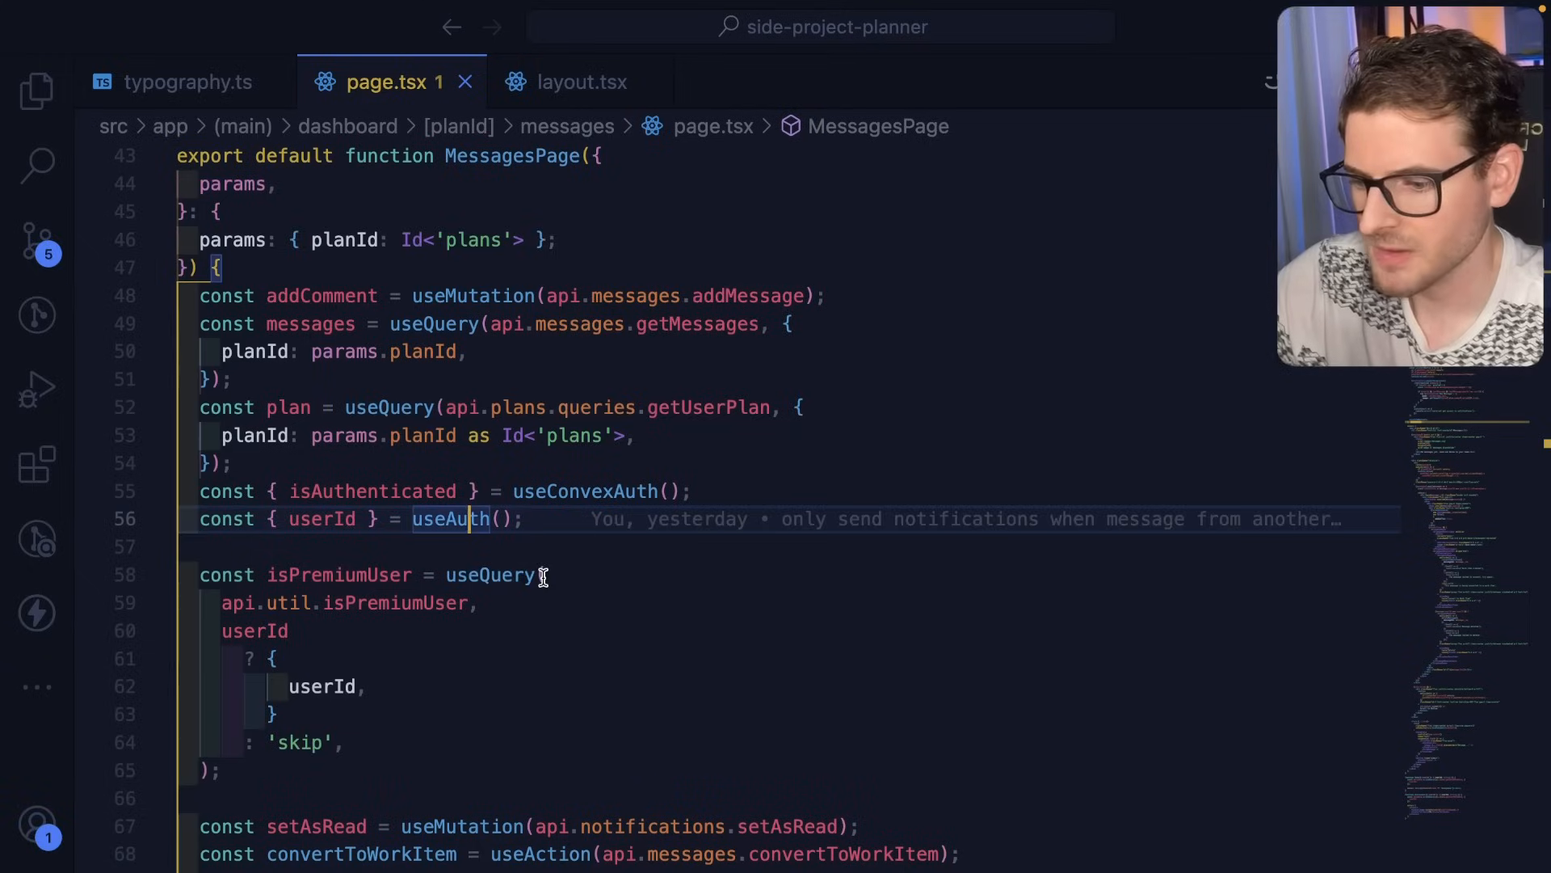
scroll("down", 3)
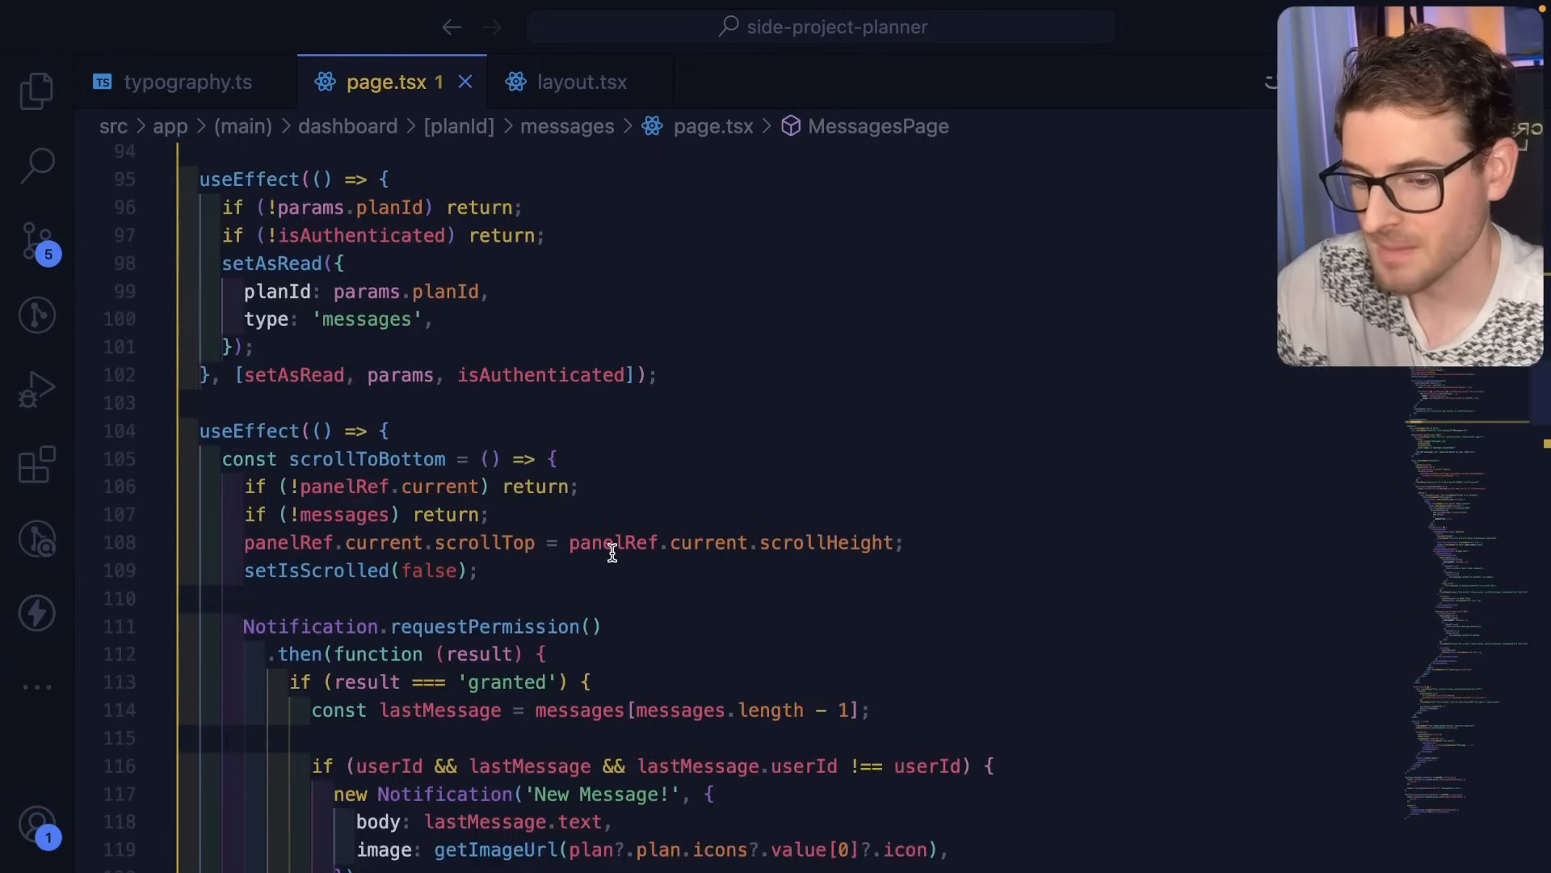
scroll("down", 3)
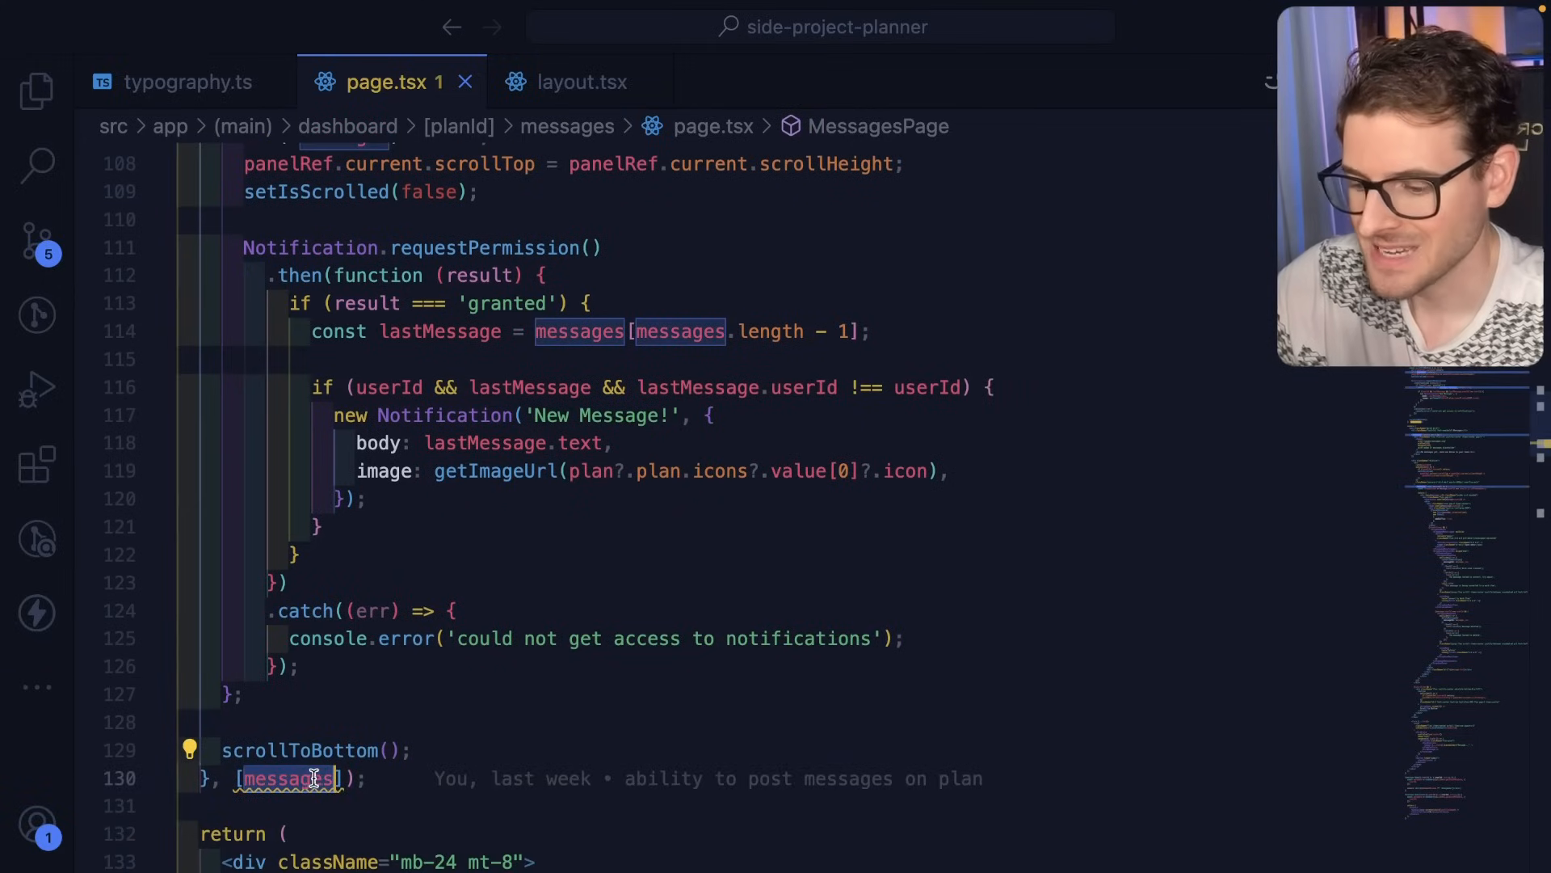
scroll("up", 3)
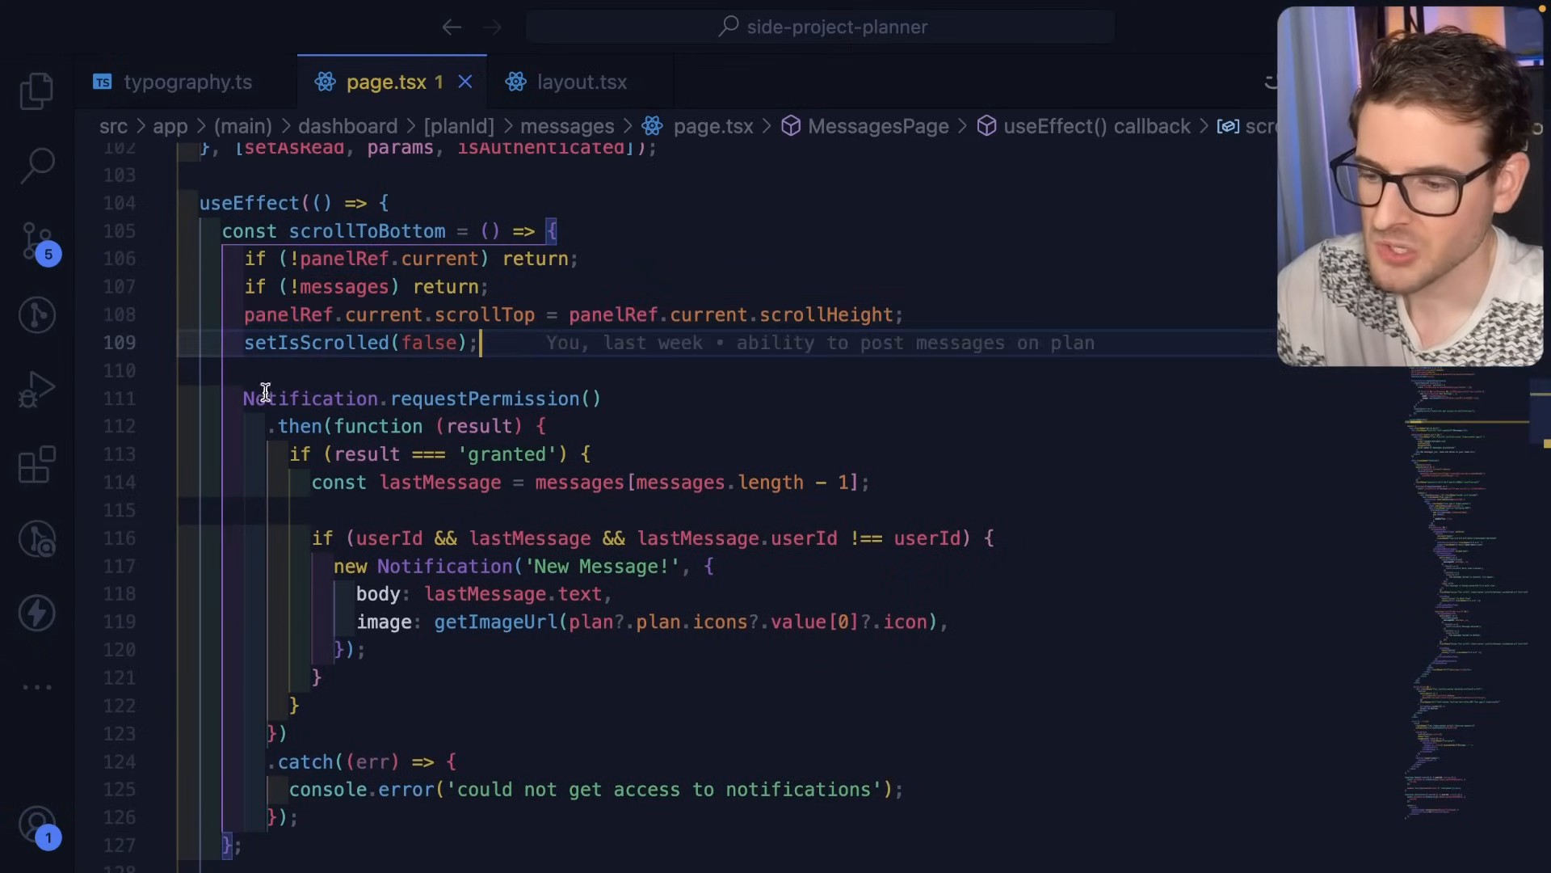
mouse_move(311, 399)
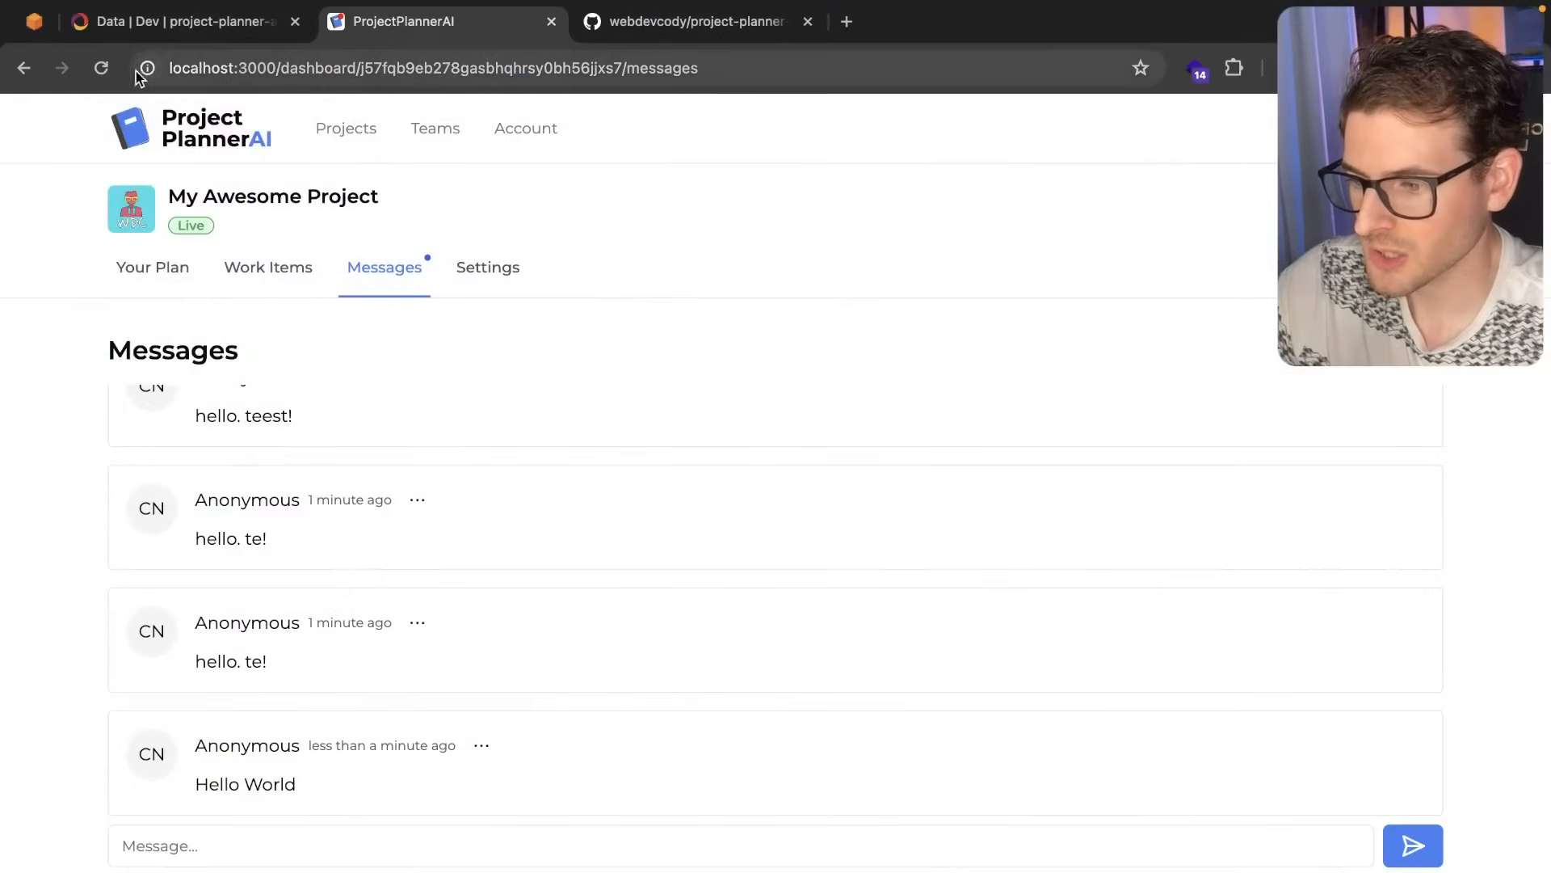
Step: Allow the local site to show notifications so the "New Message!" desktop alert fires
left_click(147, 68)
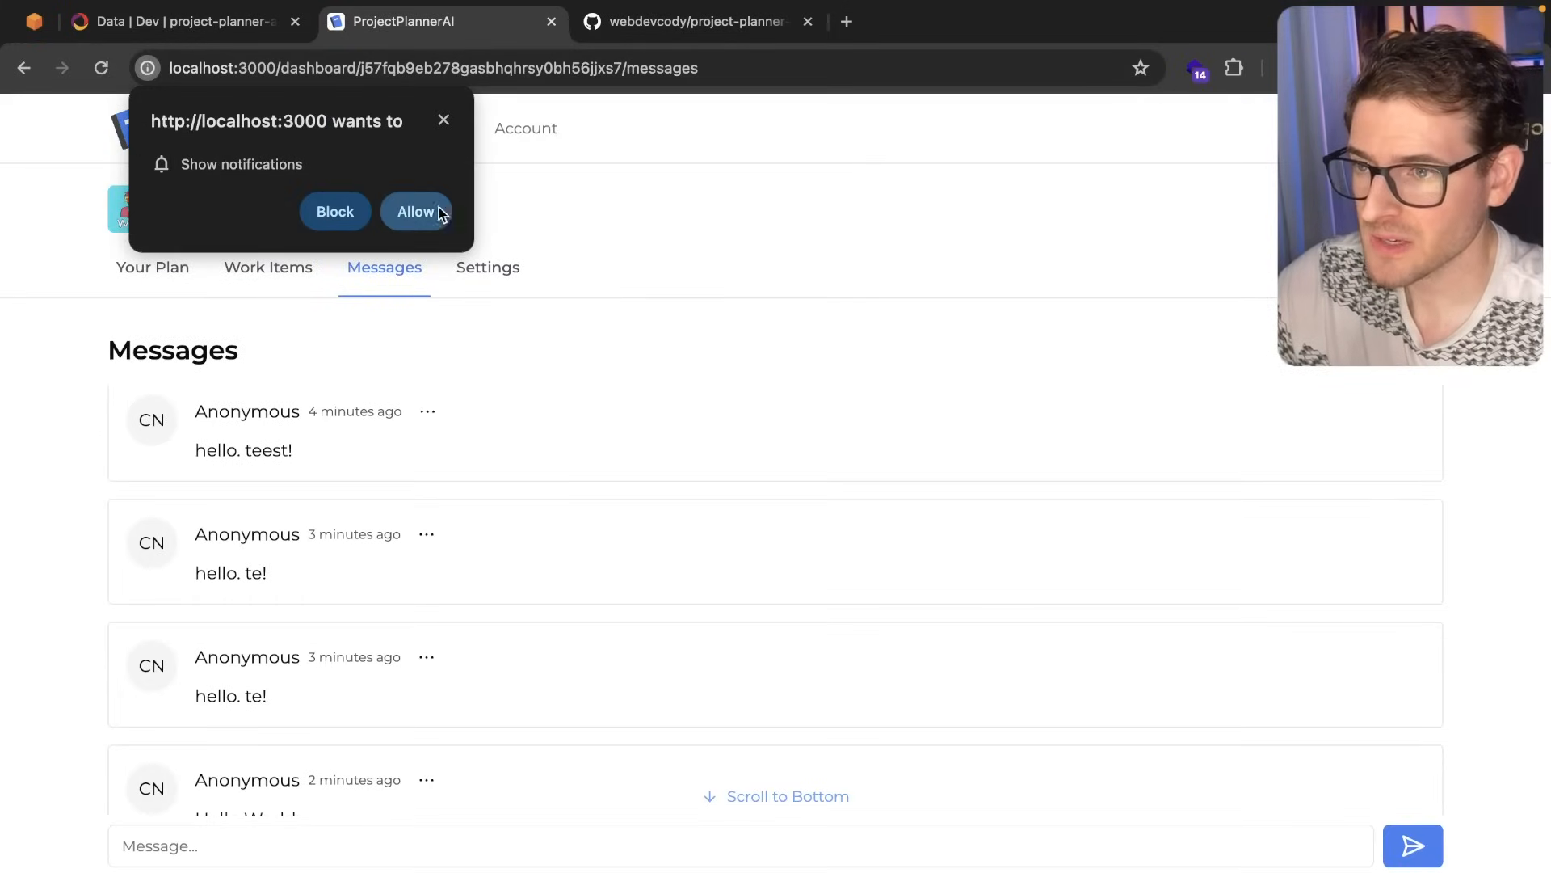
left_click(416, 210)
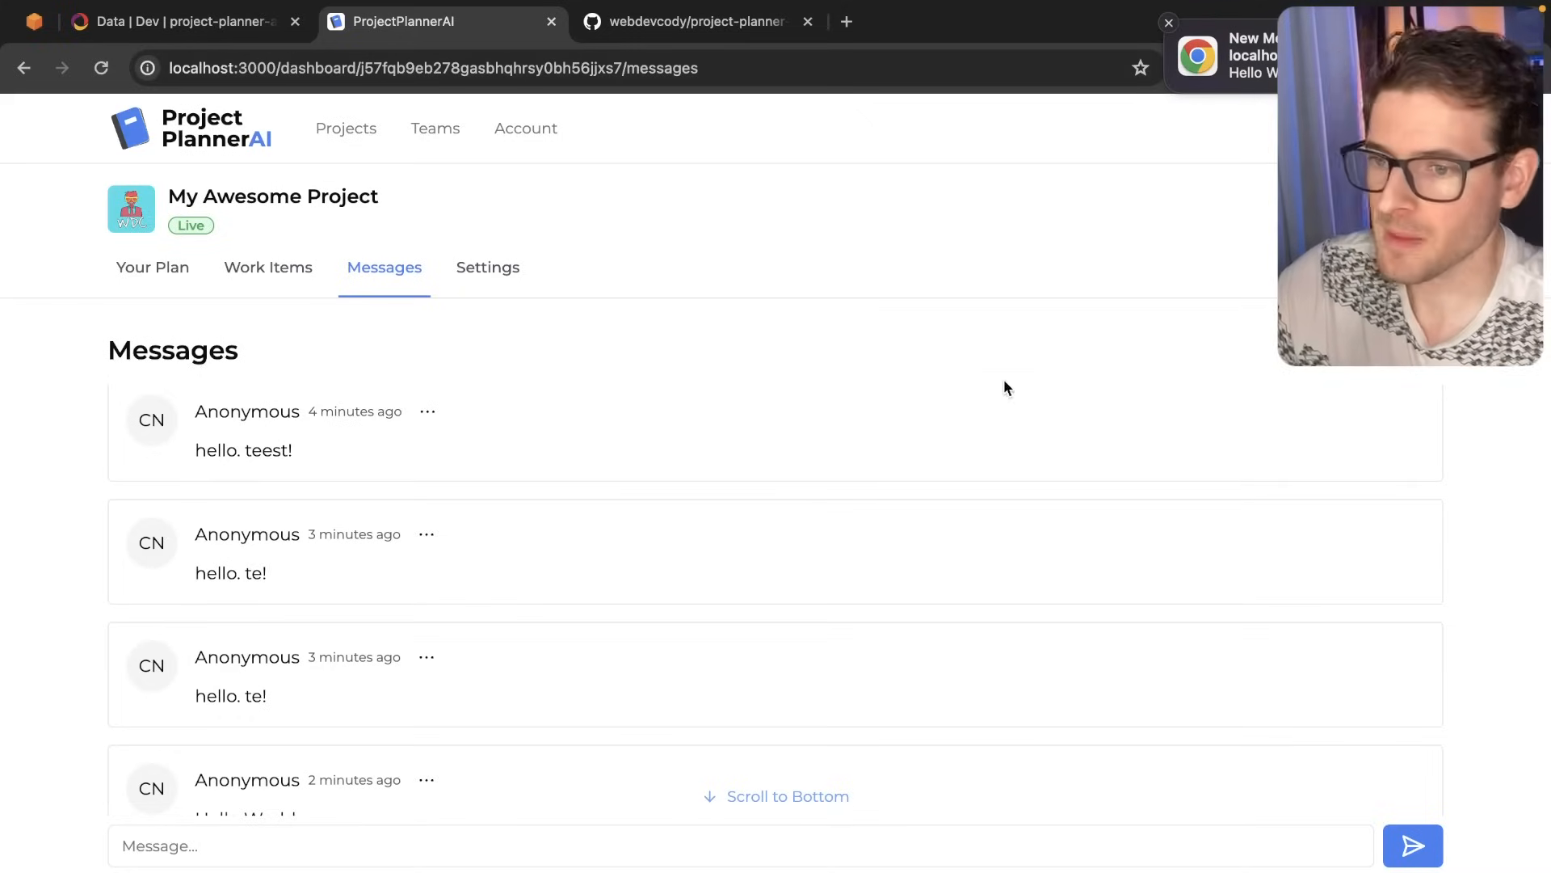
key("alt+tab")
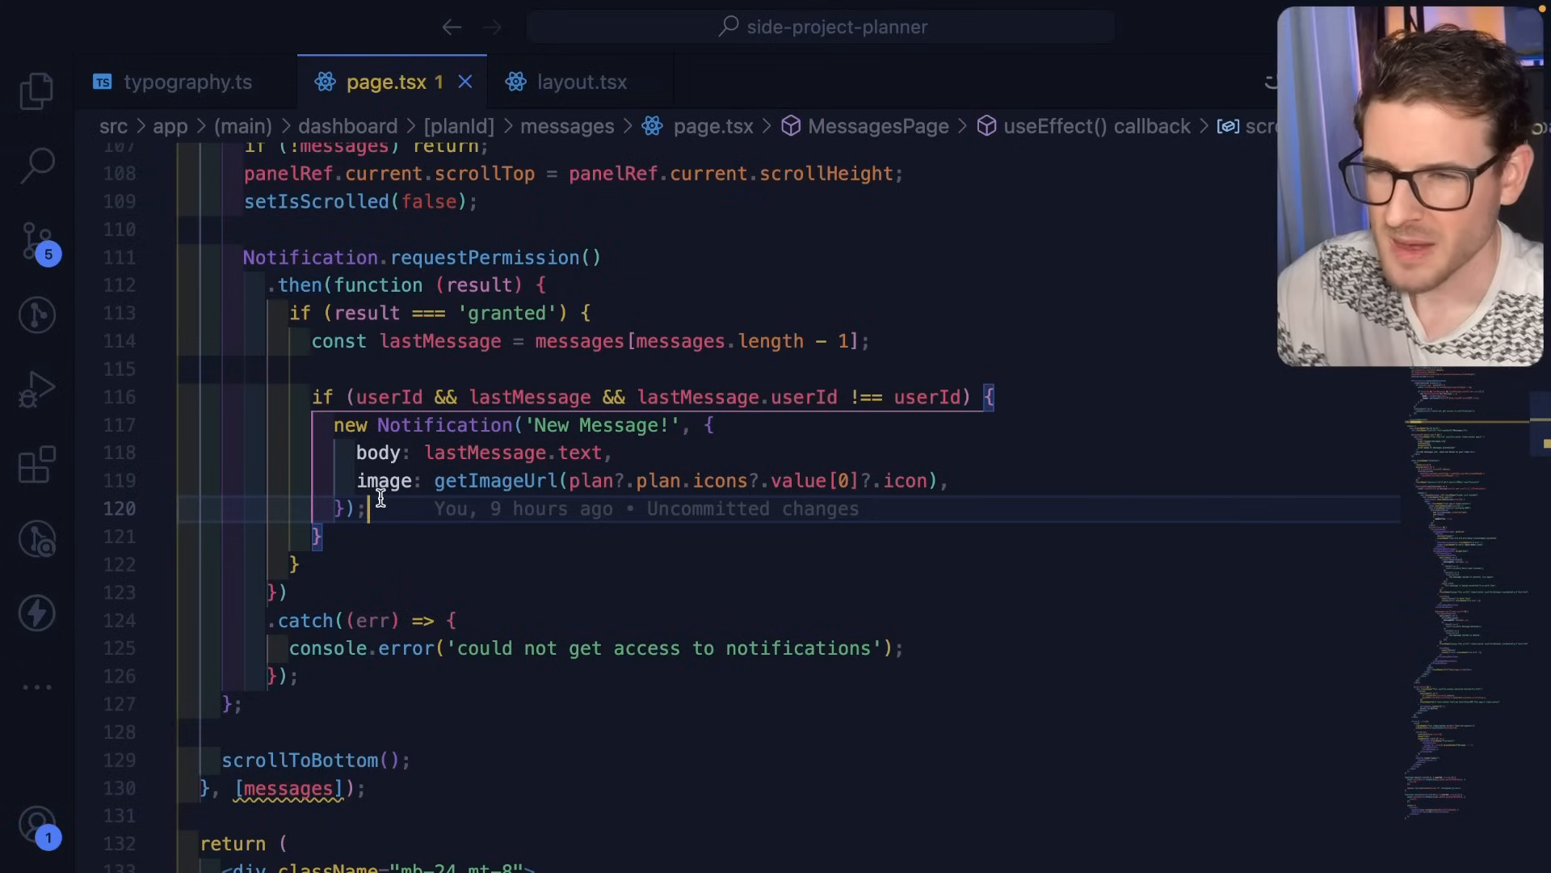
Step: Remove the image: getImageUrl(...) line from the notification options, leaving only the body text
left_click(950, 480)
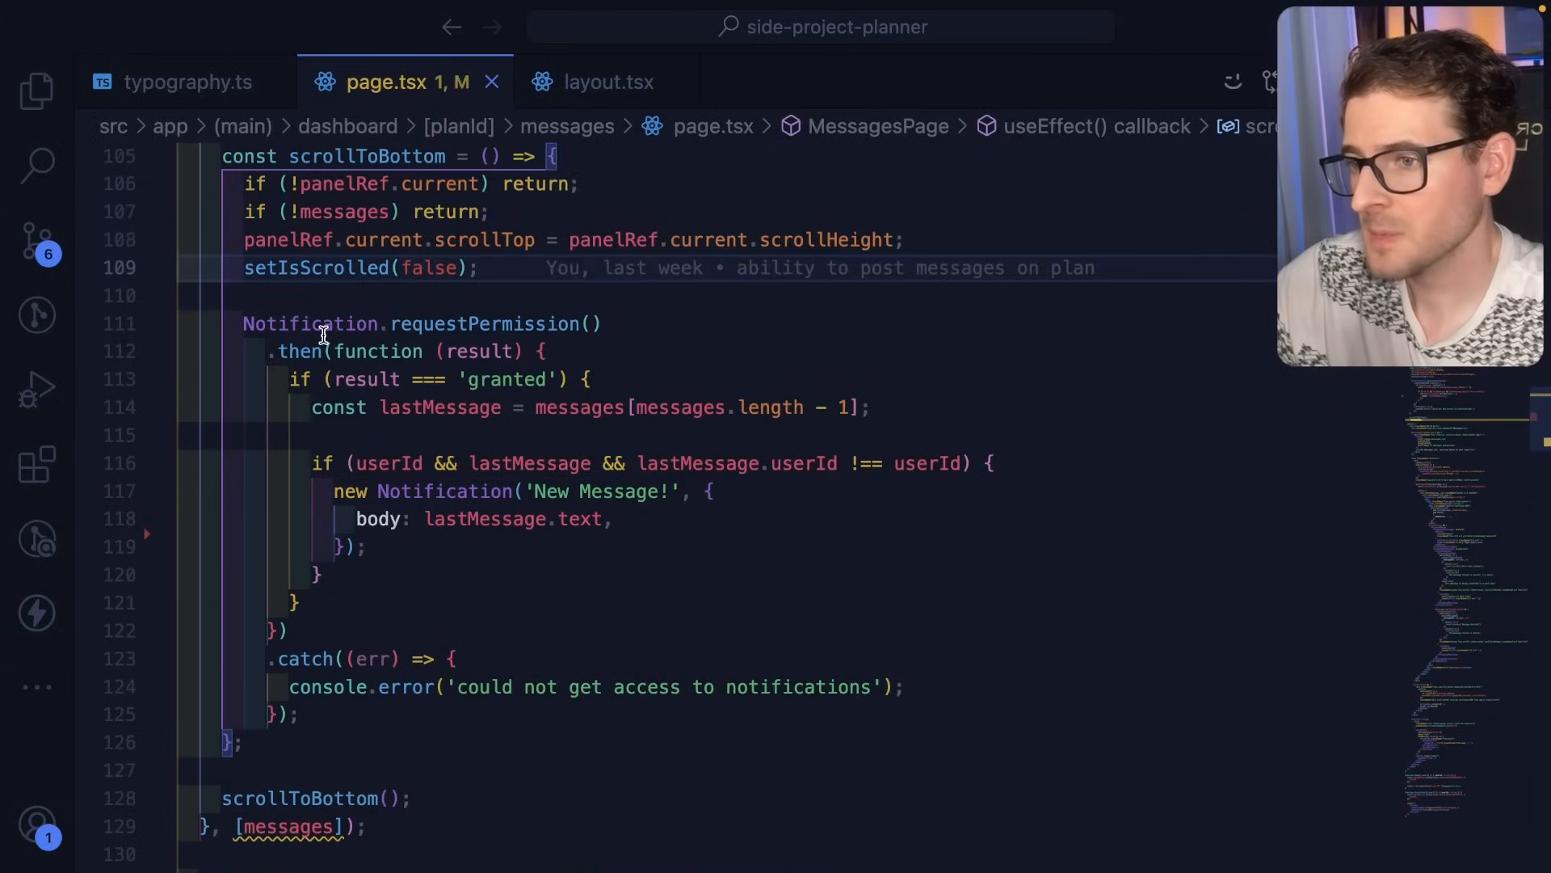
mouse_move(311, 323)
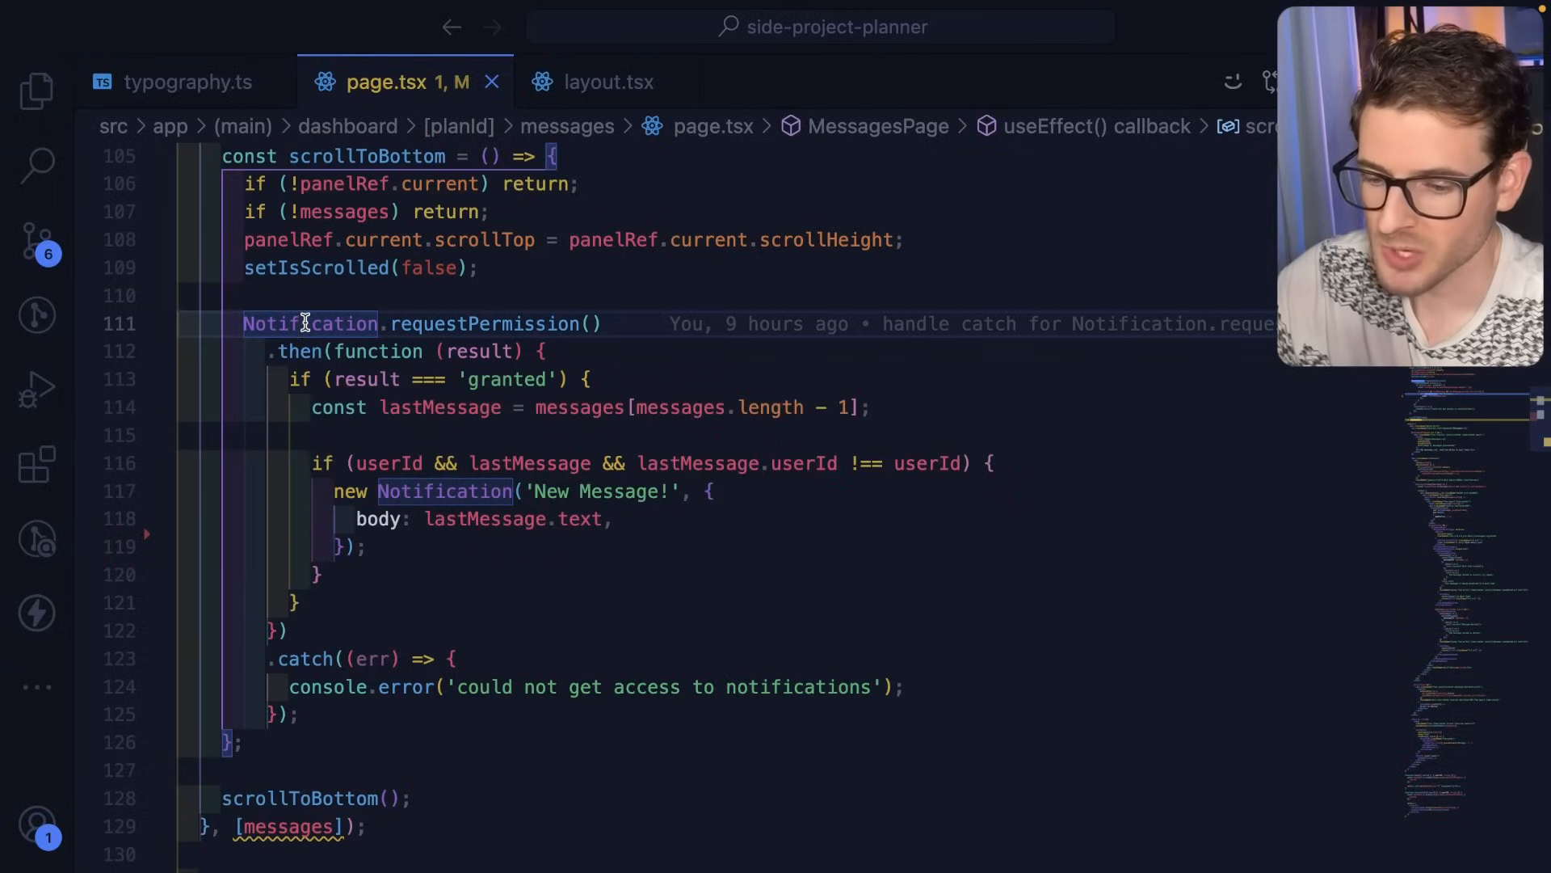
scroll("up", 3)
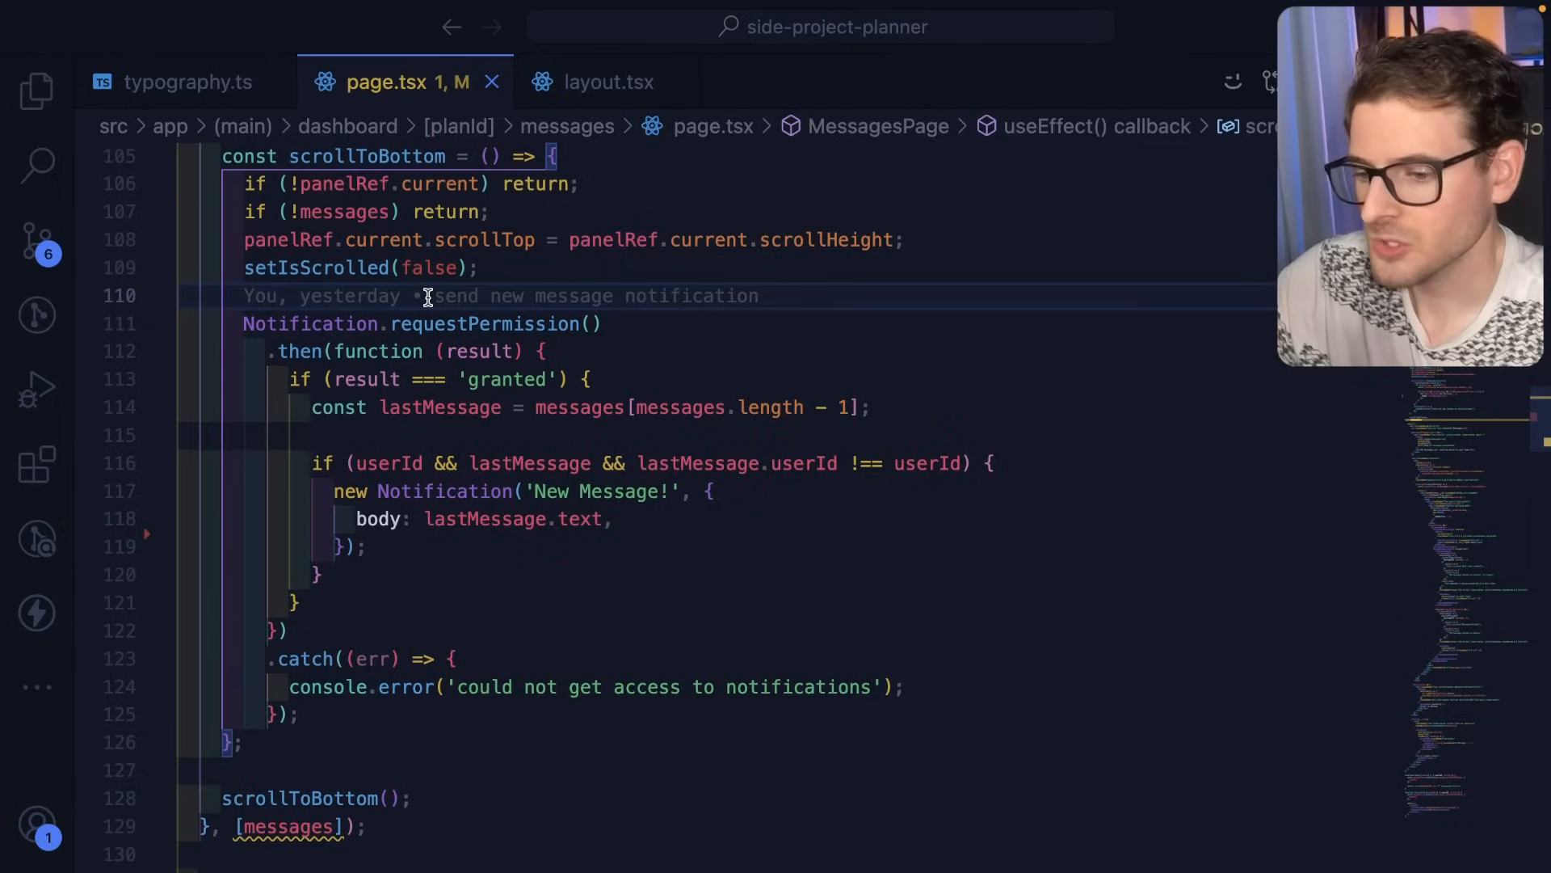
left_click(608, 83)
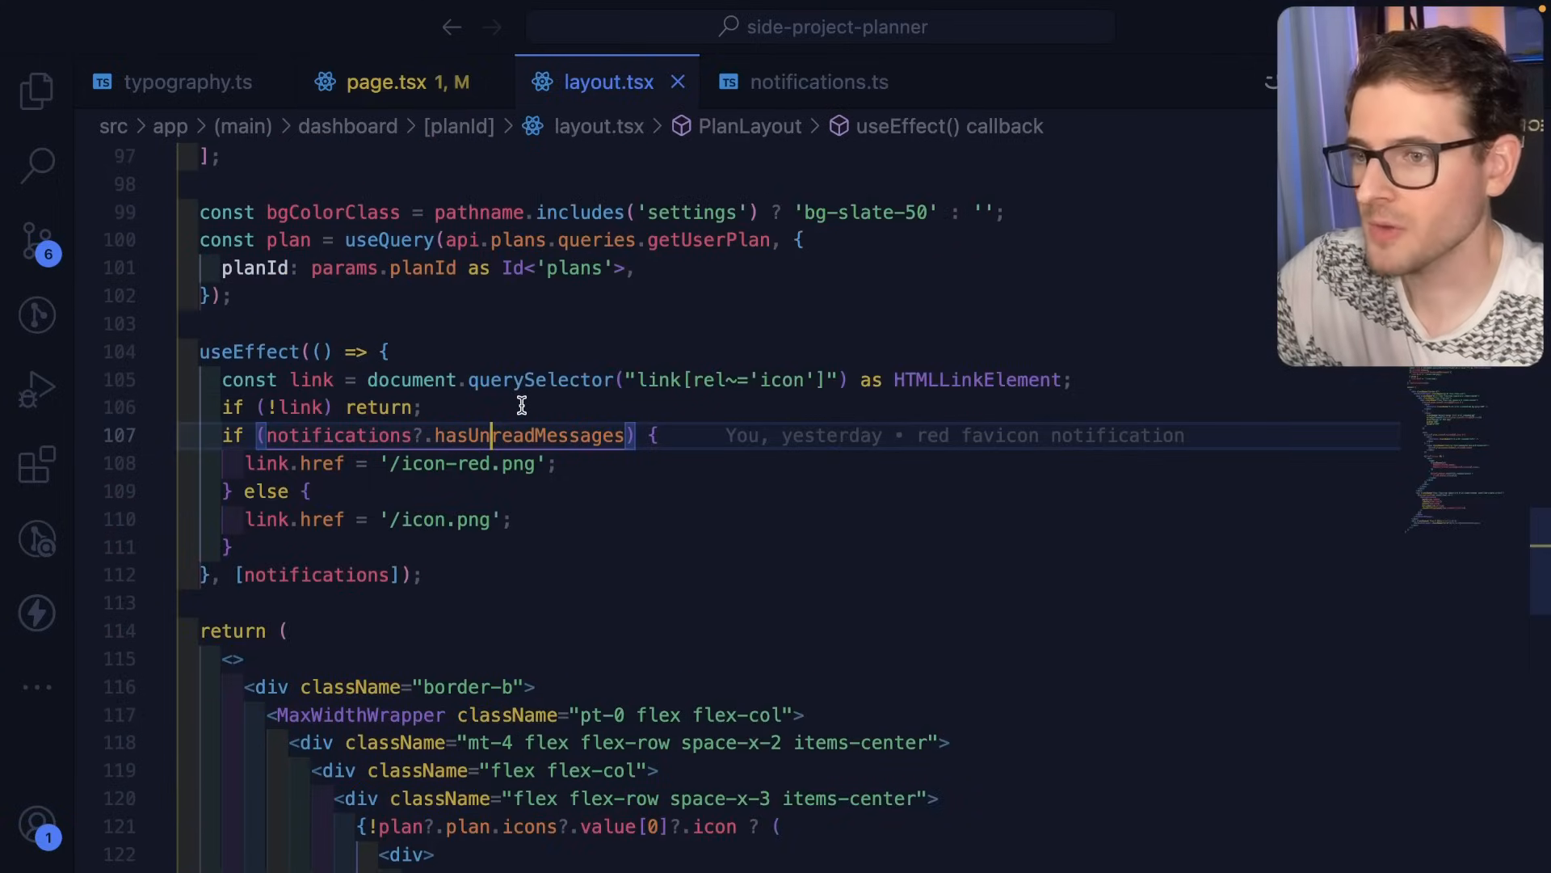
Step: Walk from getPlanTabNotifications to the schema.ts notifications table with planId, userId, type and lastReadAt
left_click(817, 80)
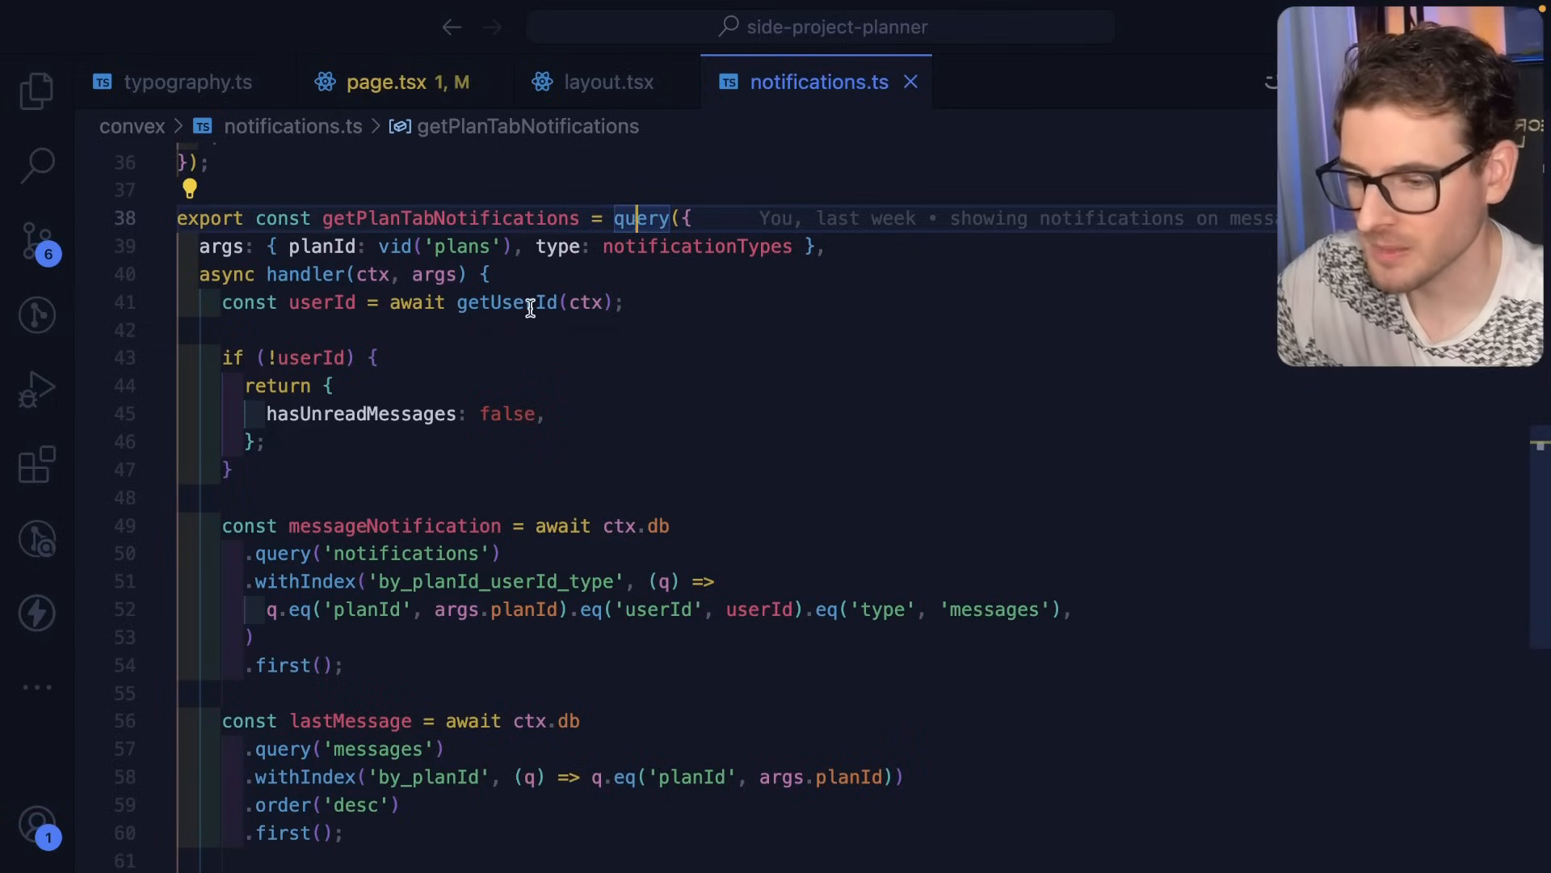
scroll("down", 3)
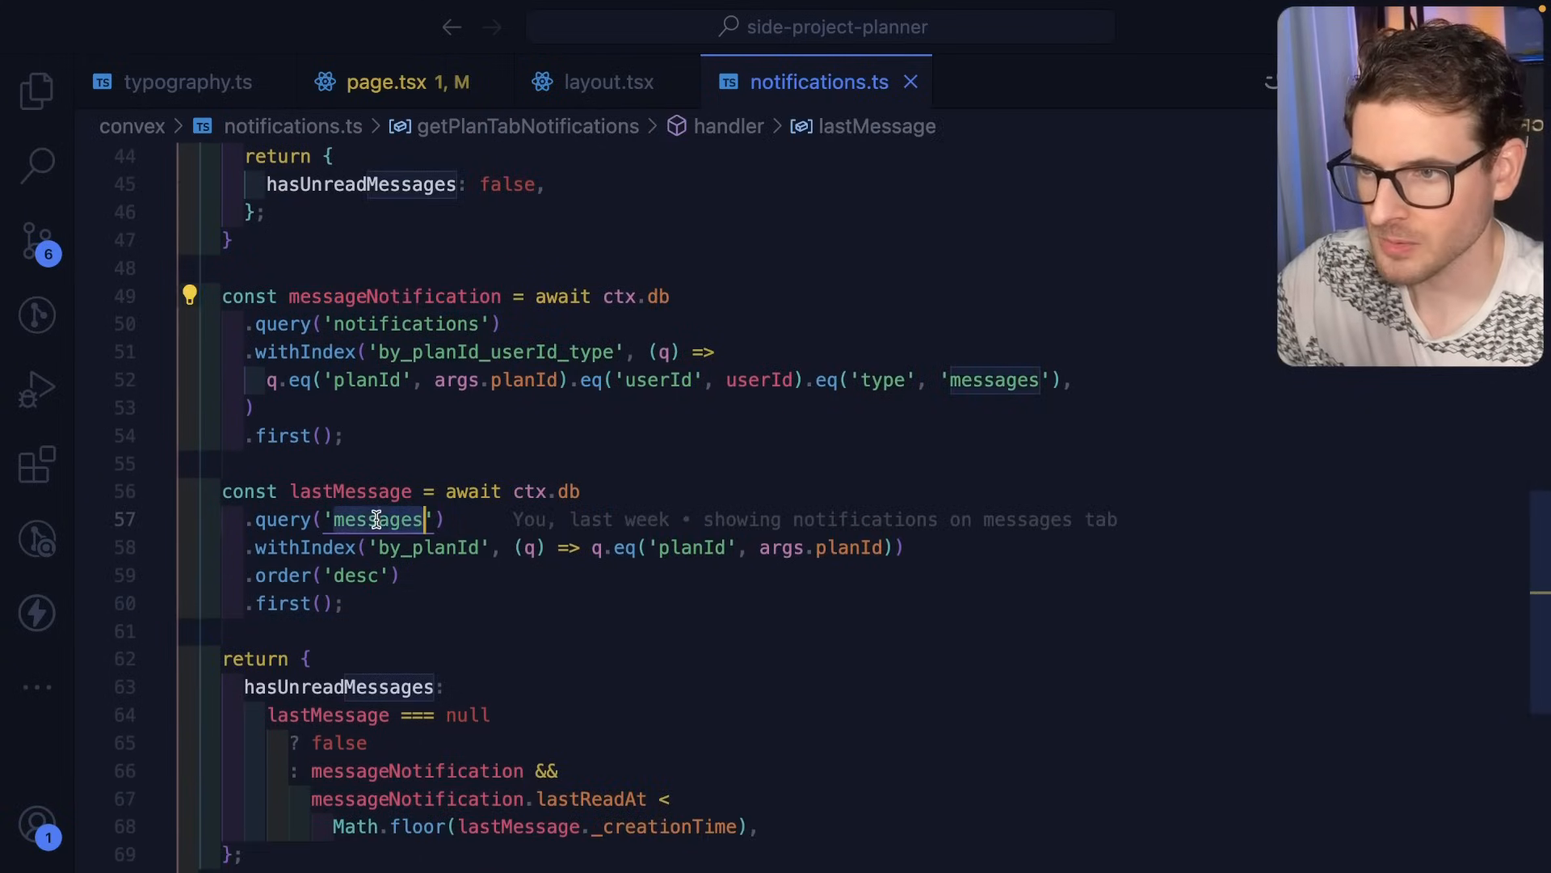
left_click(1029, 81)
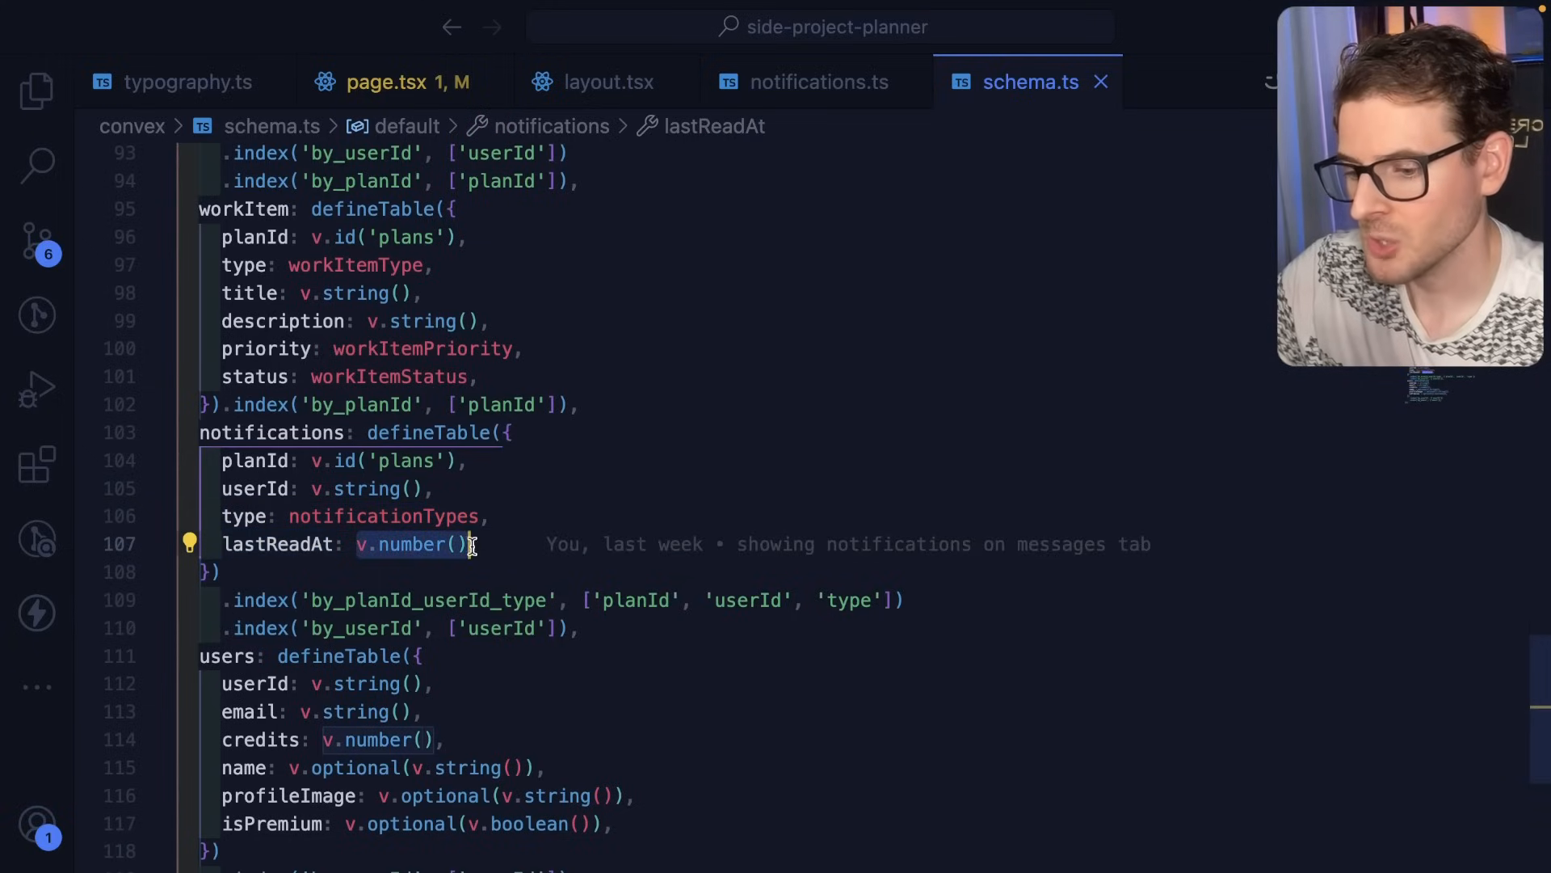
Step: Highlight the notifications table fields, then return to the lastMessage and hasUnreadMessages handler
scroll("up", 3)
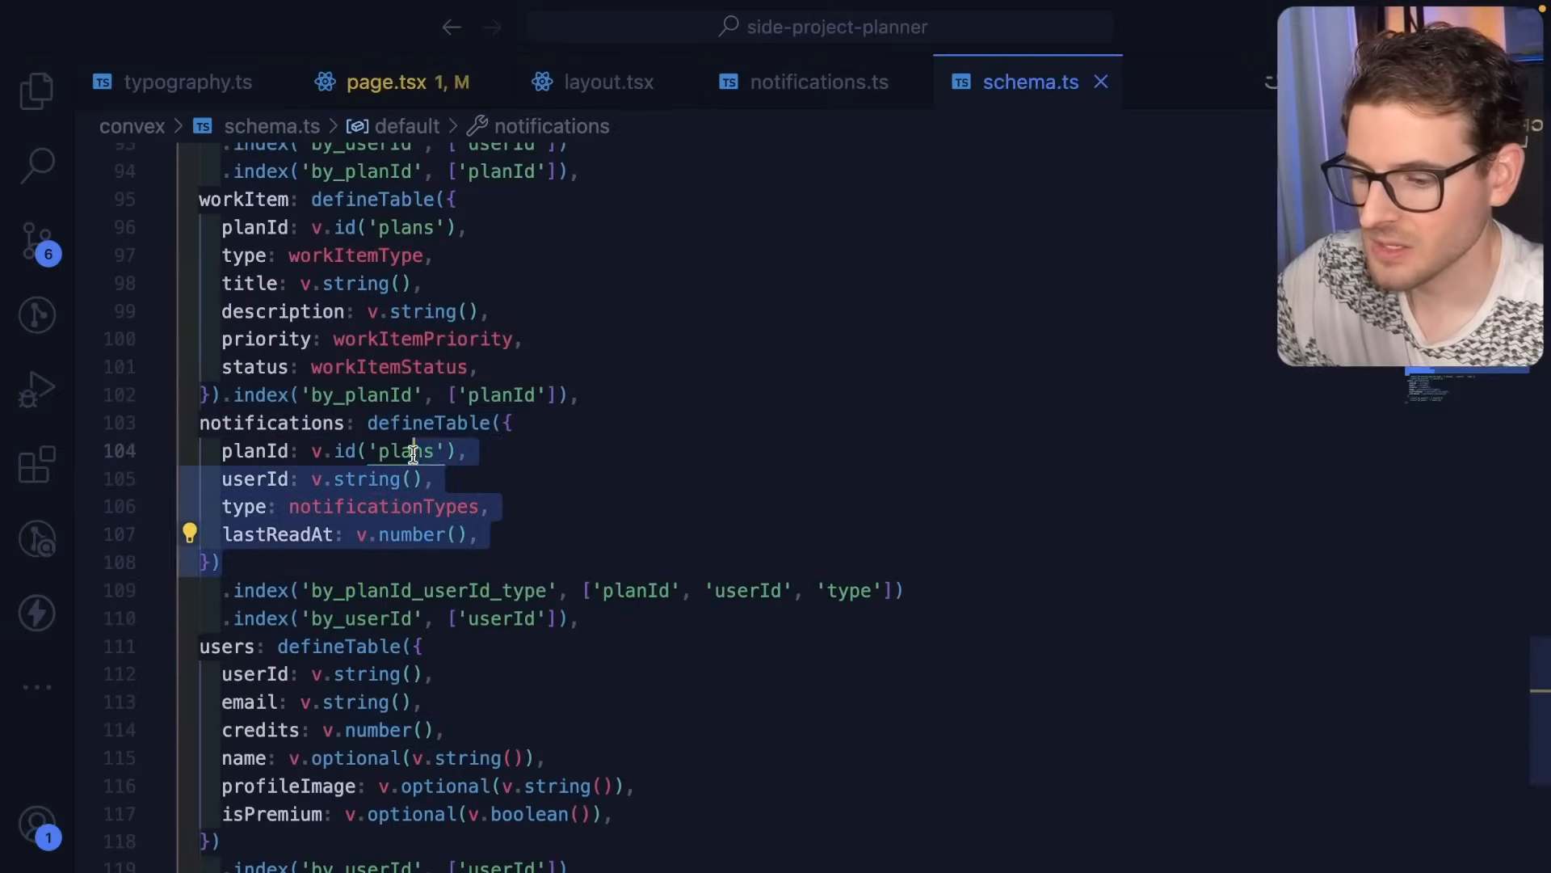
left_click(818, 81)
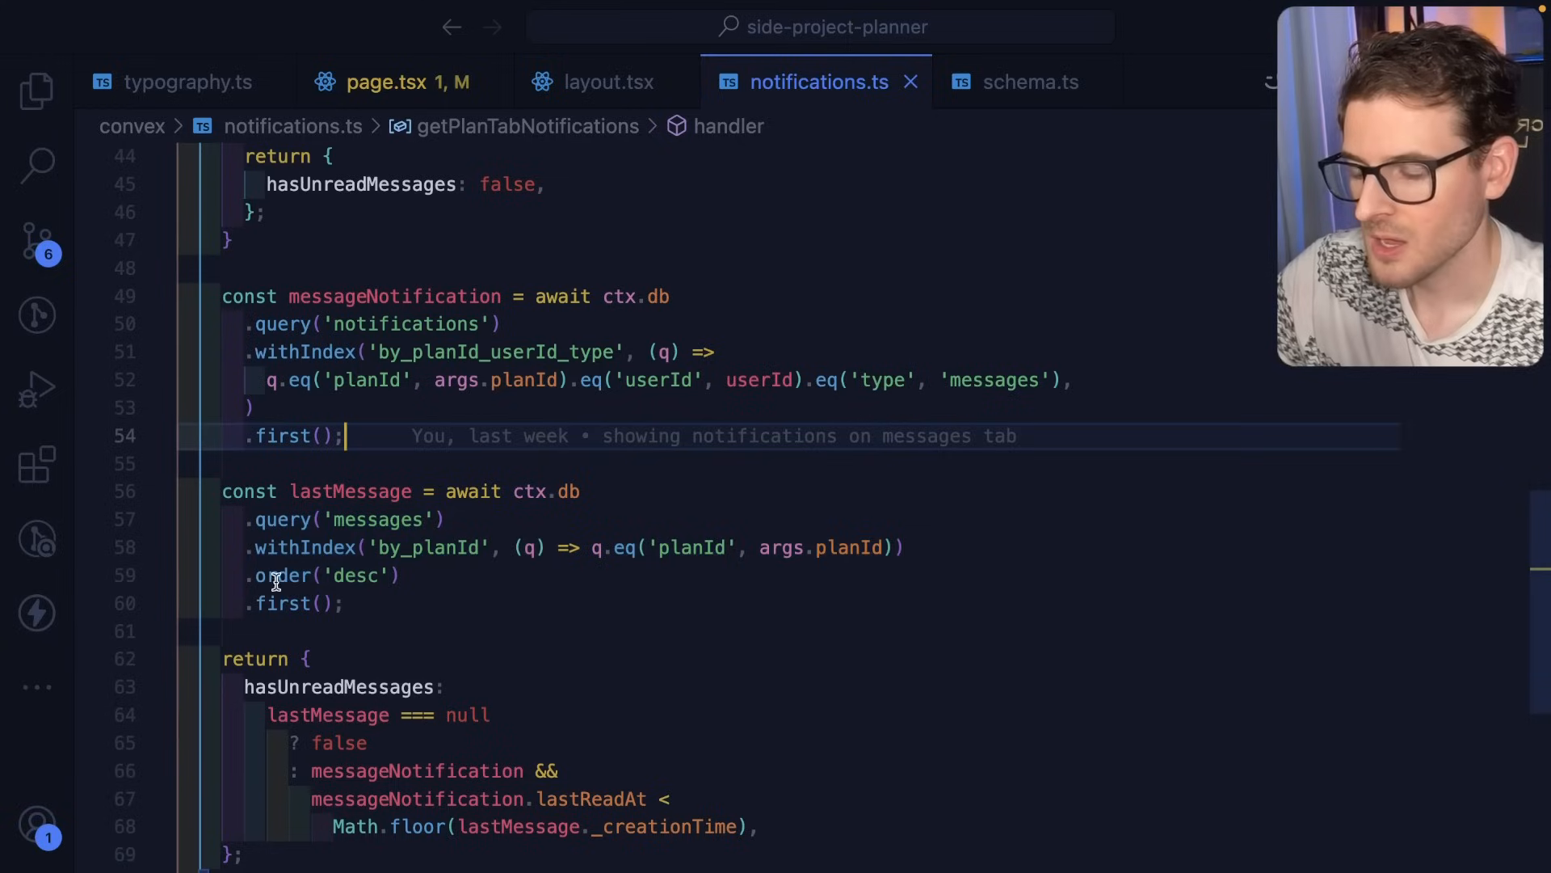
mouse_move(460, 589)
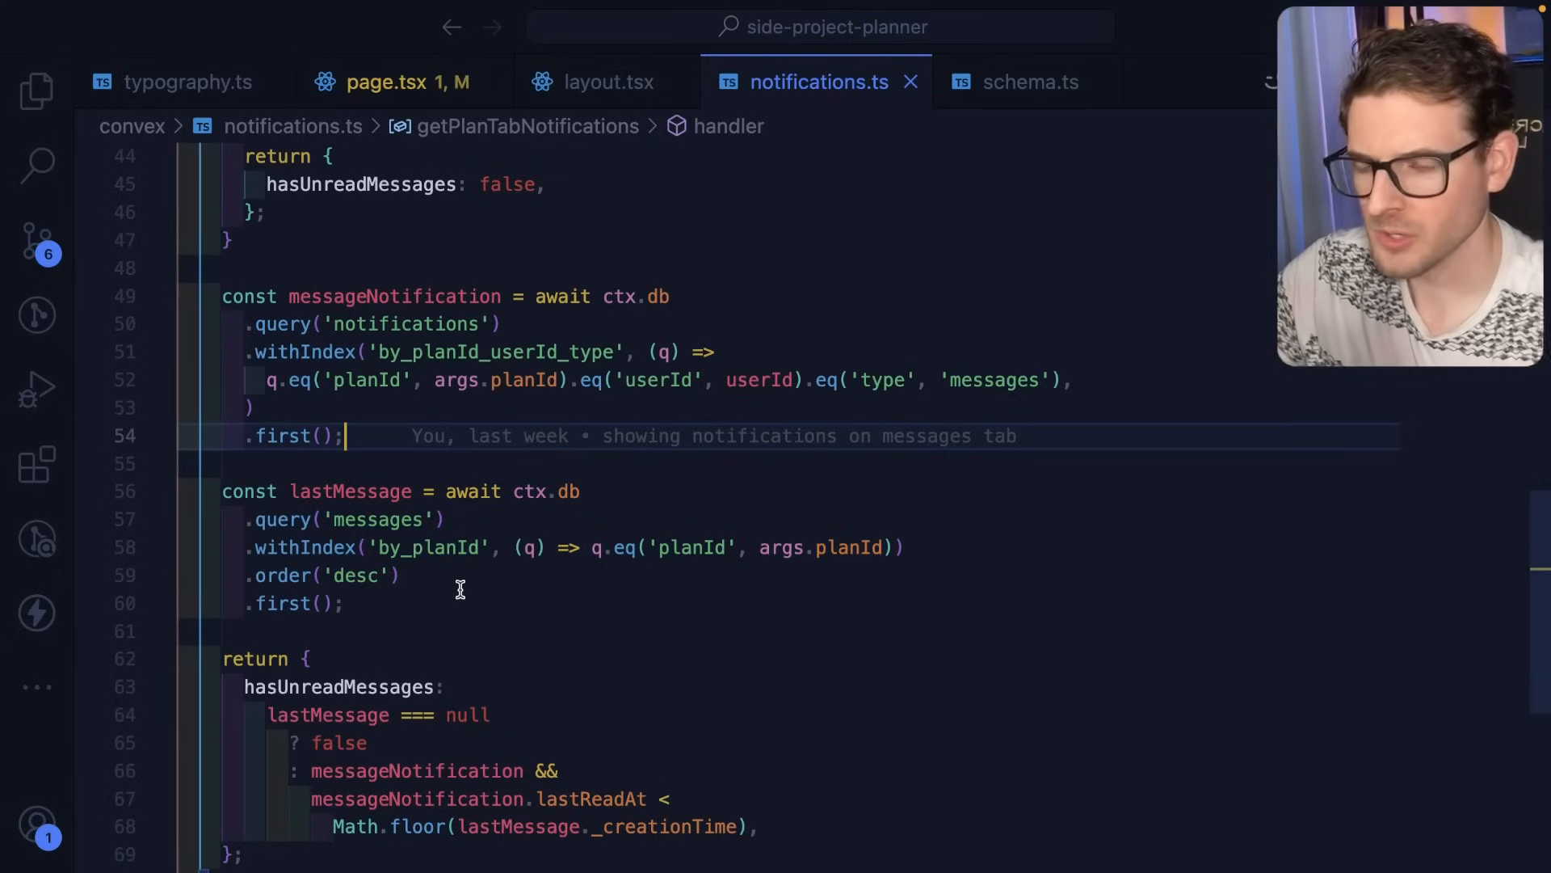
Step: Review the hasUnreadMessages comparison of lastReadAt against the last message's creation time, then go back to the messages page
left_click(400, 576)
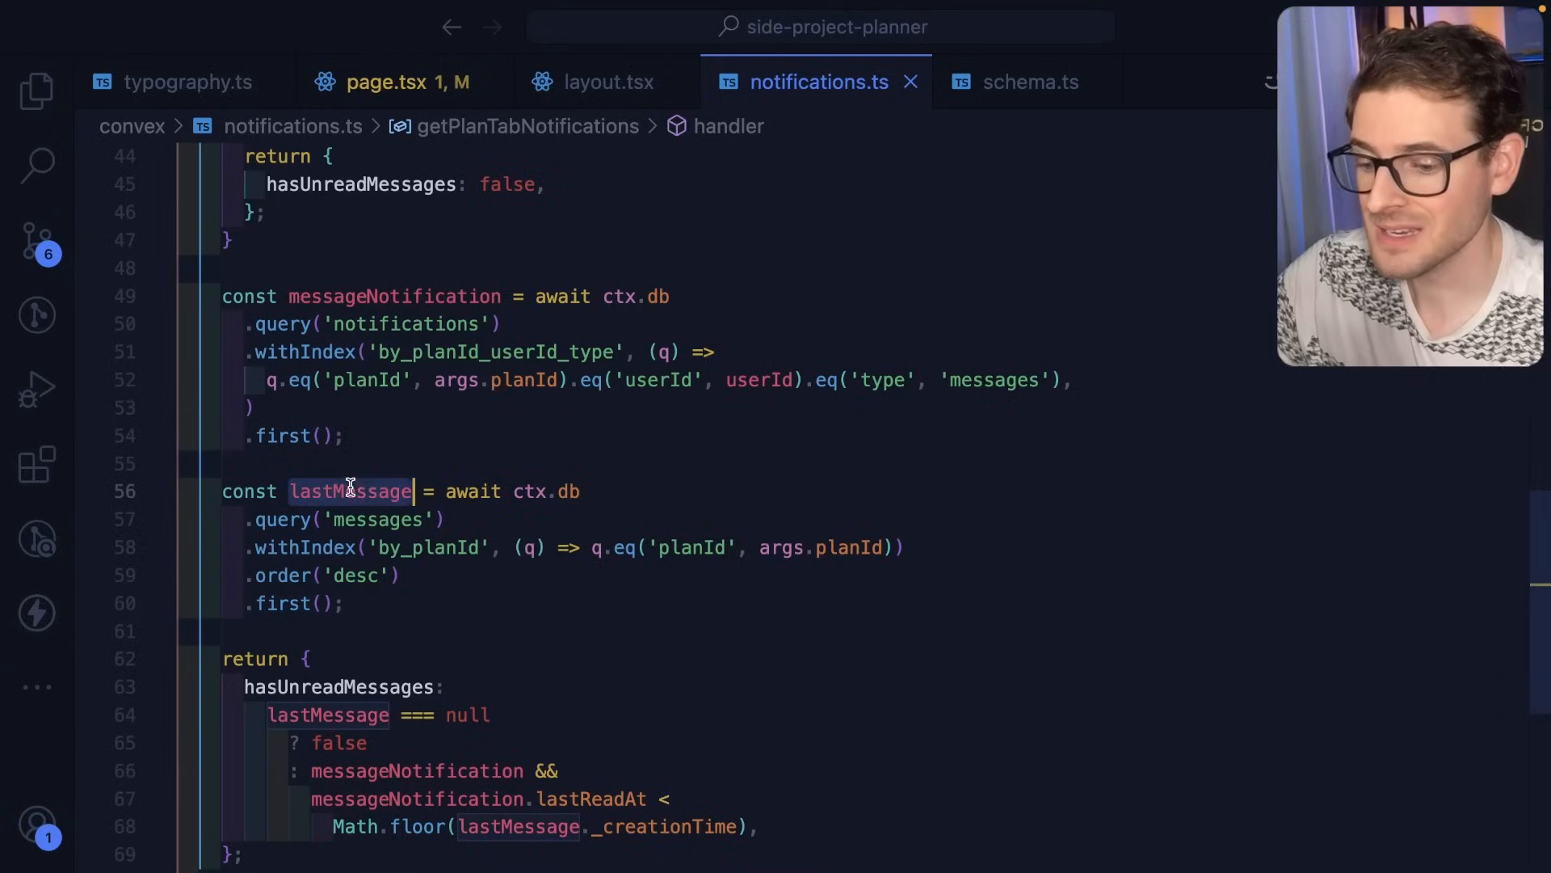
scroll("down", 3)
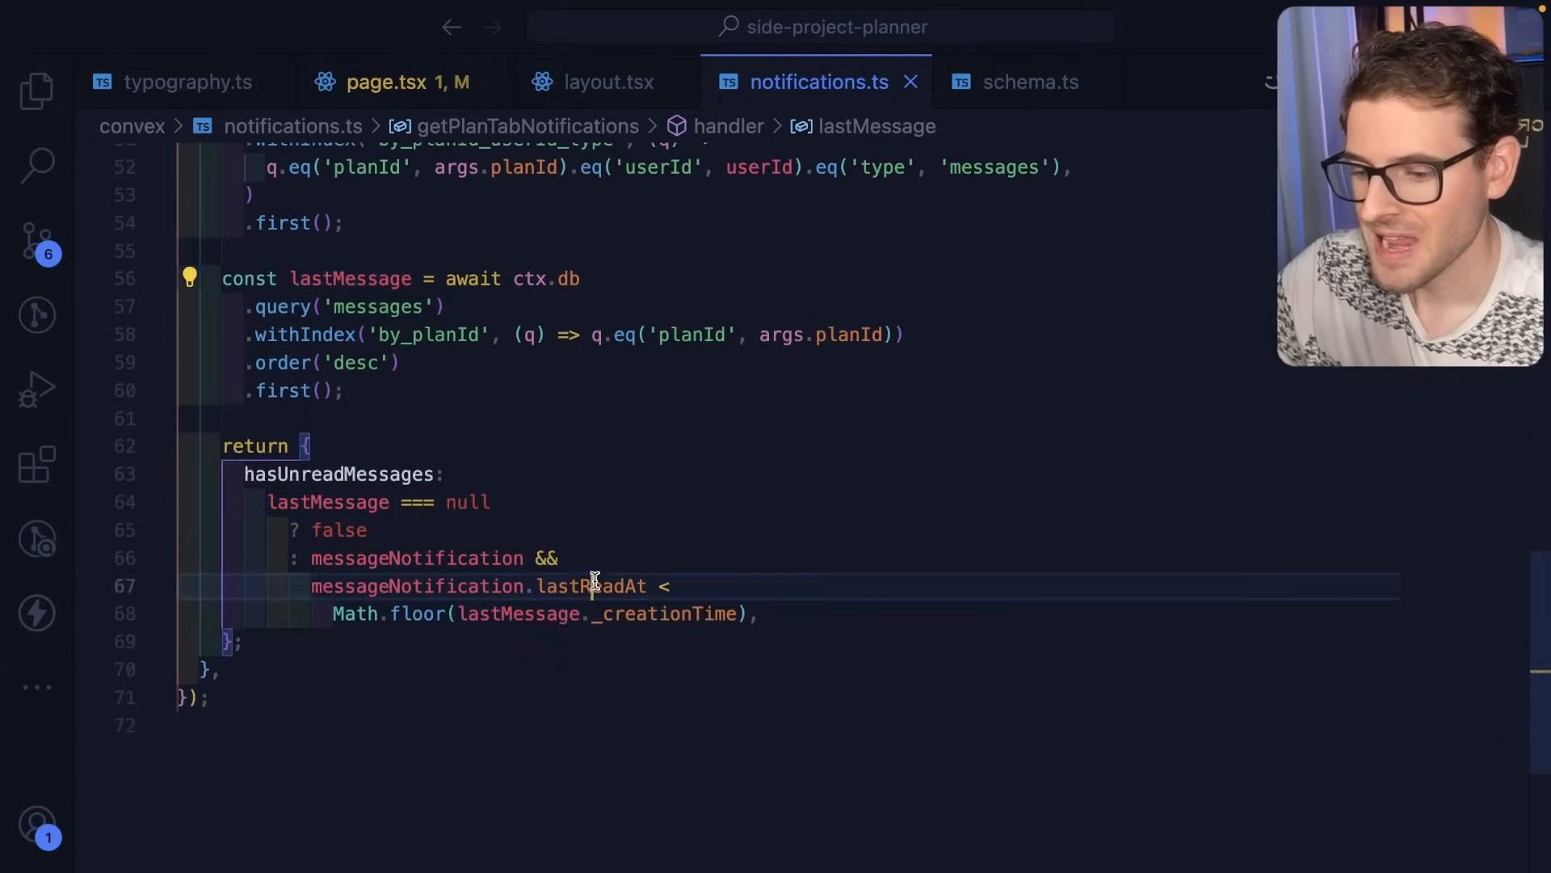
double_click(591, 584)
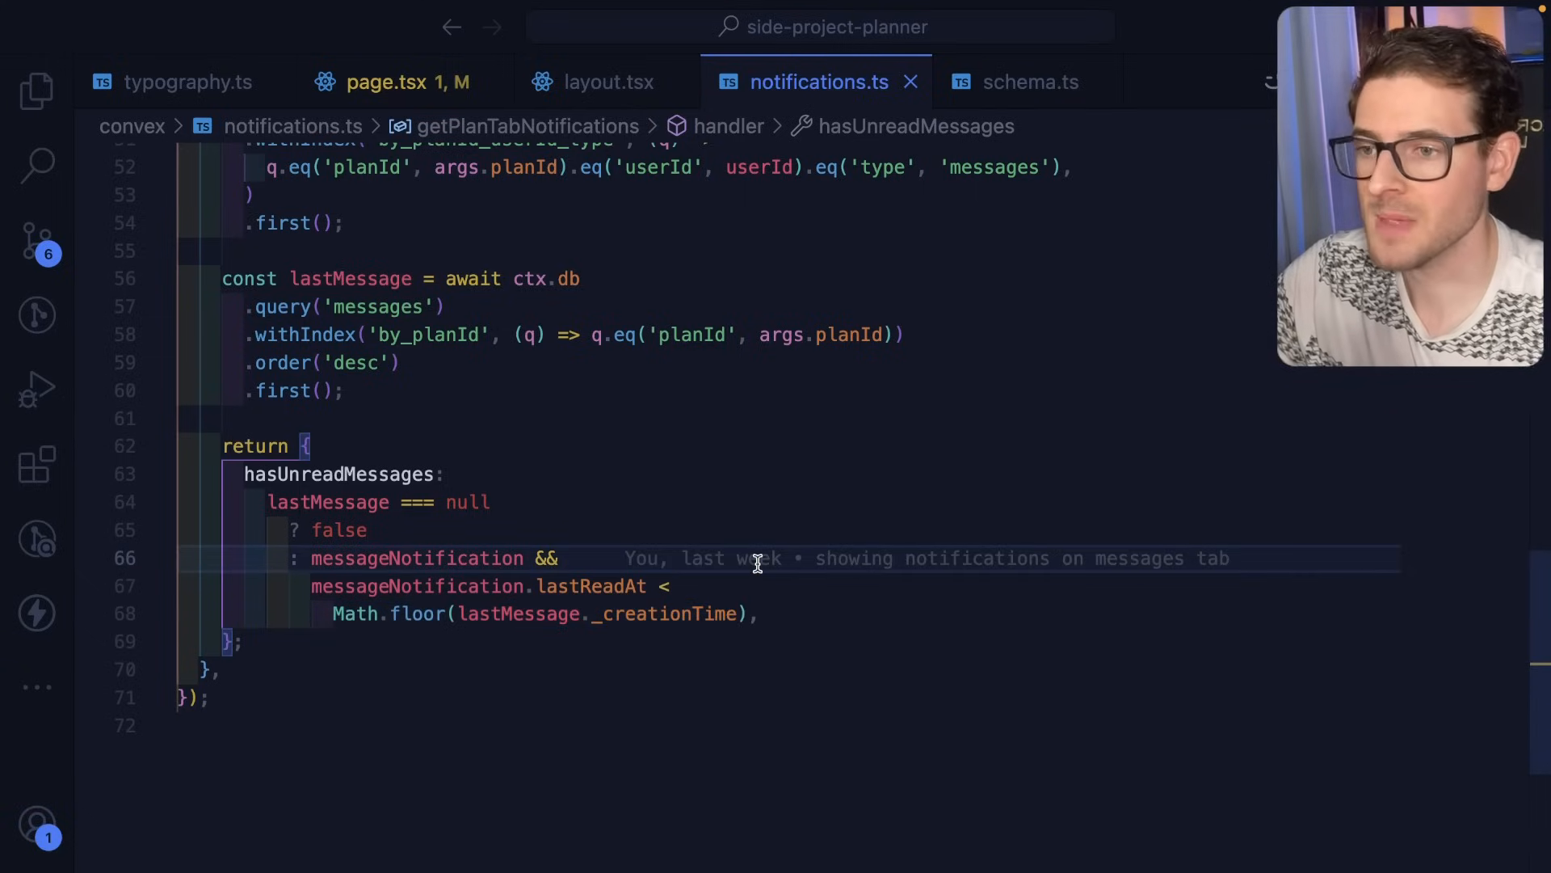
scroll("up", 3)
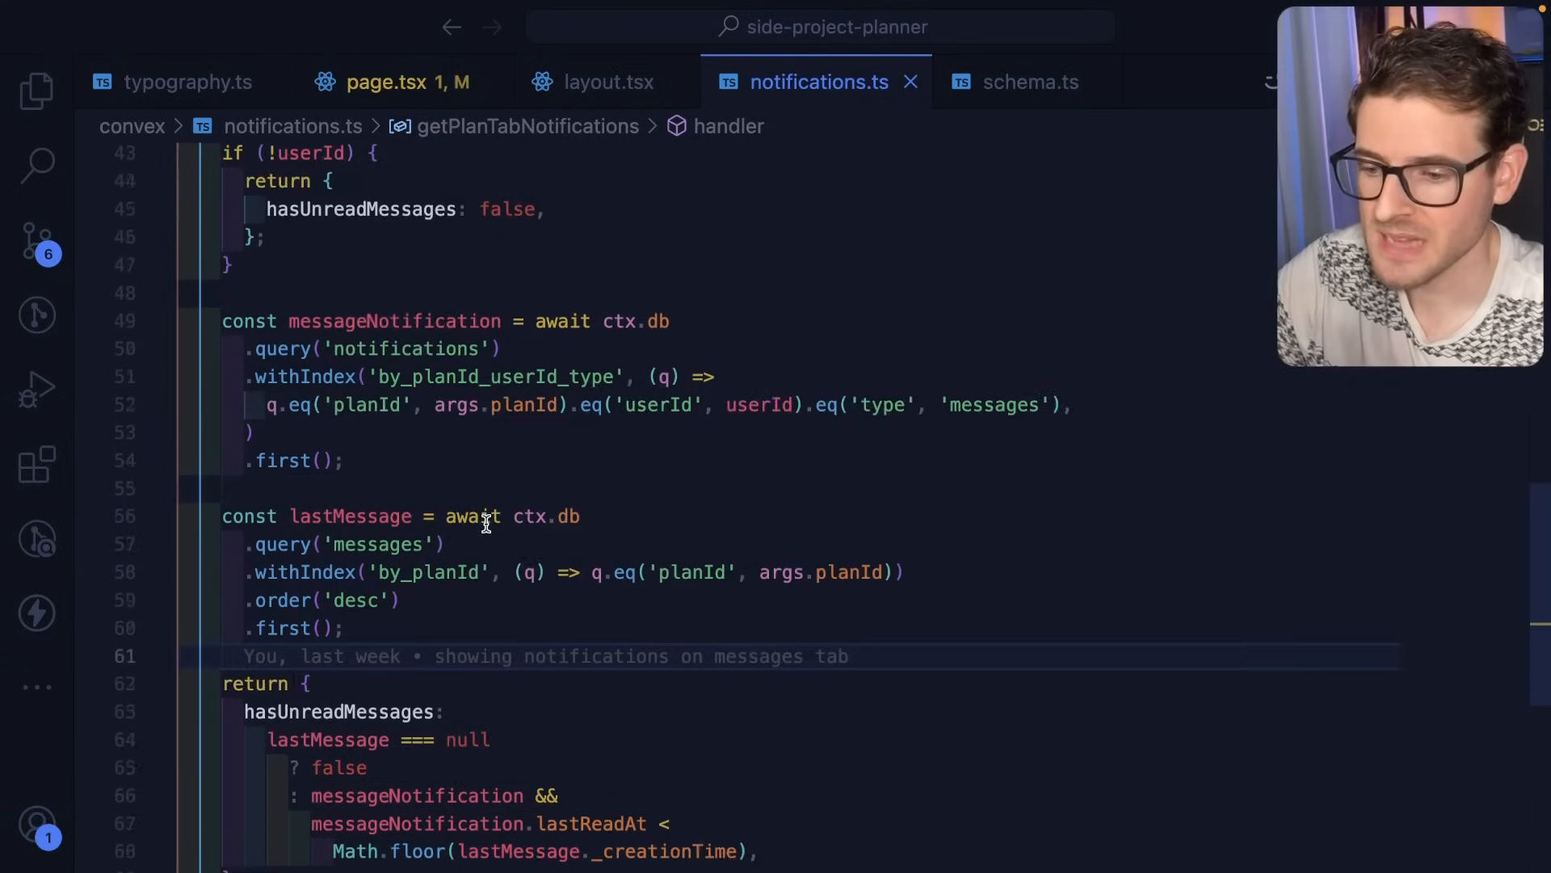
scroll("up", 3)
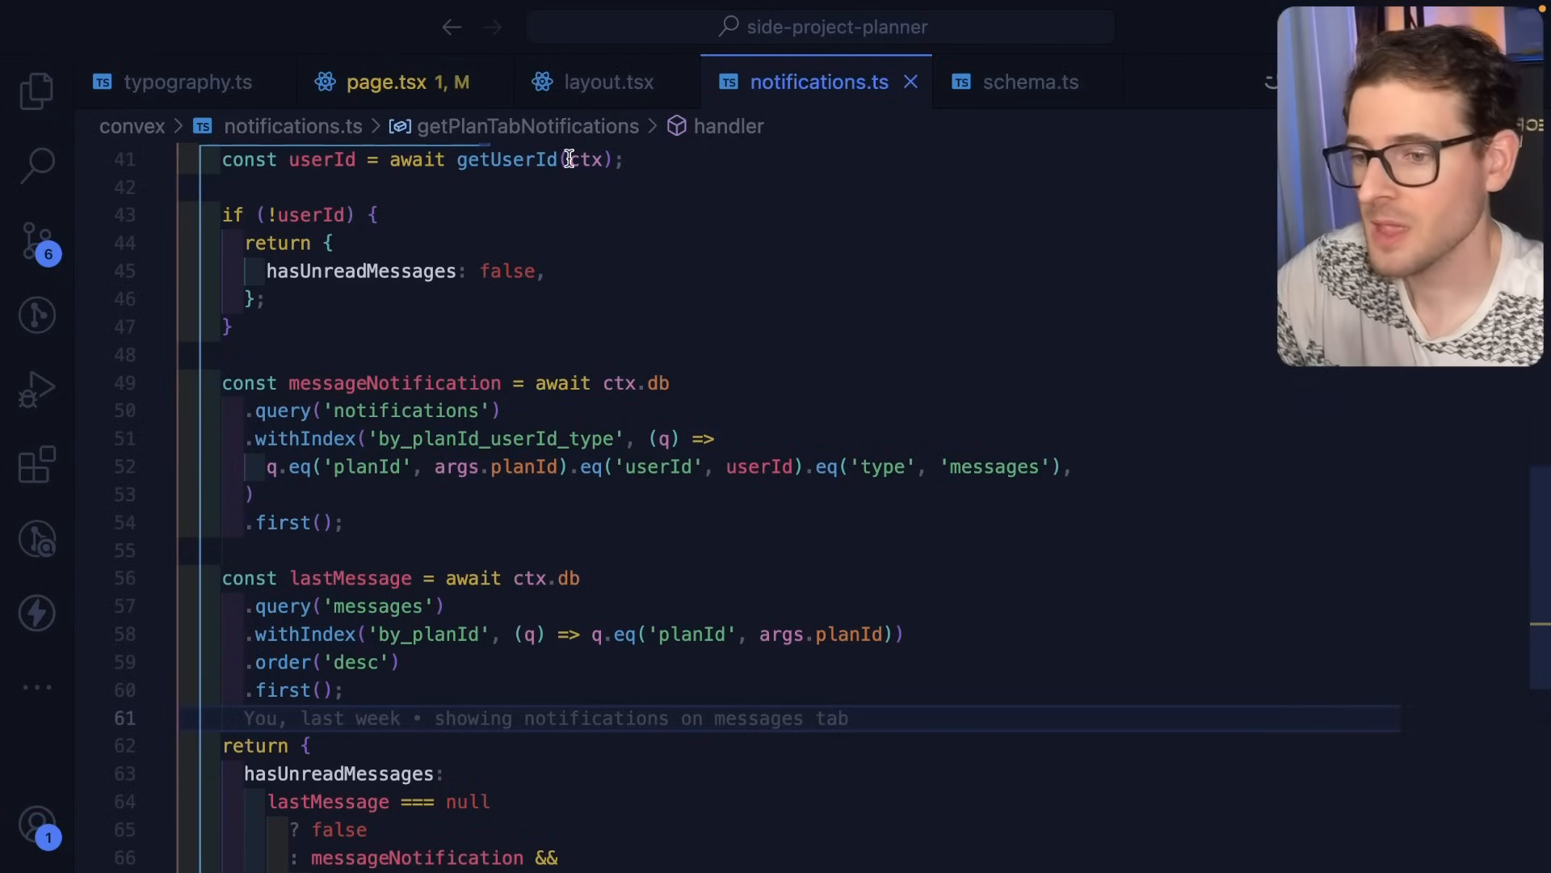
left_click(386, 81)
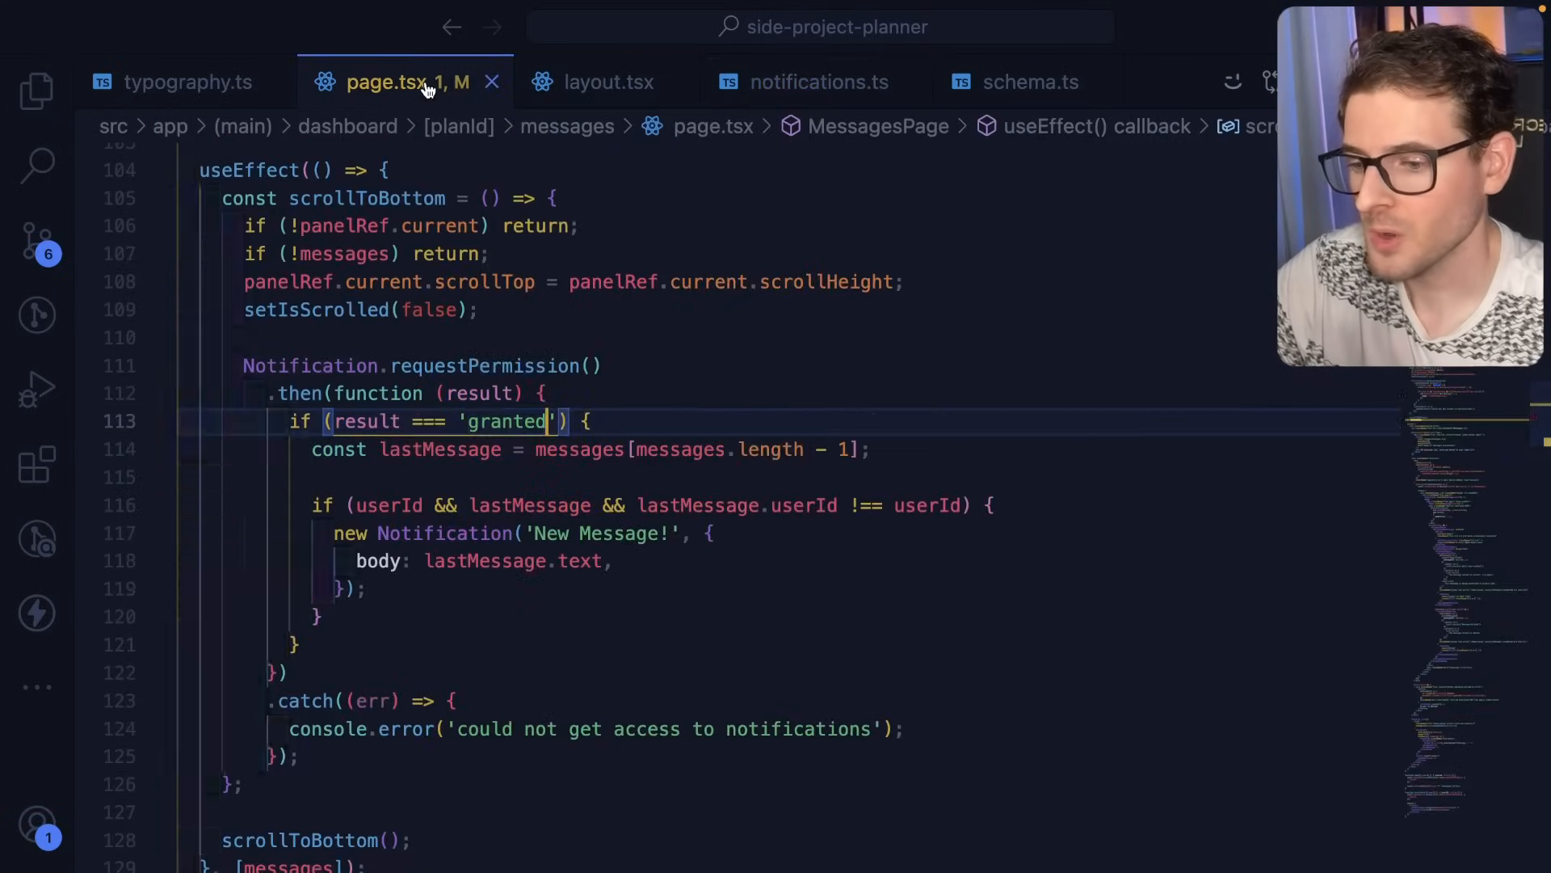